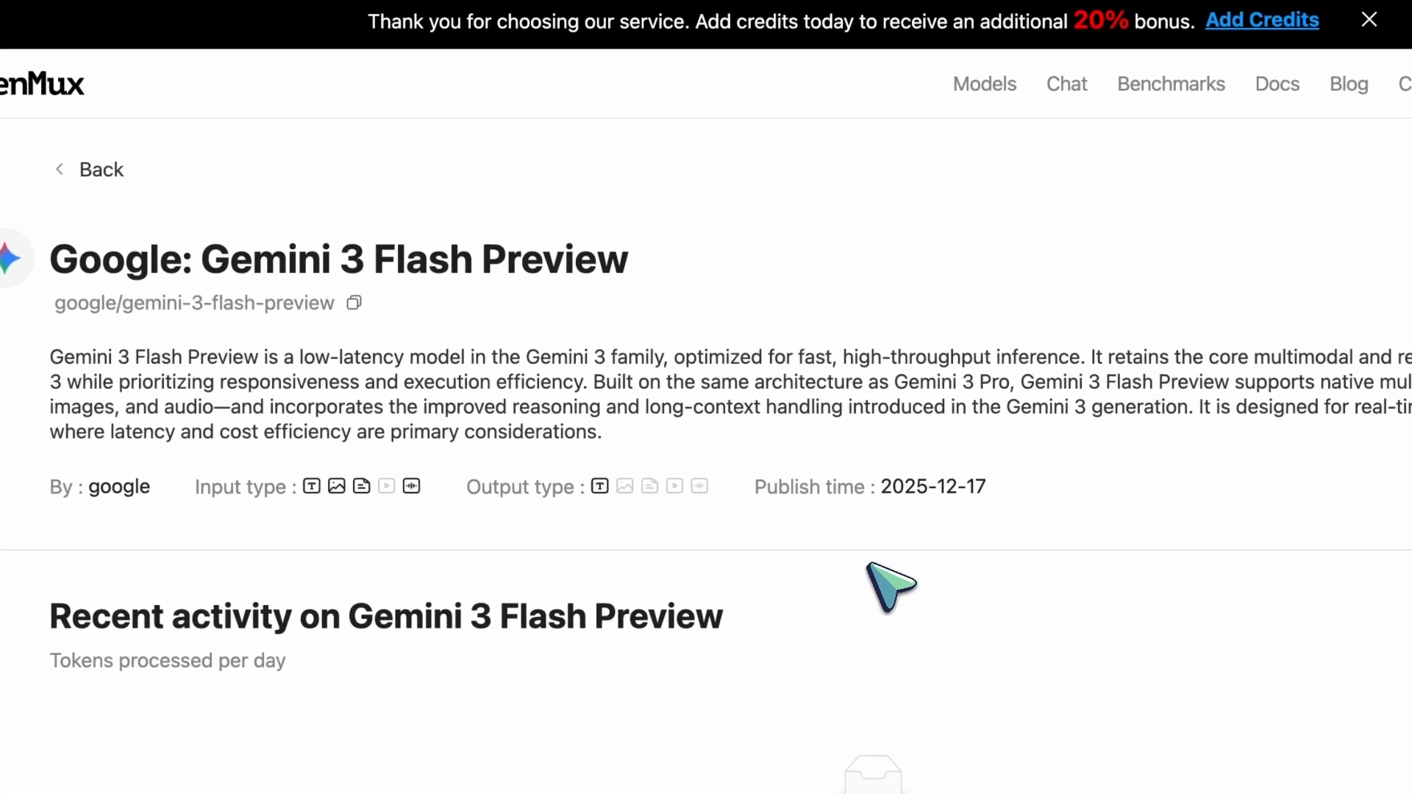
pyautogui.moveTo(262, 251)
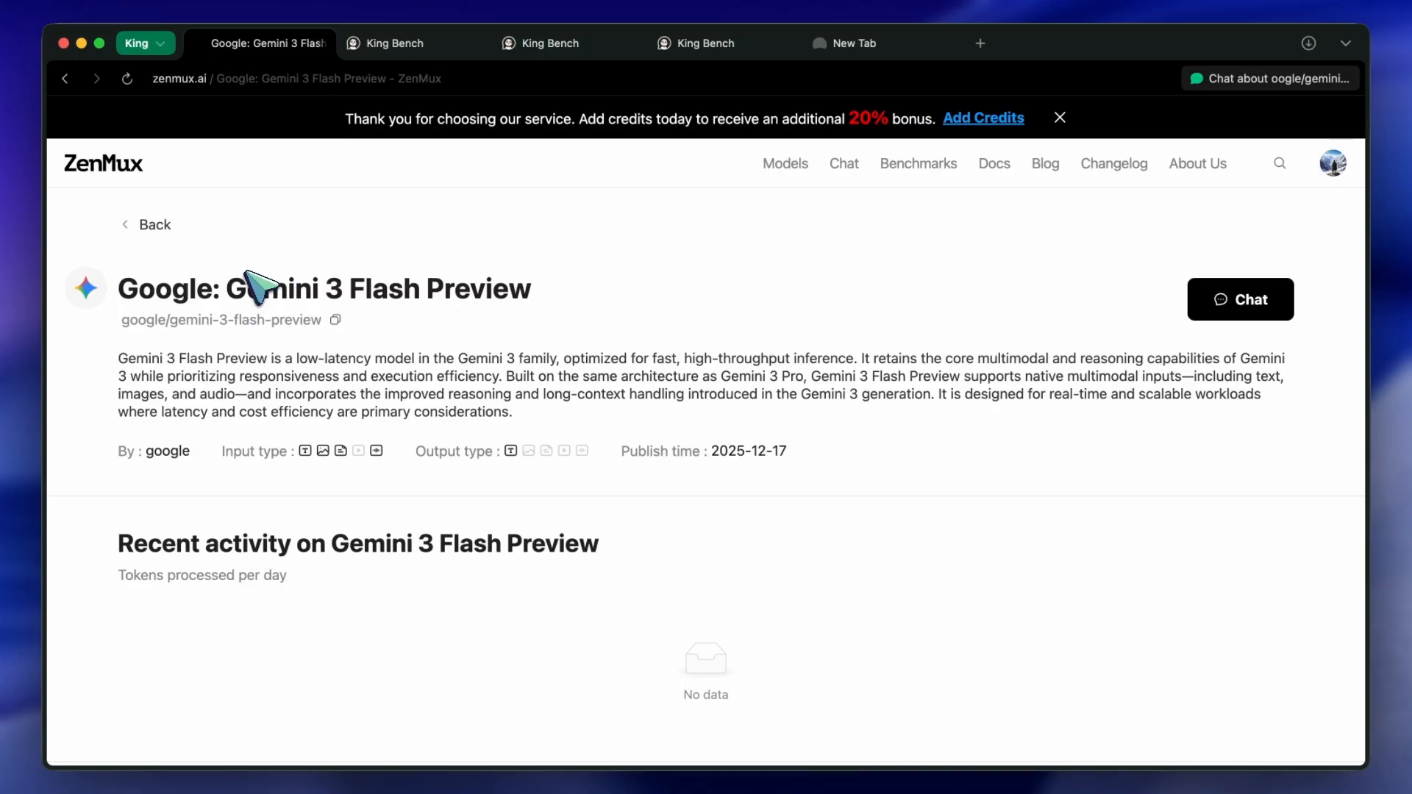
pyautogui.moveTo(251, 297)
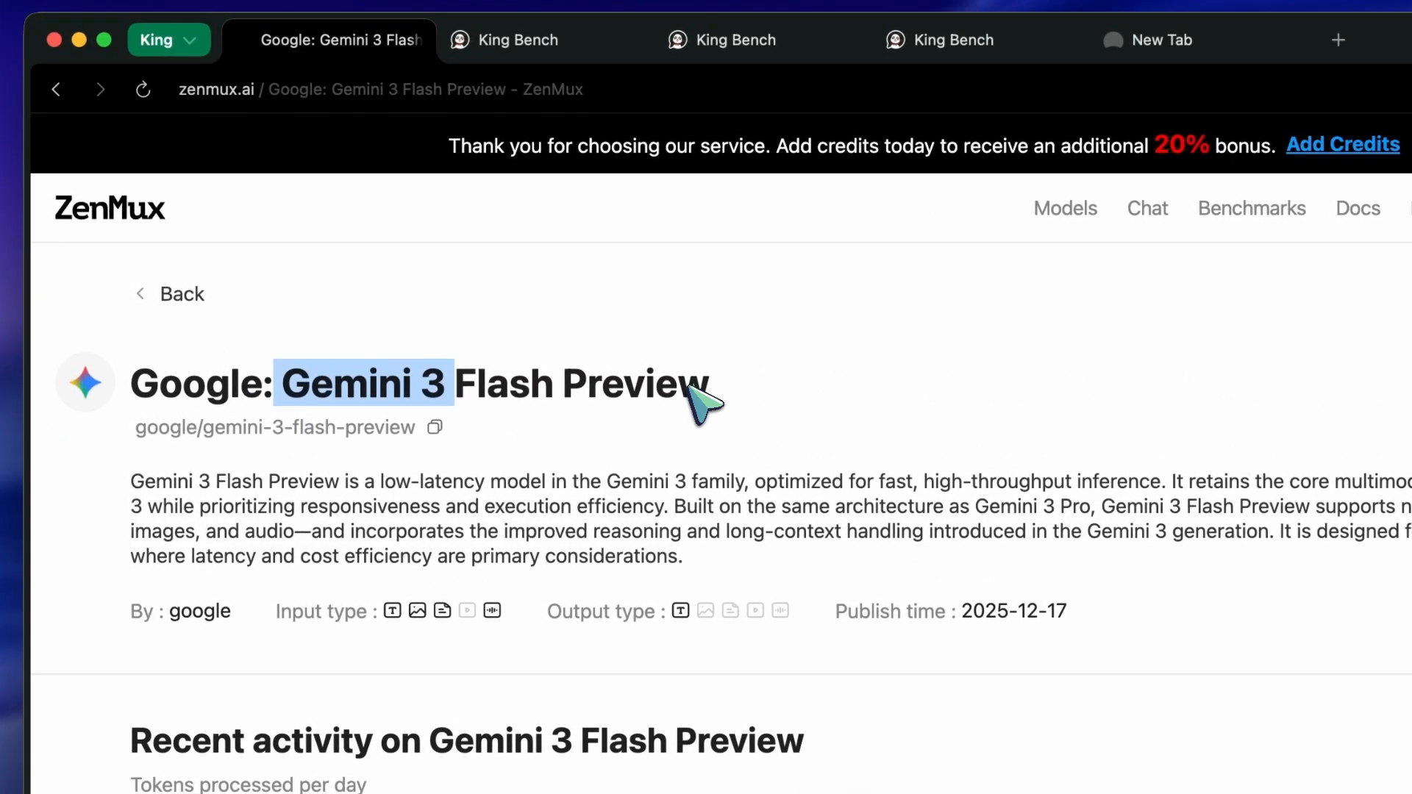
pyautogui.moveTo(576, 342)
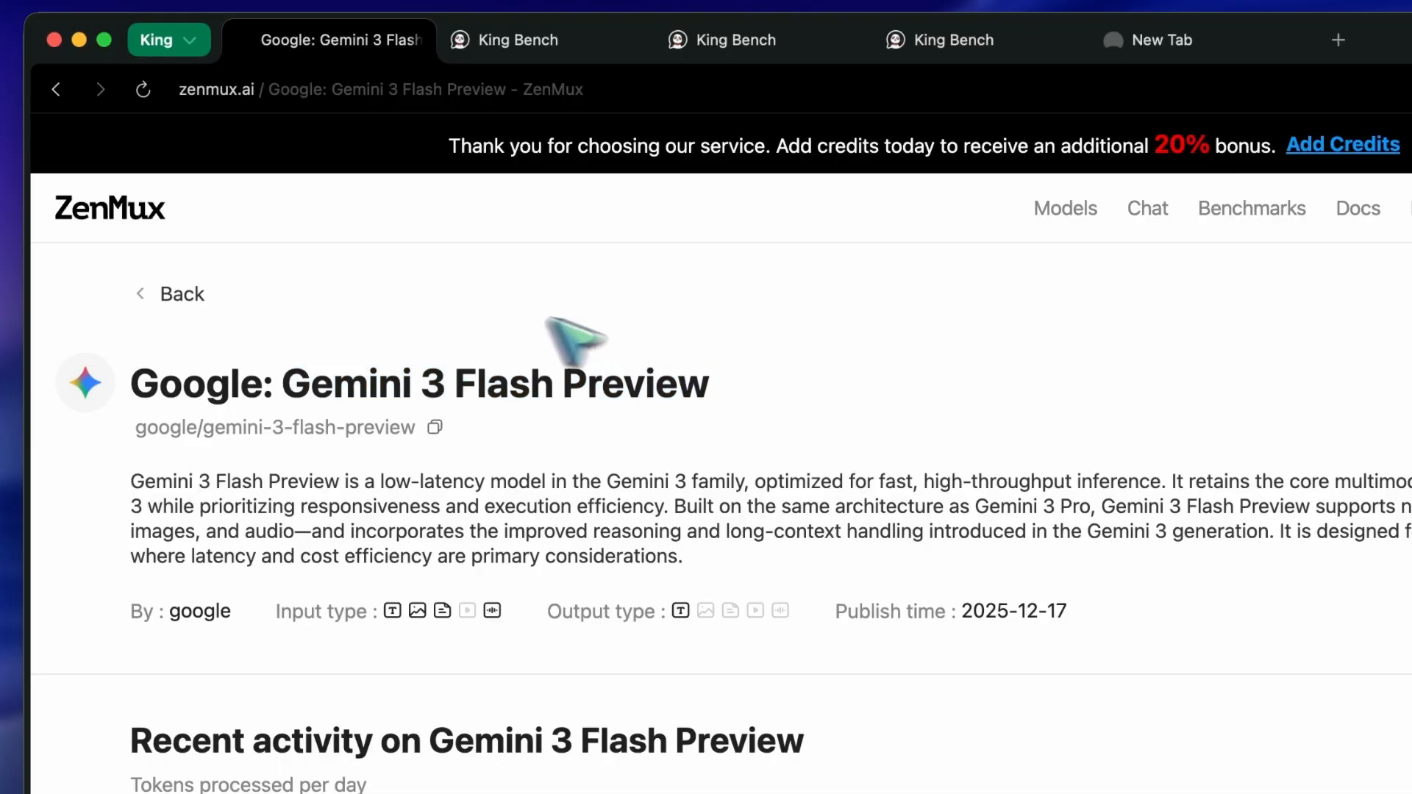
pyautogui.moveTo(135, 239)
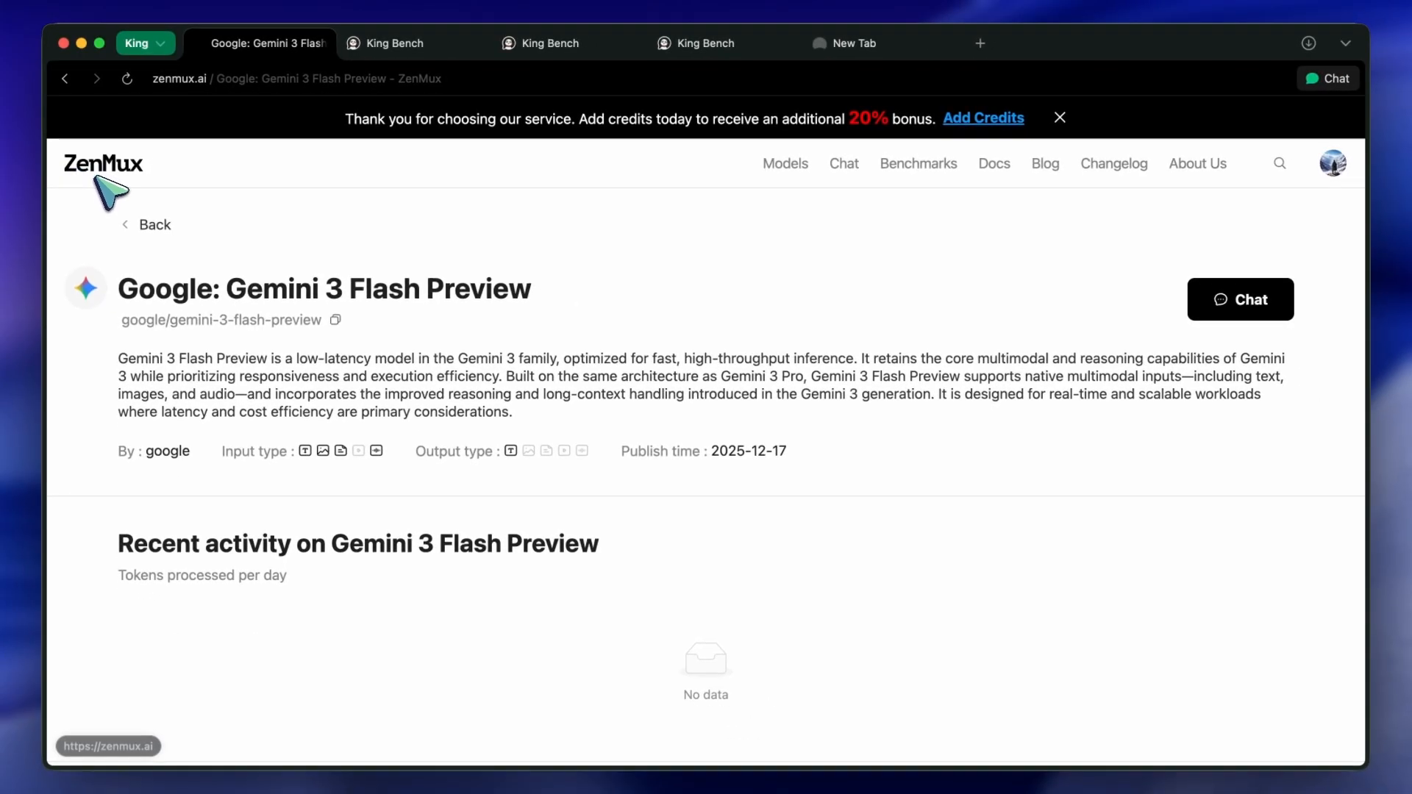
pyautogui.moveTo(151, 190)
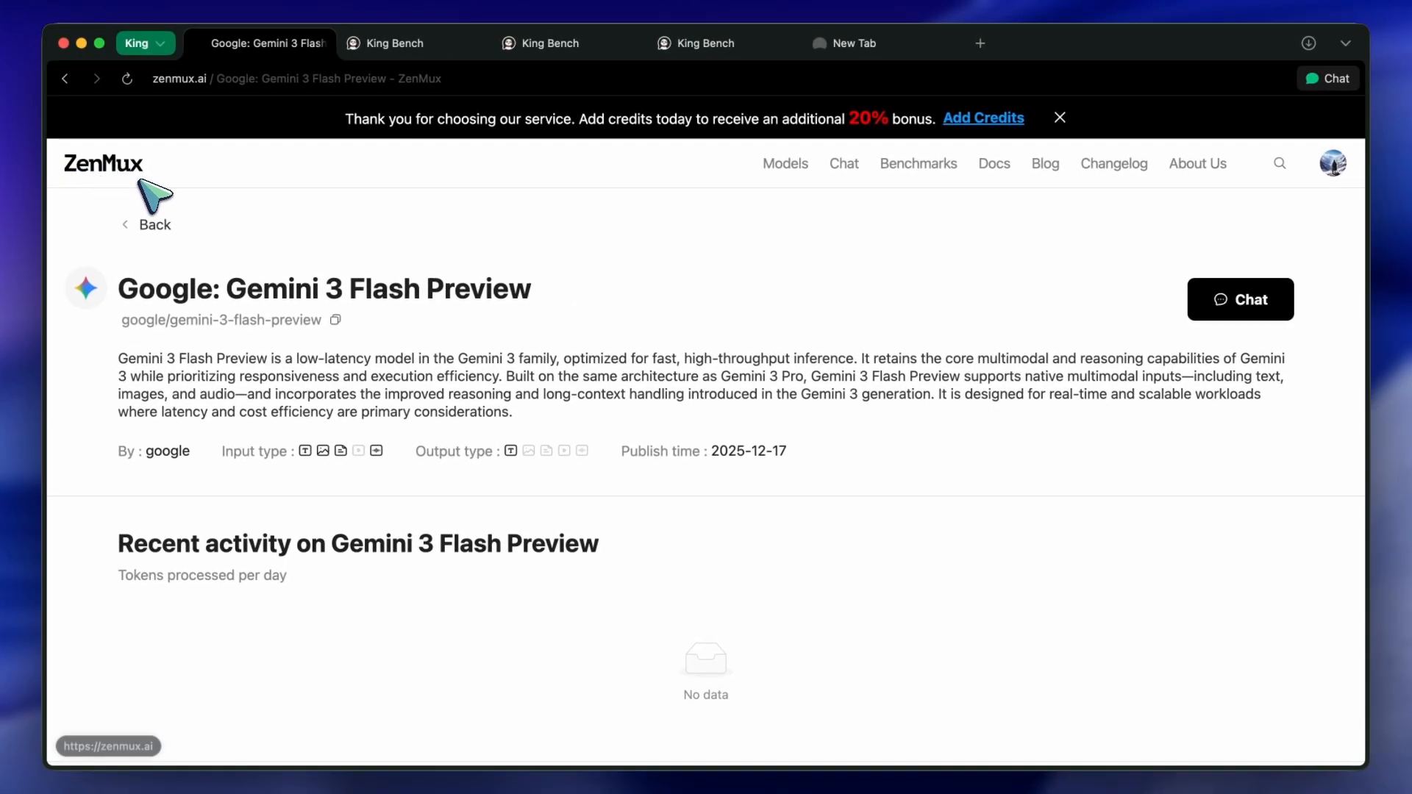
pyautogui.moveTo(166, 211)
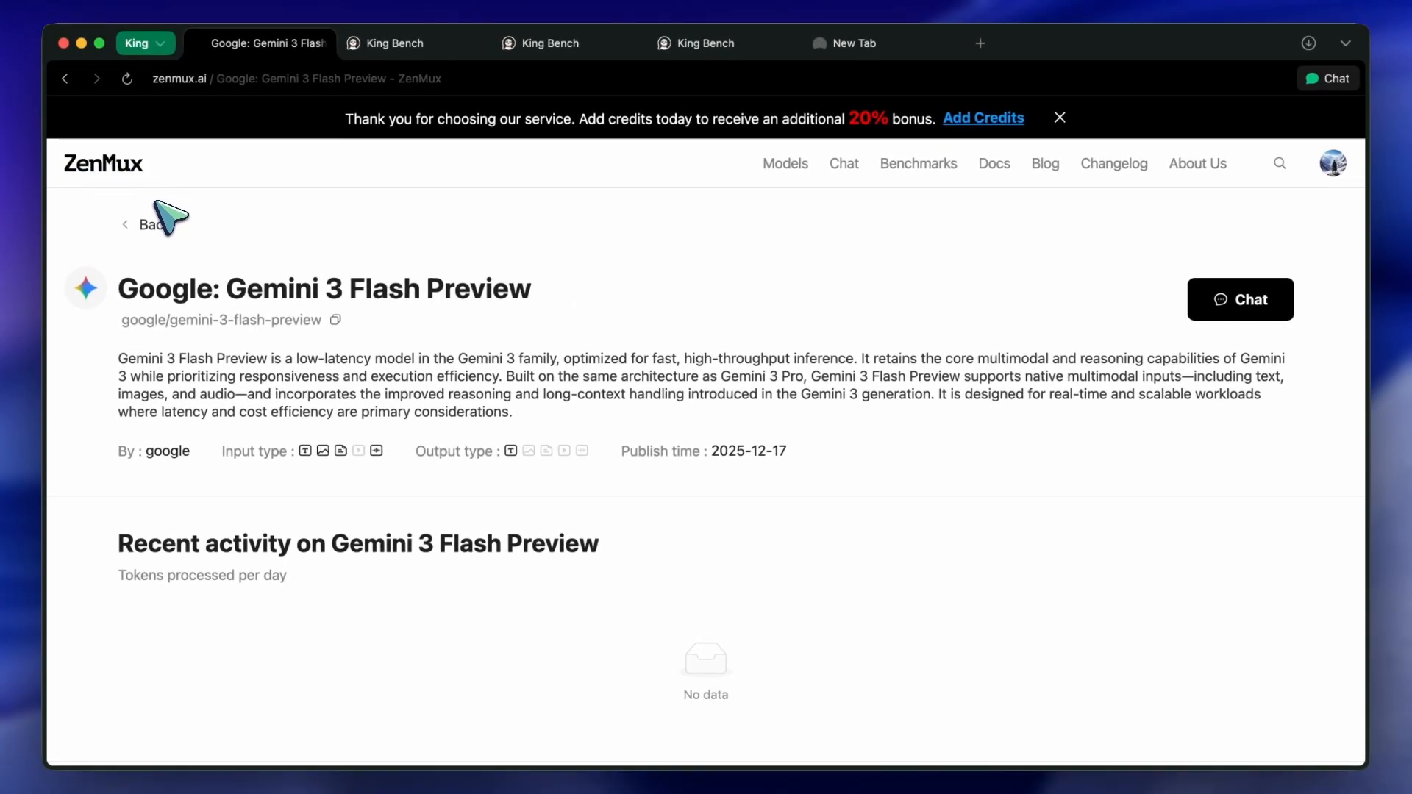
pyautogui.moveTo(236, 315)
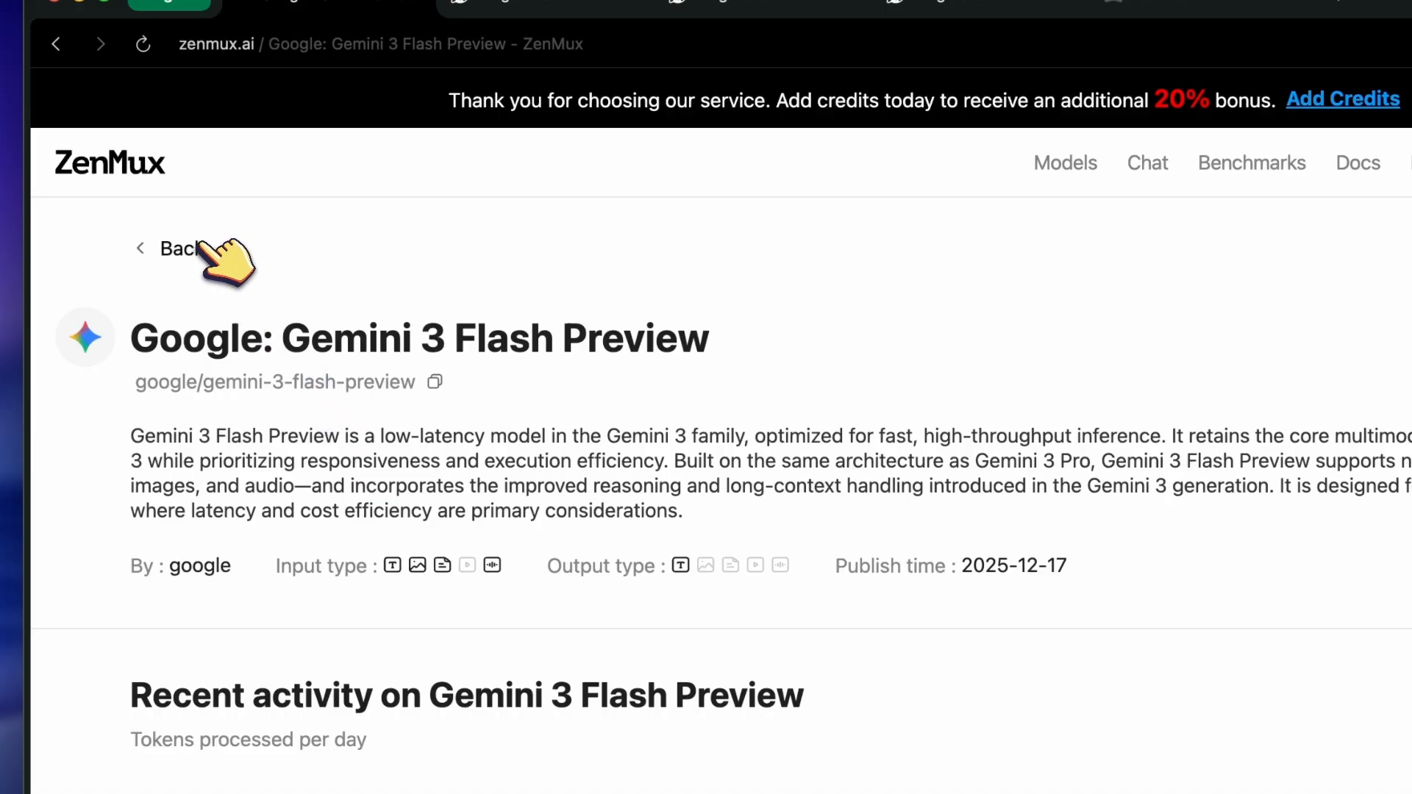
pyautogui.moveTo(424, 383)
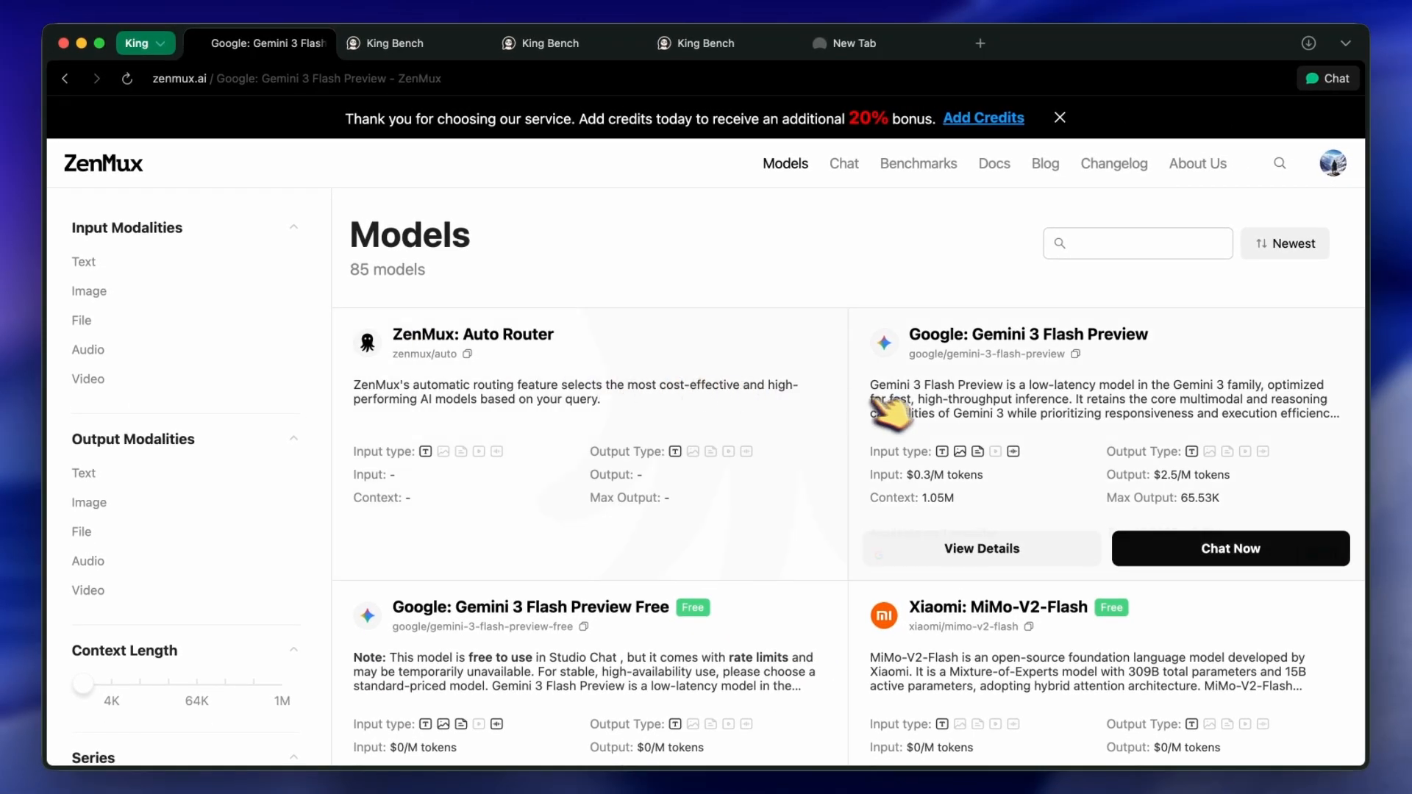
pyautogui.scroll(-3)
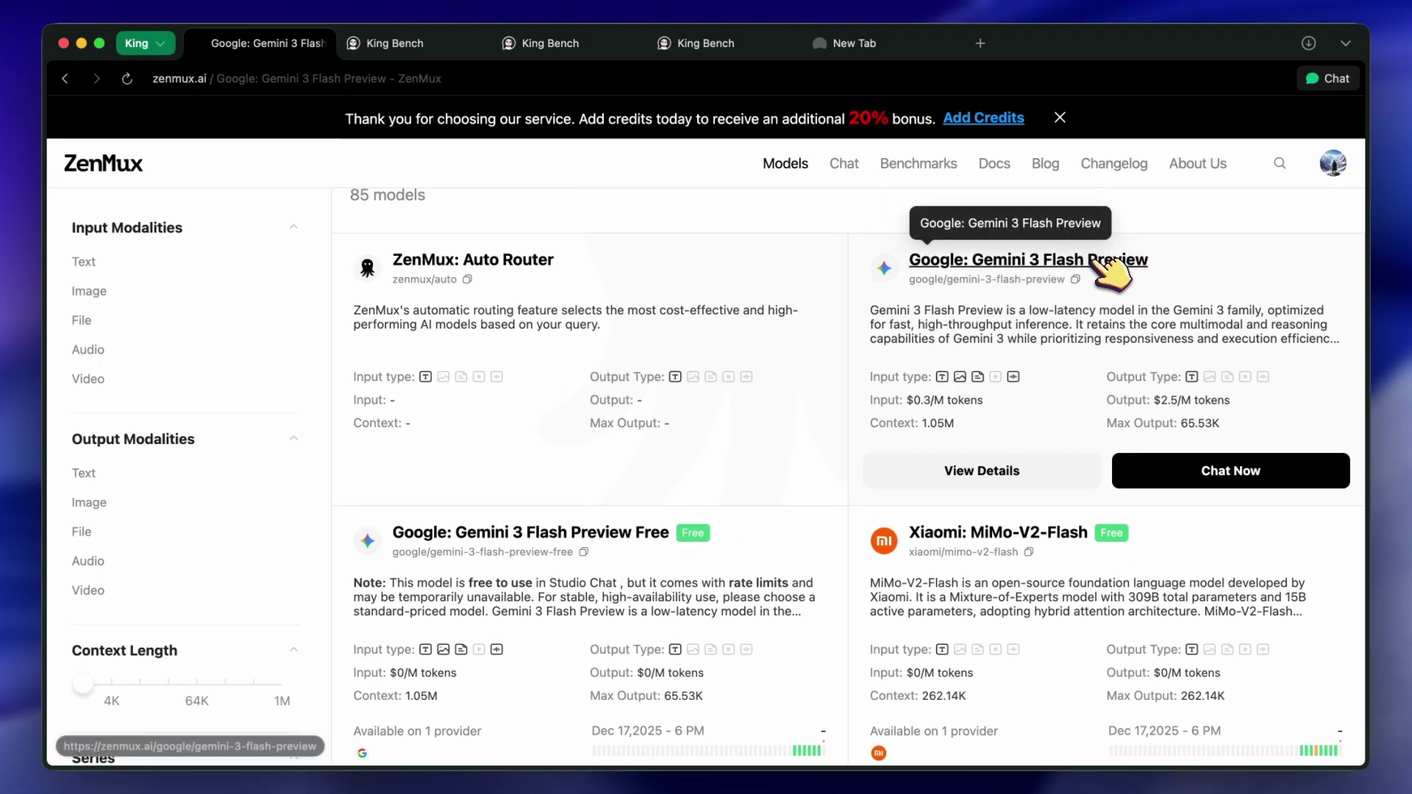
pyautogui.moveTo(1134, 284)
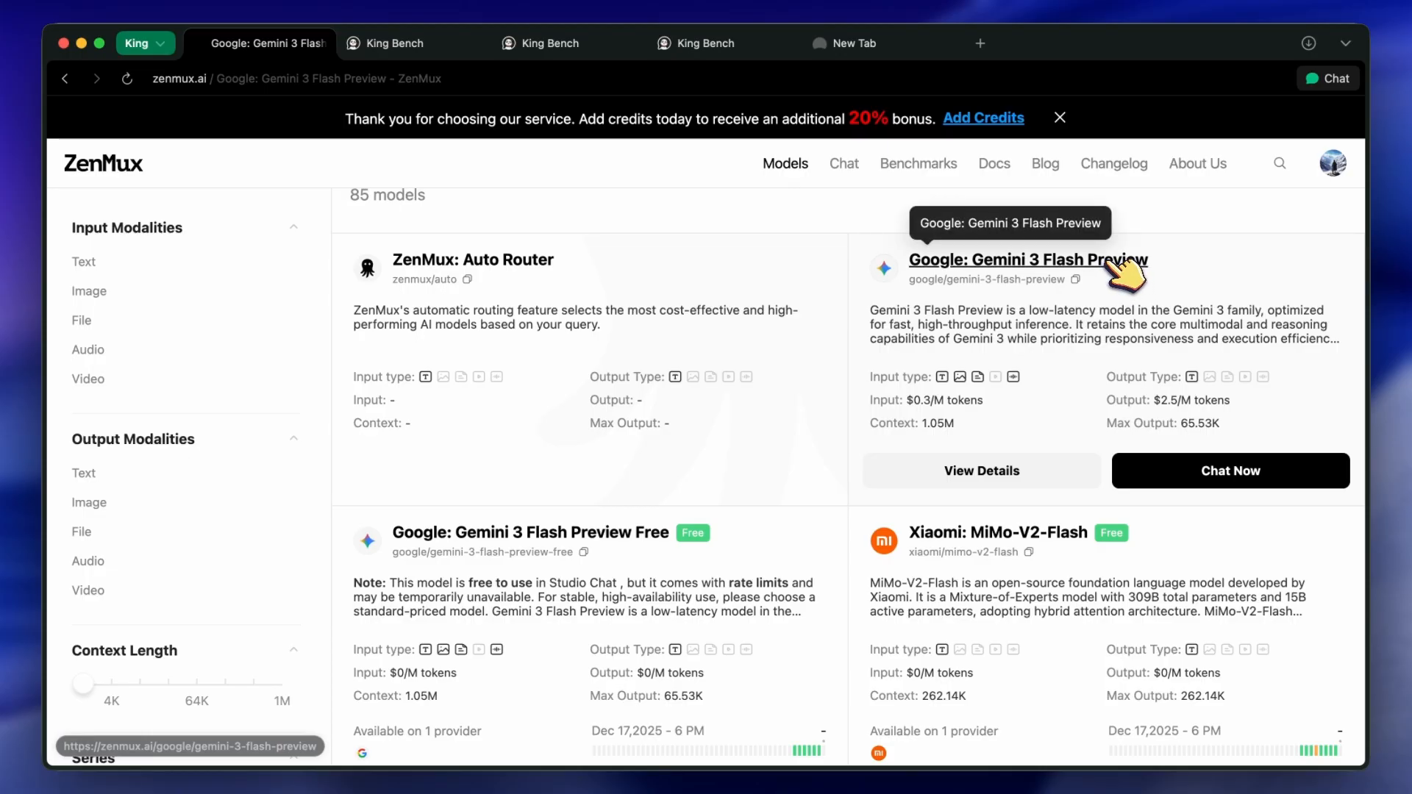
pyautogui.moveTo(1144, 310)
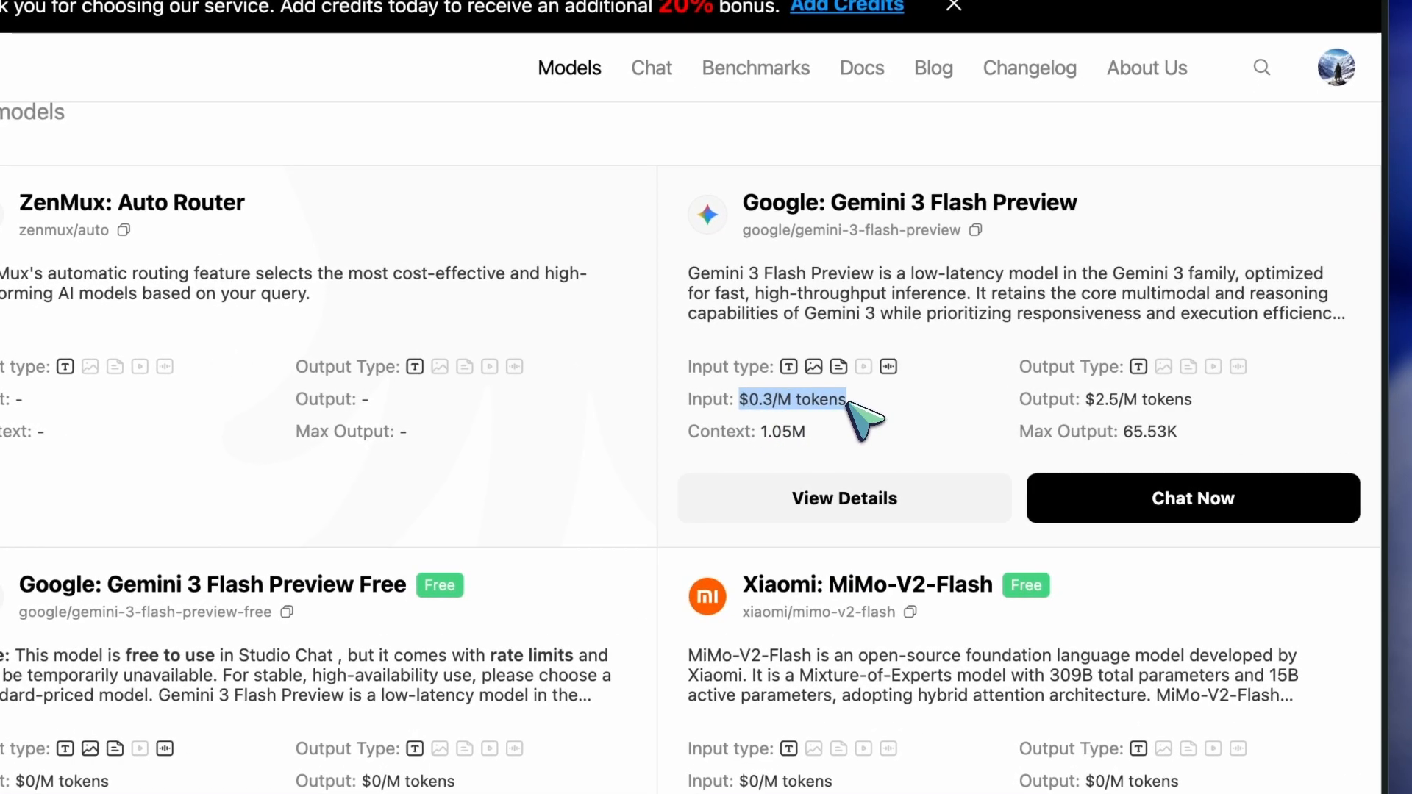
pyautogui.moveTo(1117, 410)
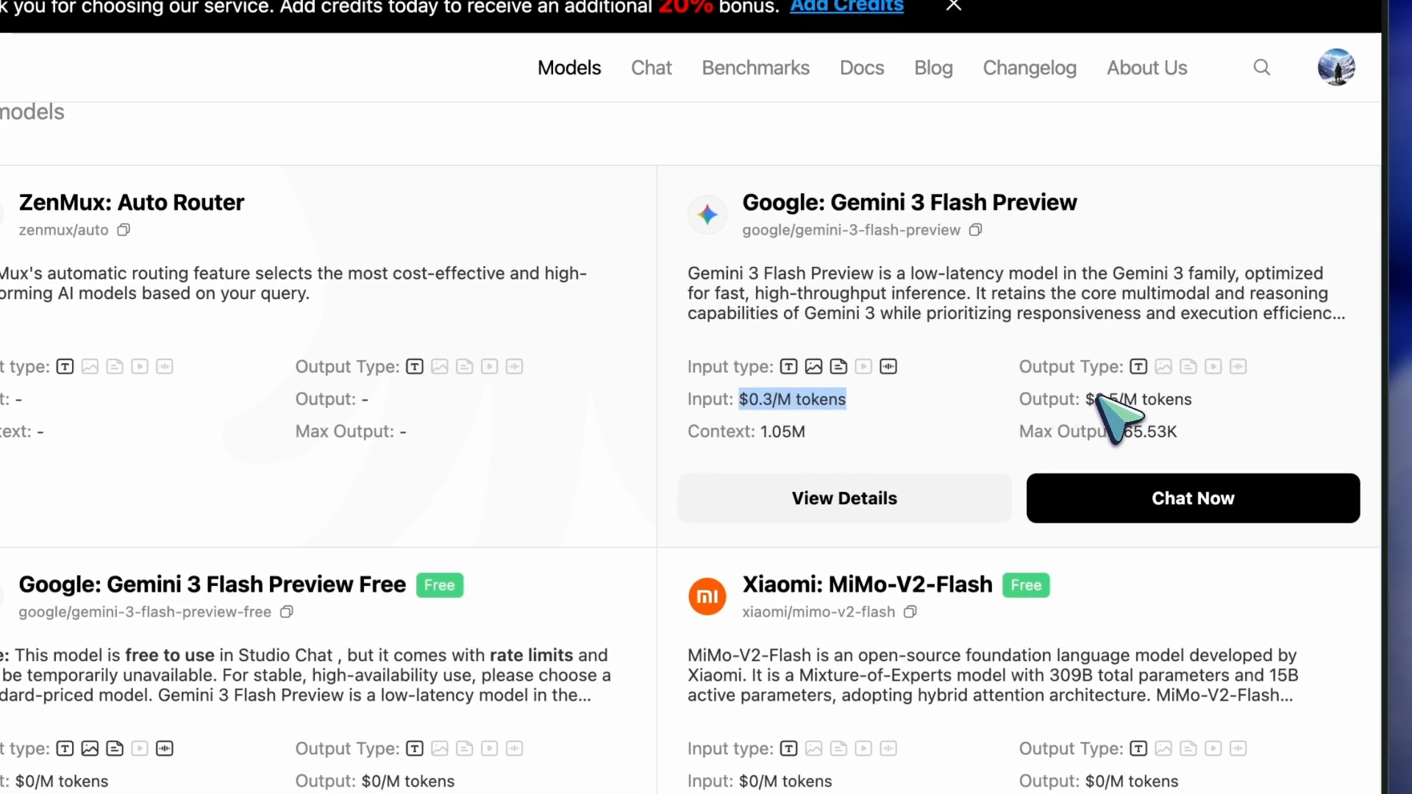
pyautogui.moveTo(1247, 424)
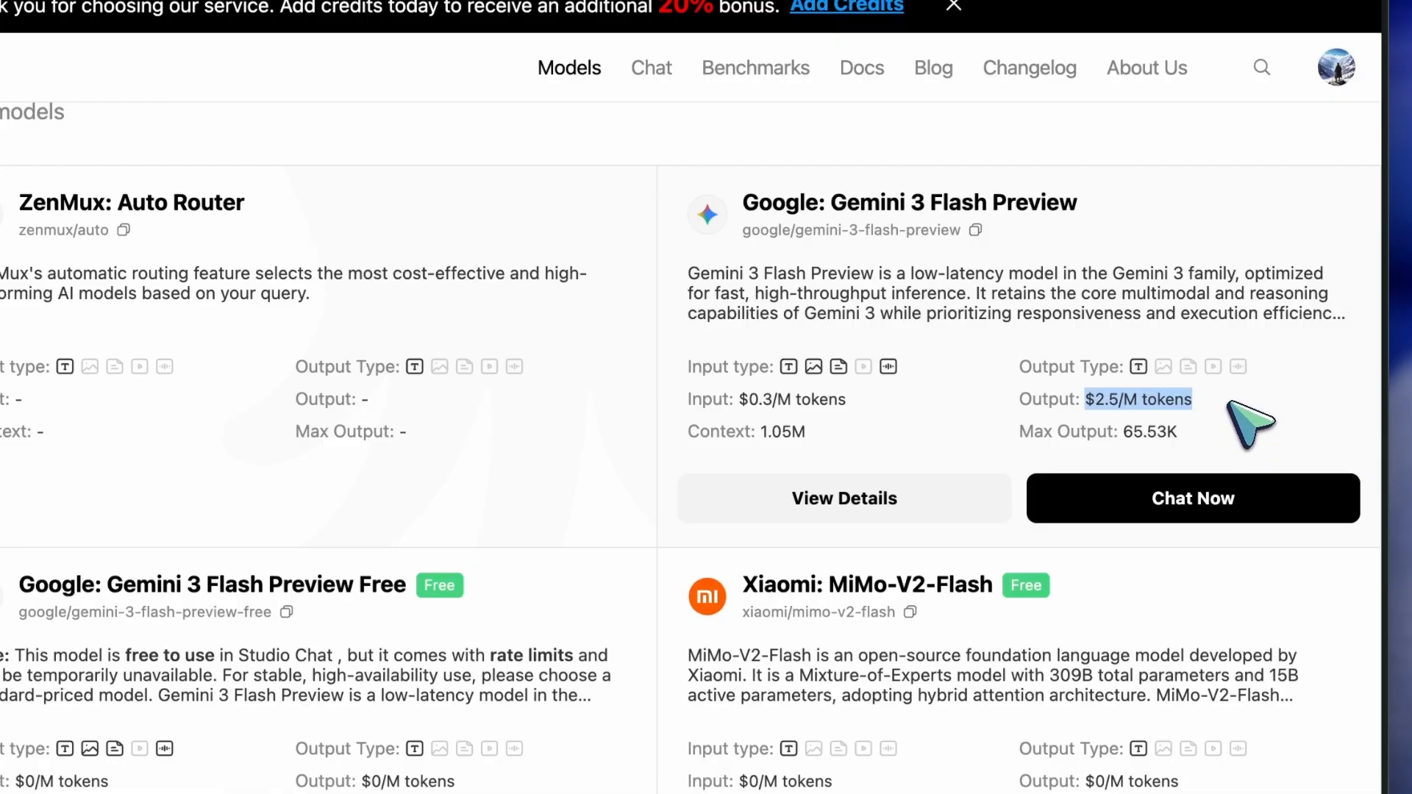
pyautogui.moveTo(1226, 431)
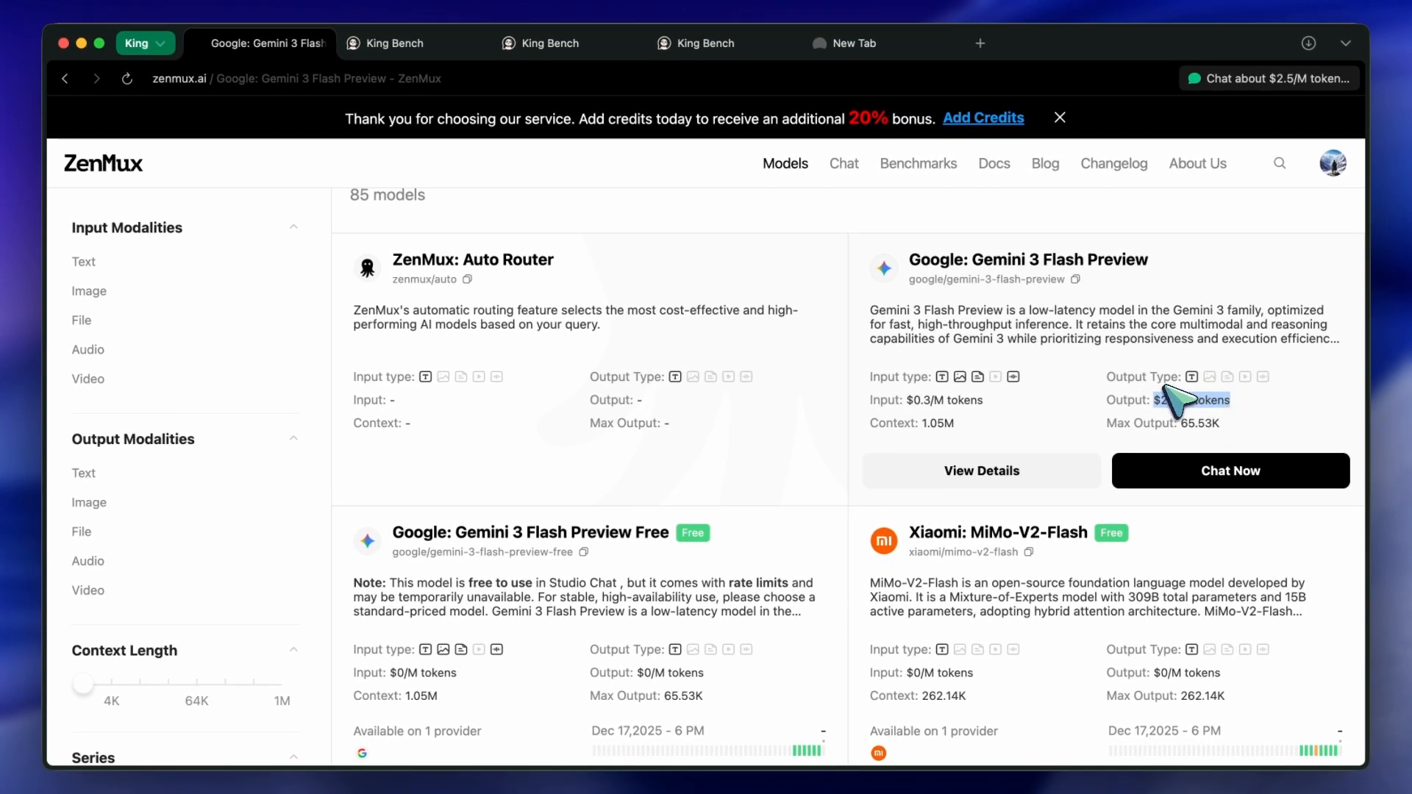
pyautogui.moveTo(1076, 347)
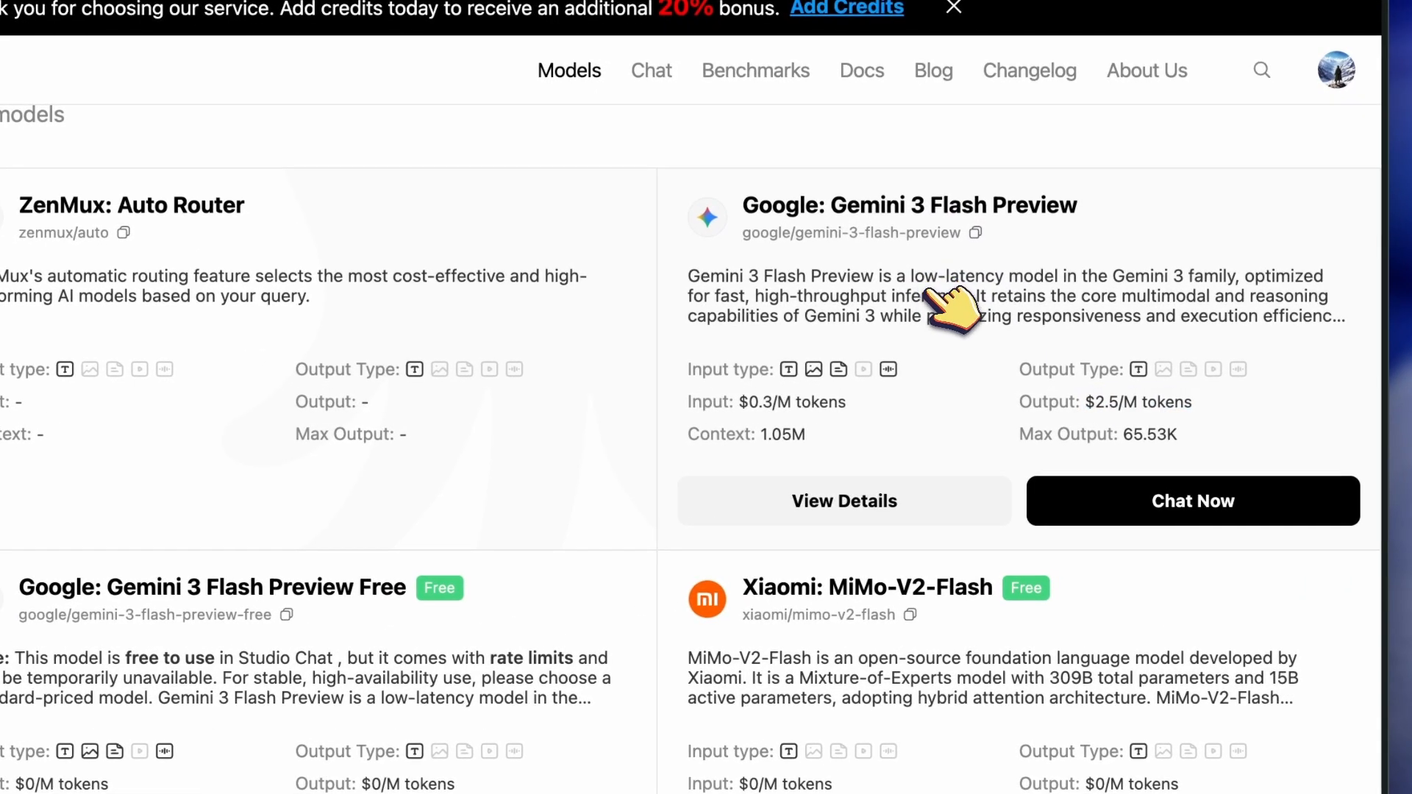
pyautogui.moveTo(1009, 347)
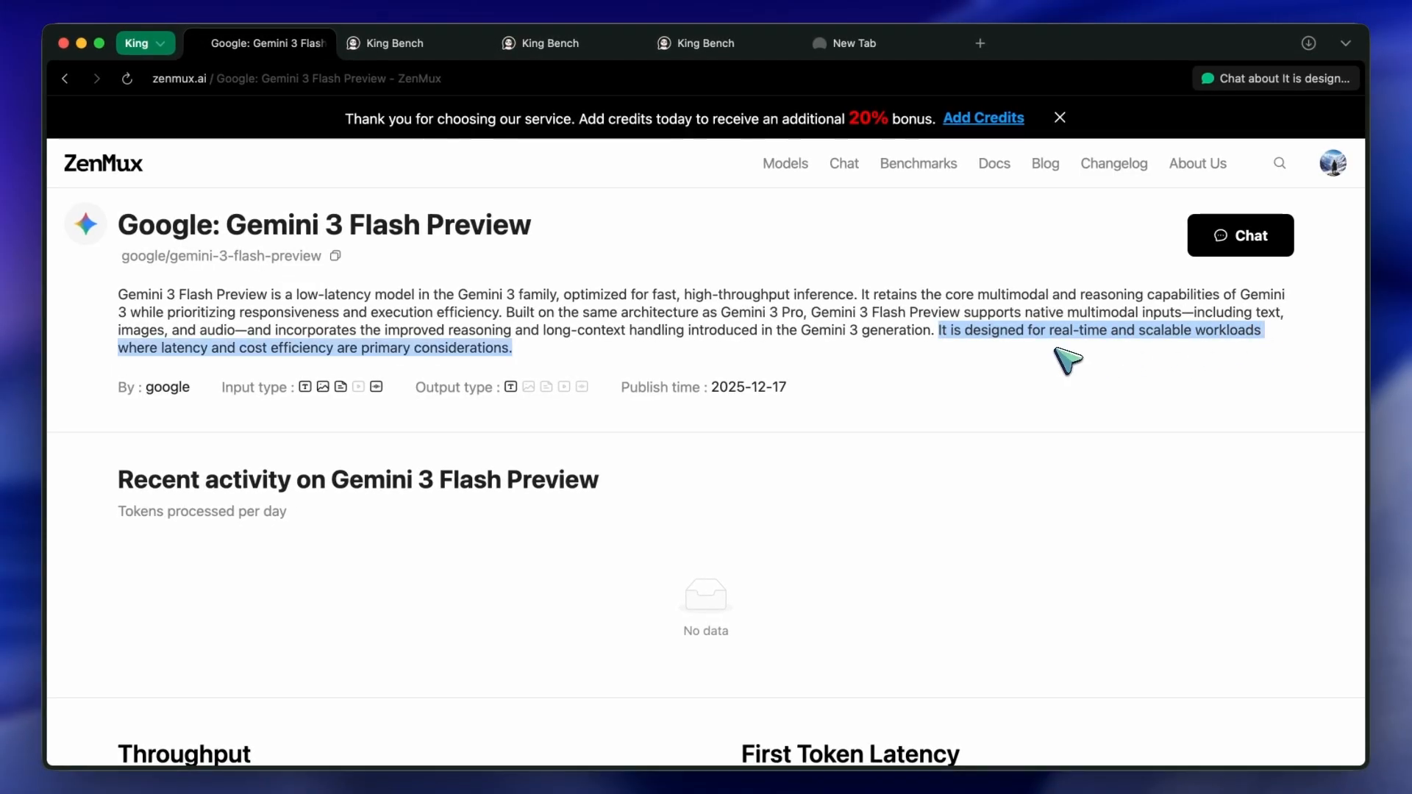
pyautogui.moveTo(185, 355)
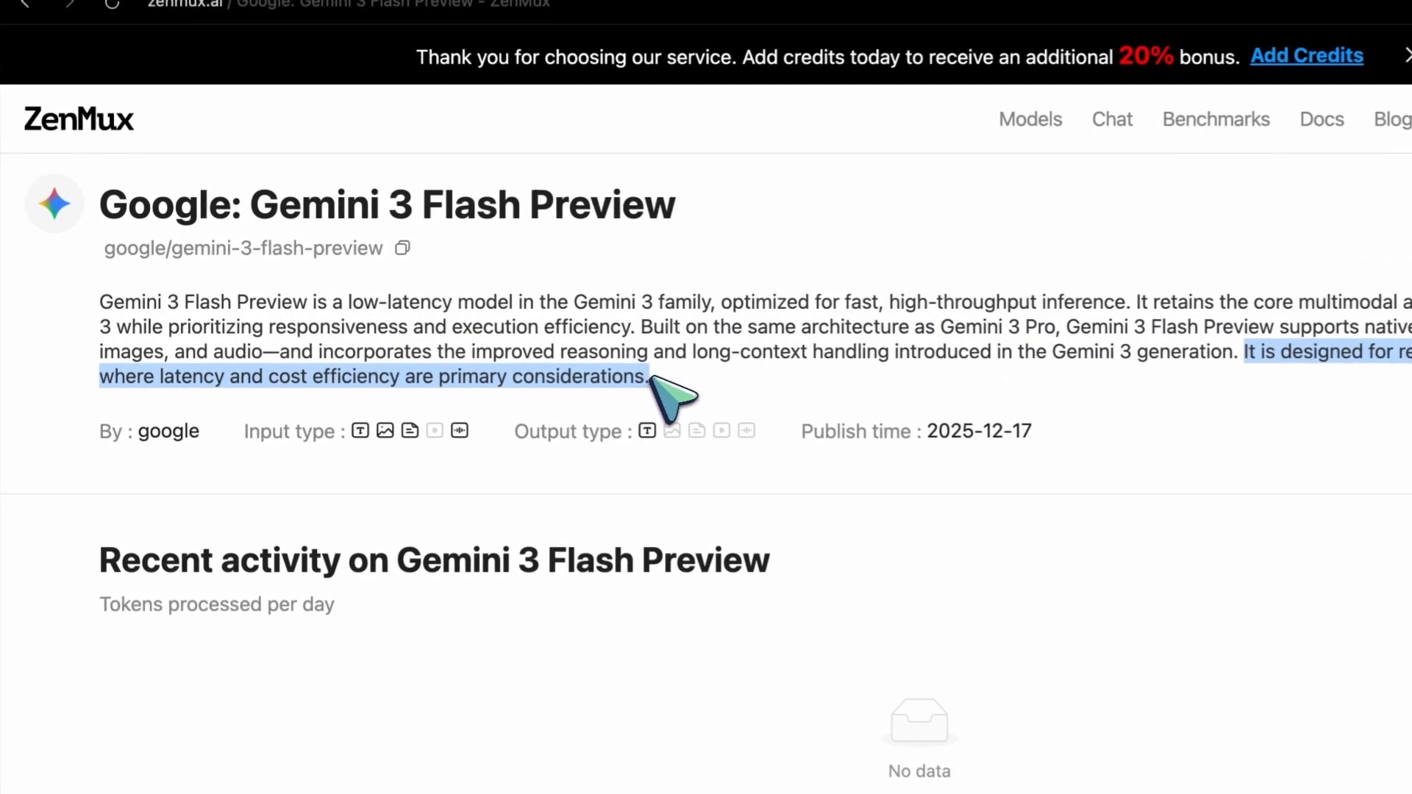
pyautogui.moveTo(504, 387)
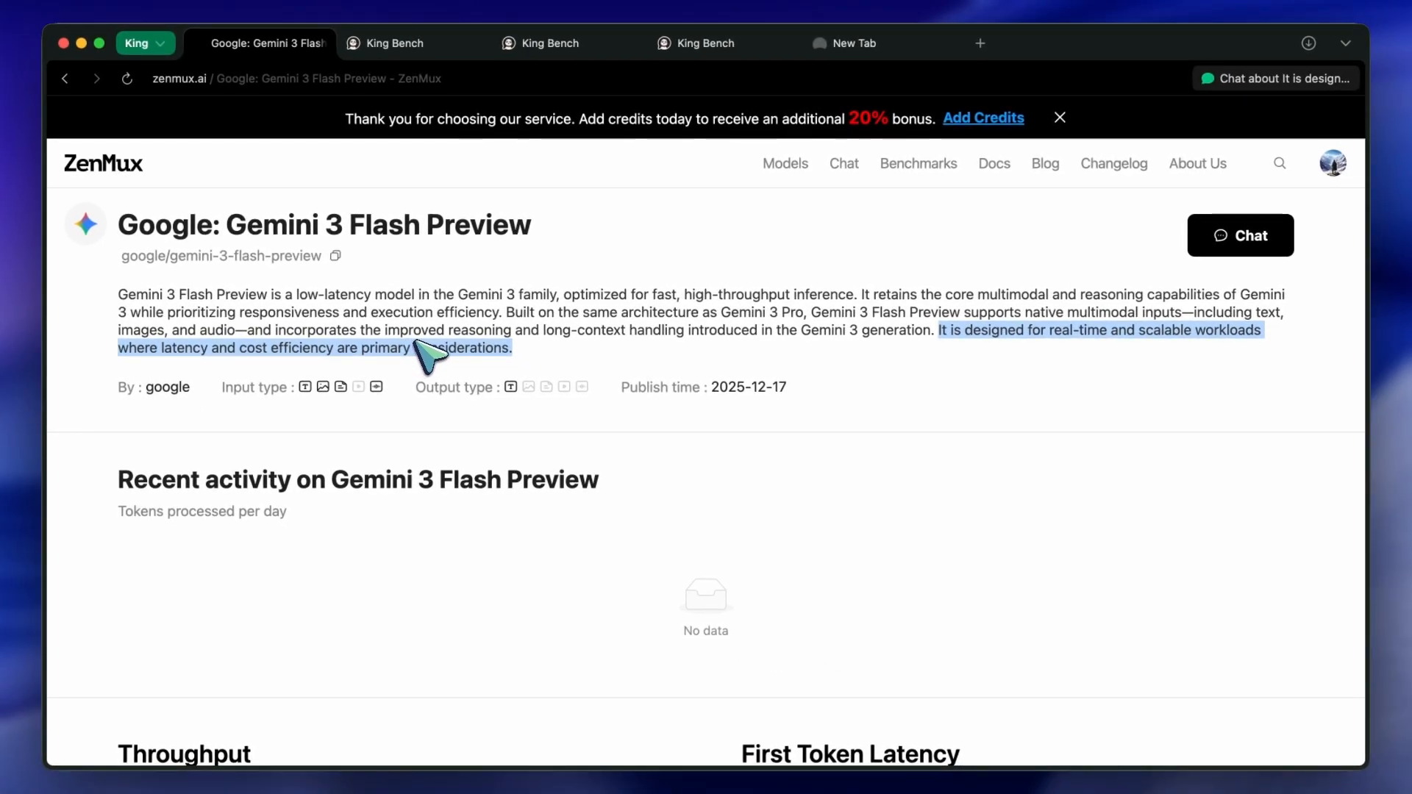
pyautogui.moveTo(328, 406)
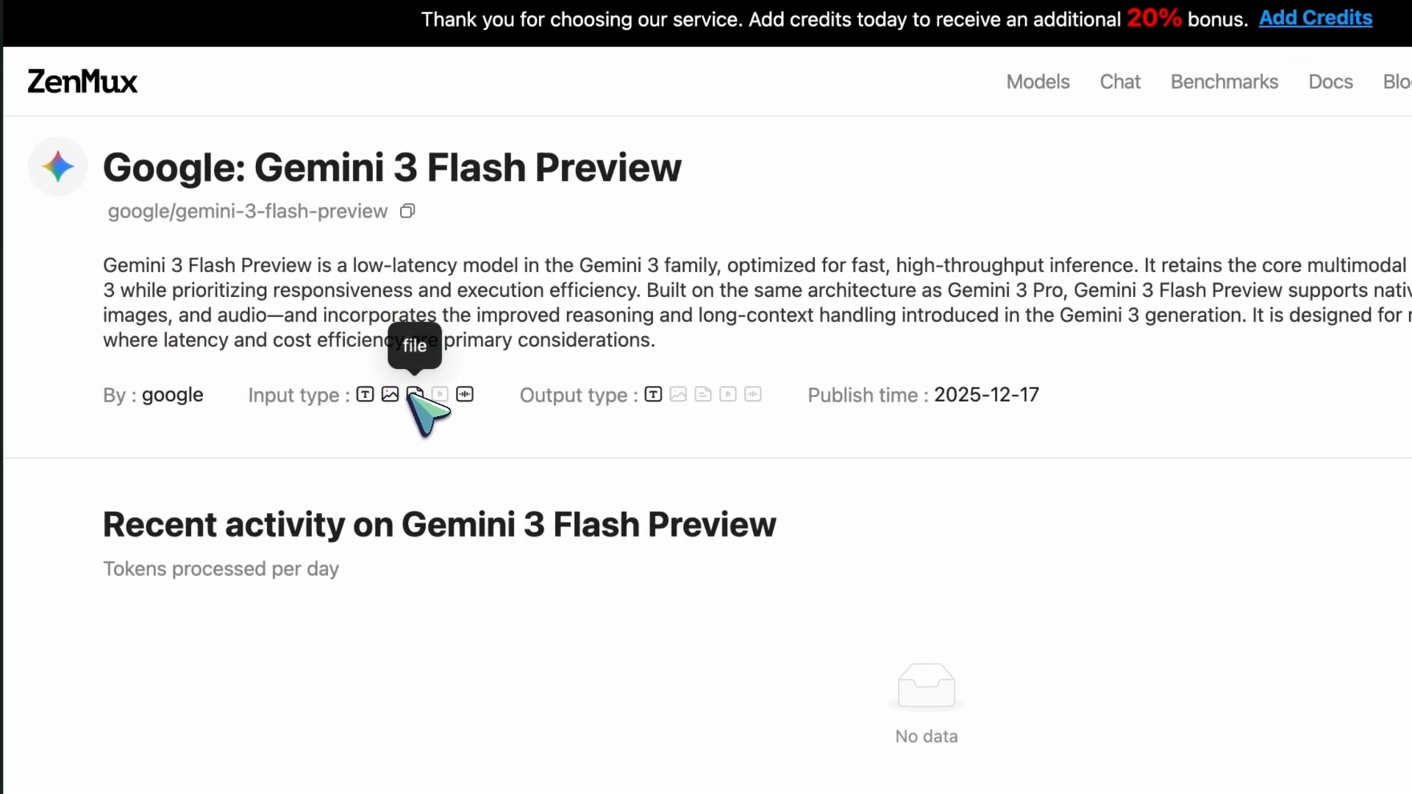
pyautogui.moveTo(585, 411)
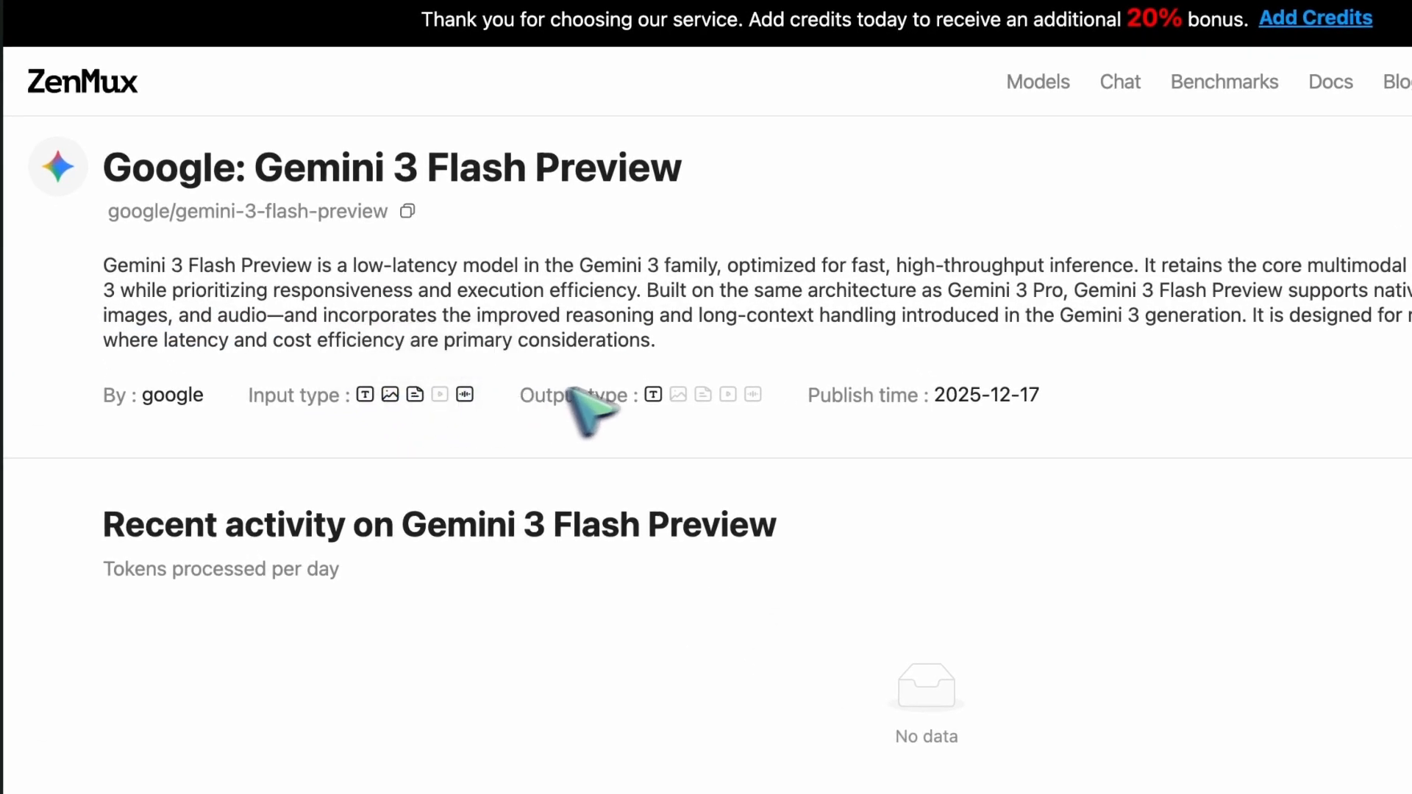
pyautogui.moveTo(653, 394)
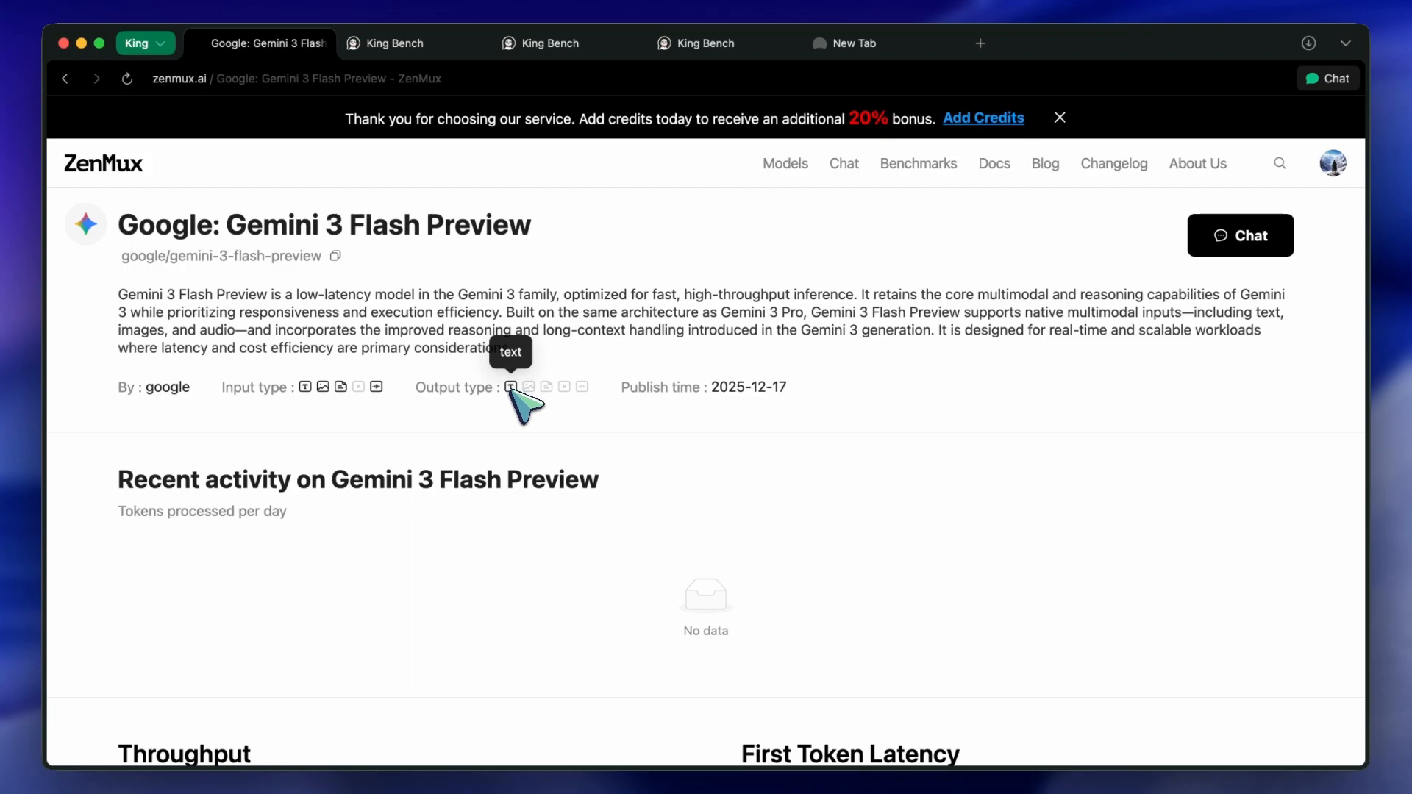
pyautogui.moveTo(509, 396)
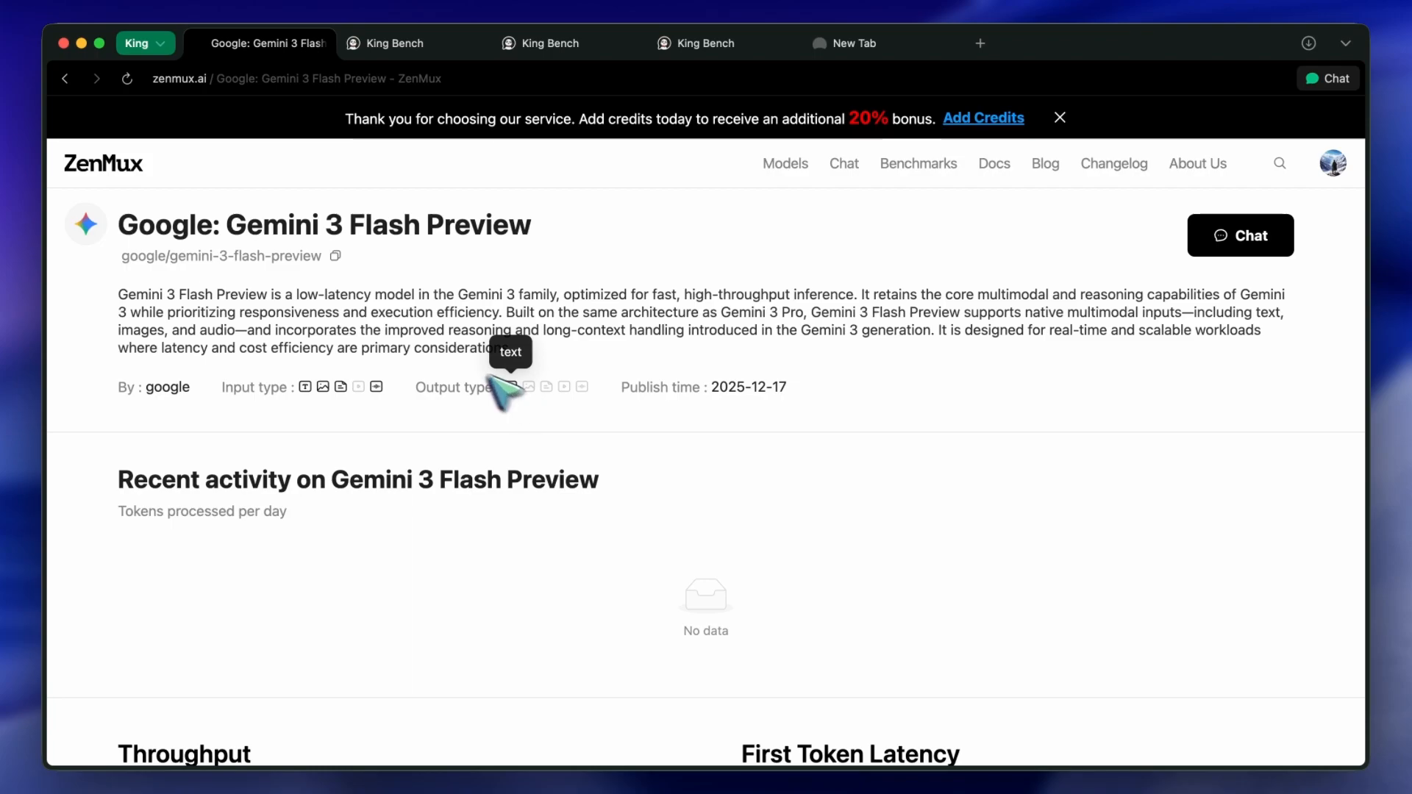
pyautogui.moveTo(385, 275)
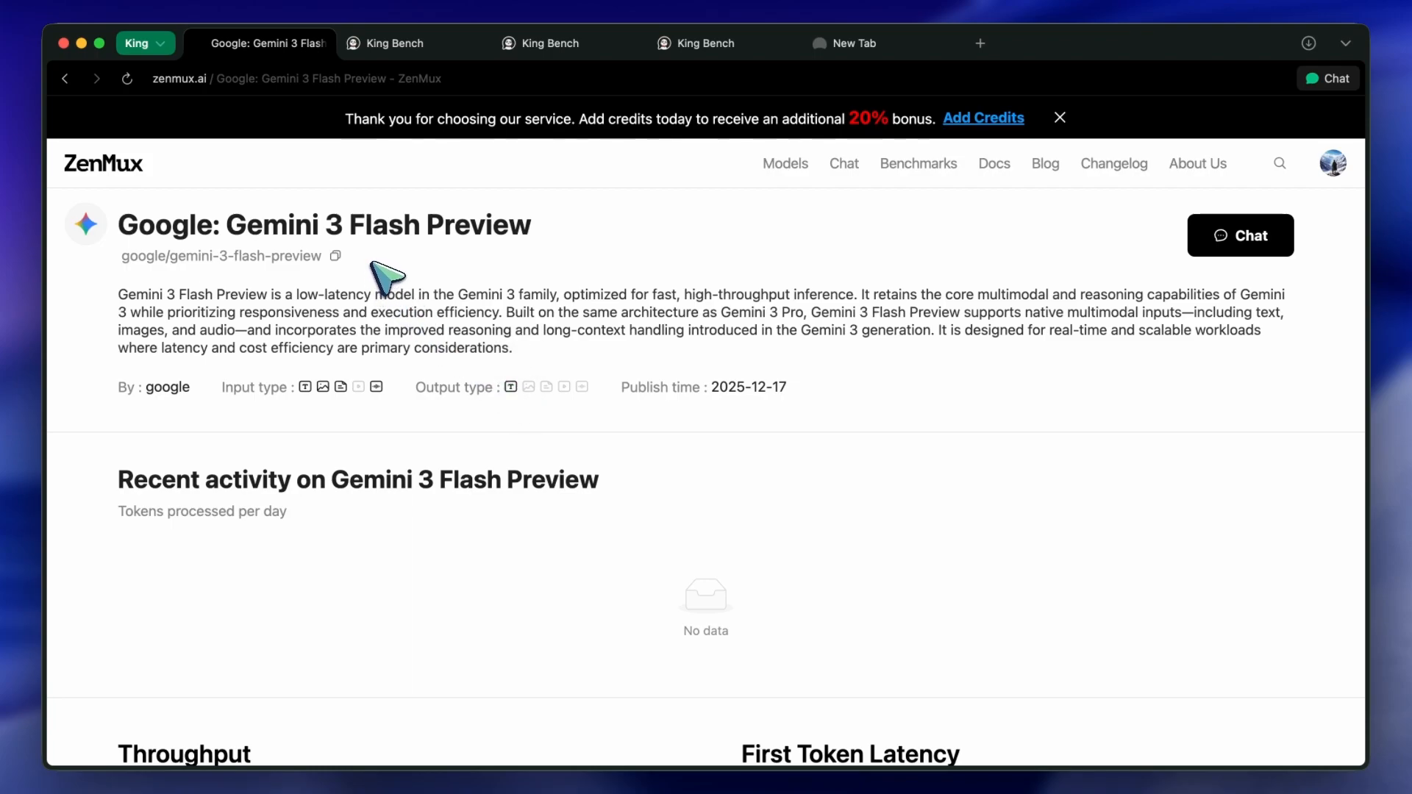
pyautogui.moveTo(391, 234)
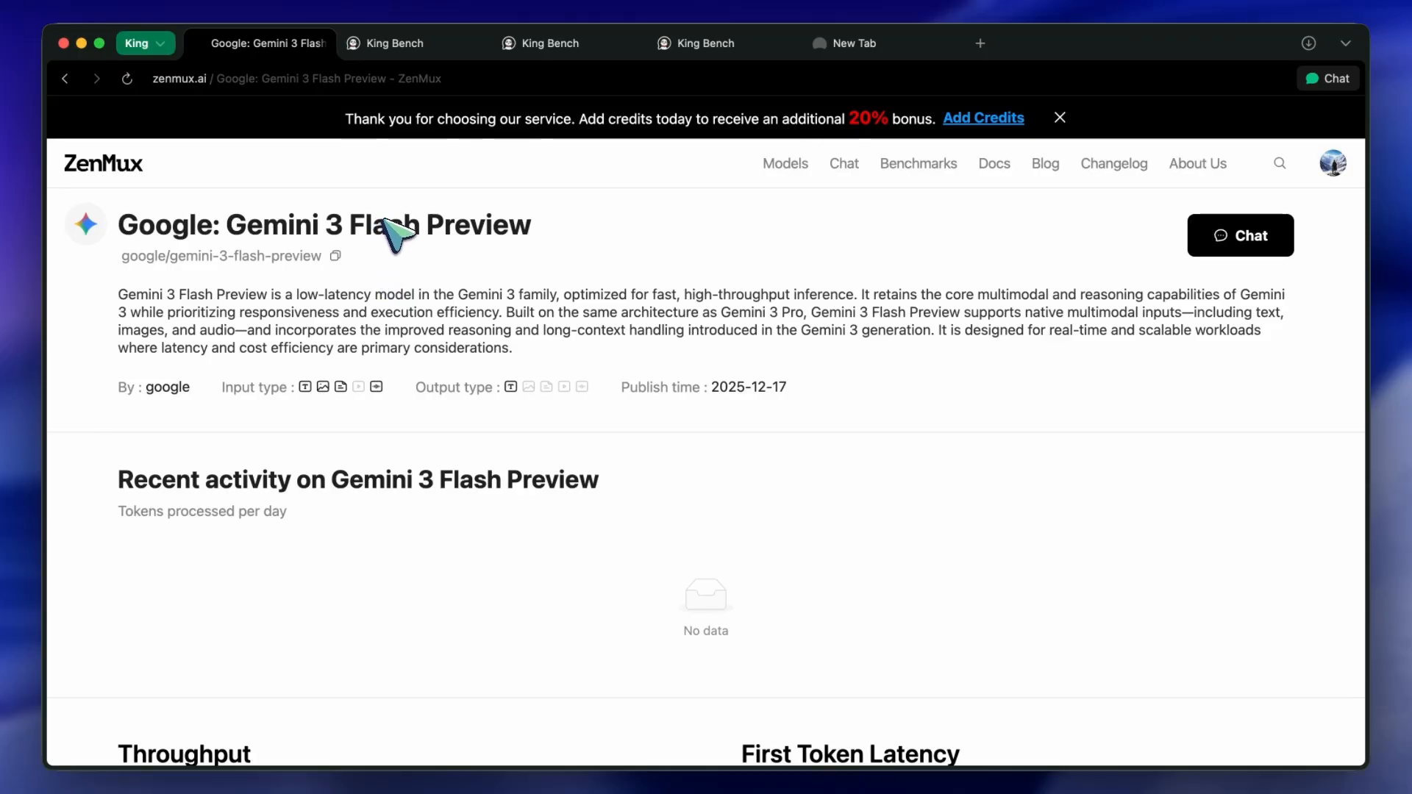
pyautogui.moveTo(417, 227)
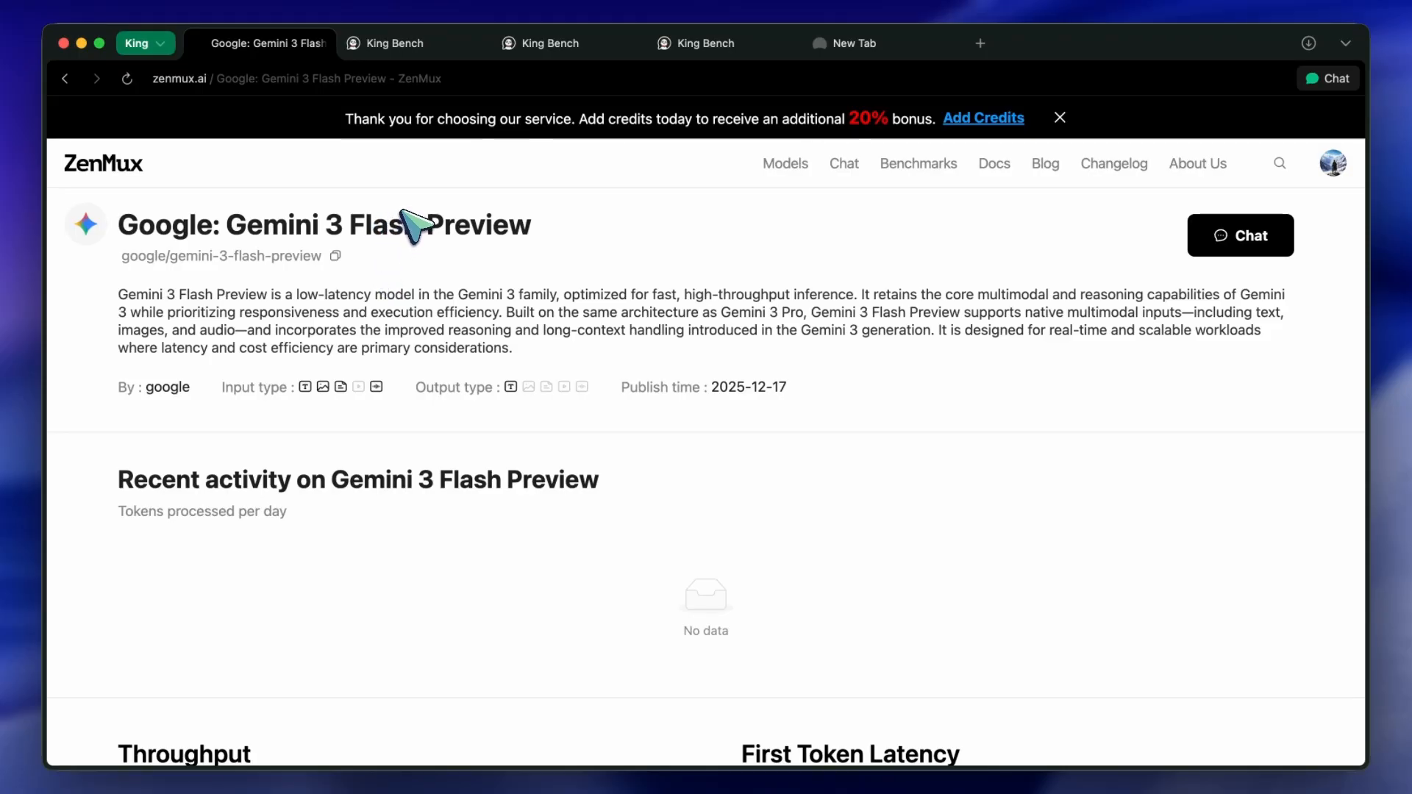
pyautogui.moveTo(424, 235)
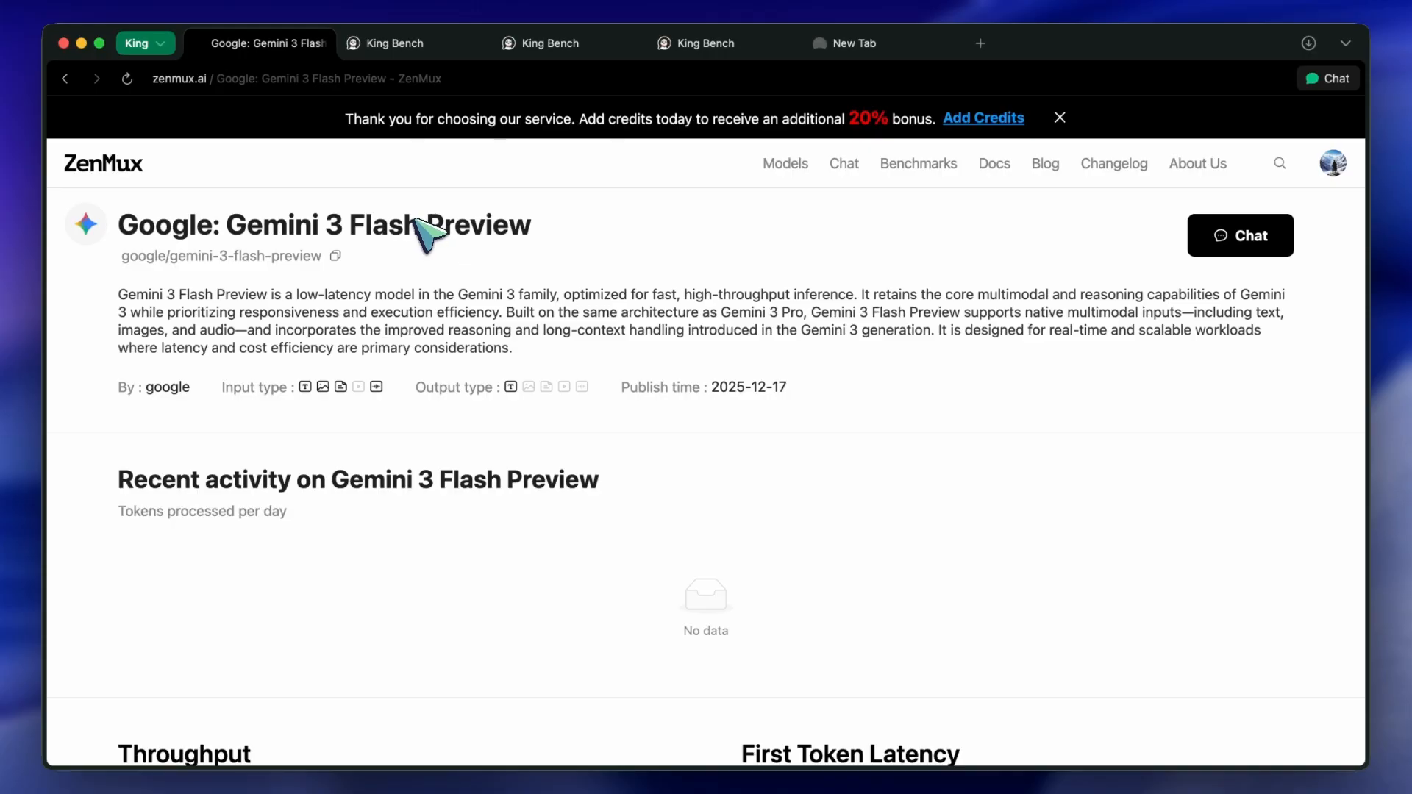
pyautogui.moveTo(435, 186)
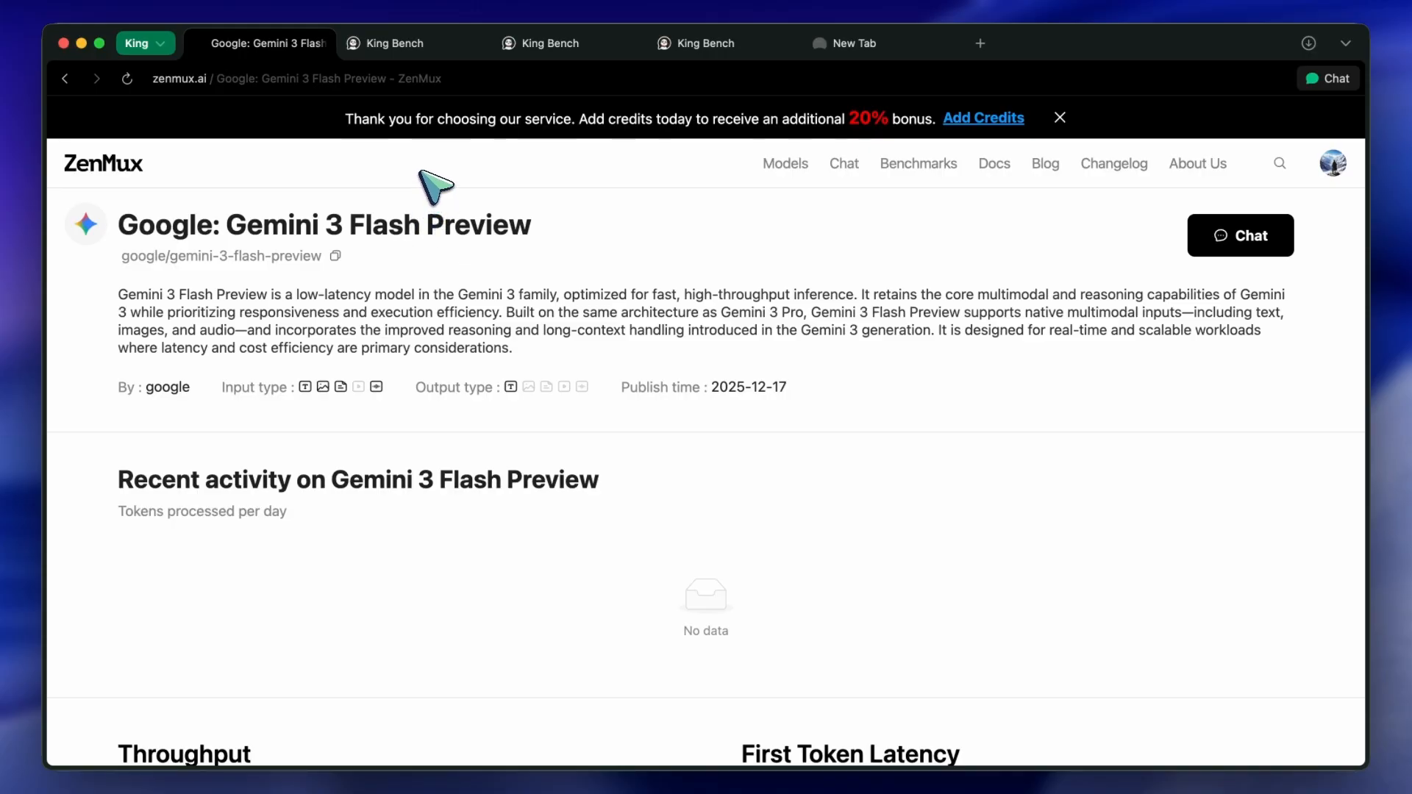
pyautogui.moveTo(437, 162)
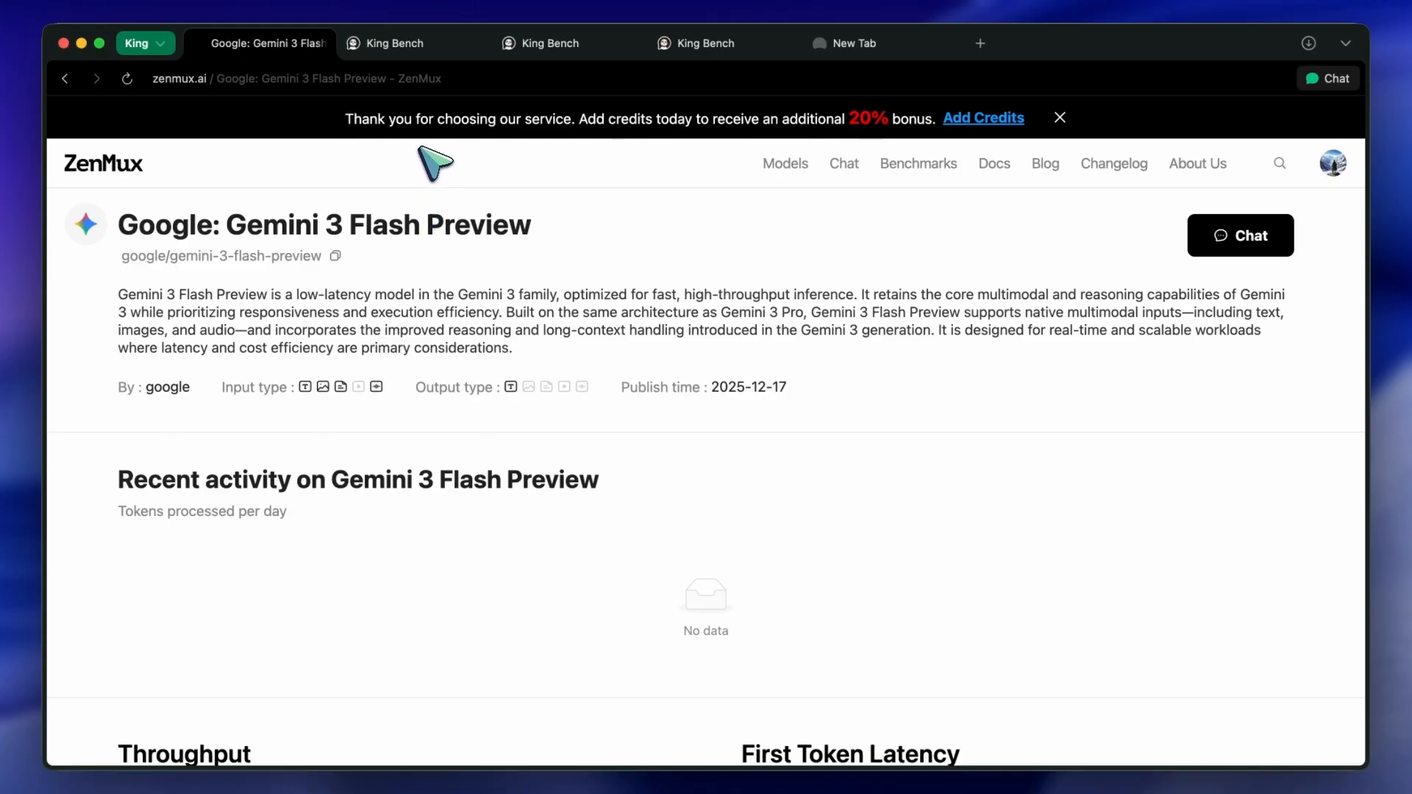
pyautogui.moveTo(423, 363)
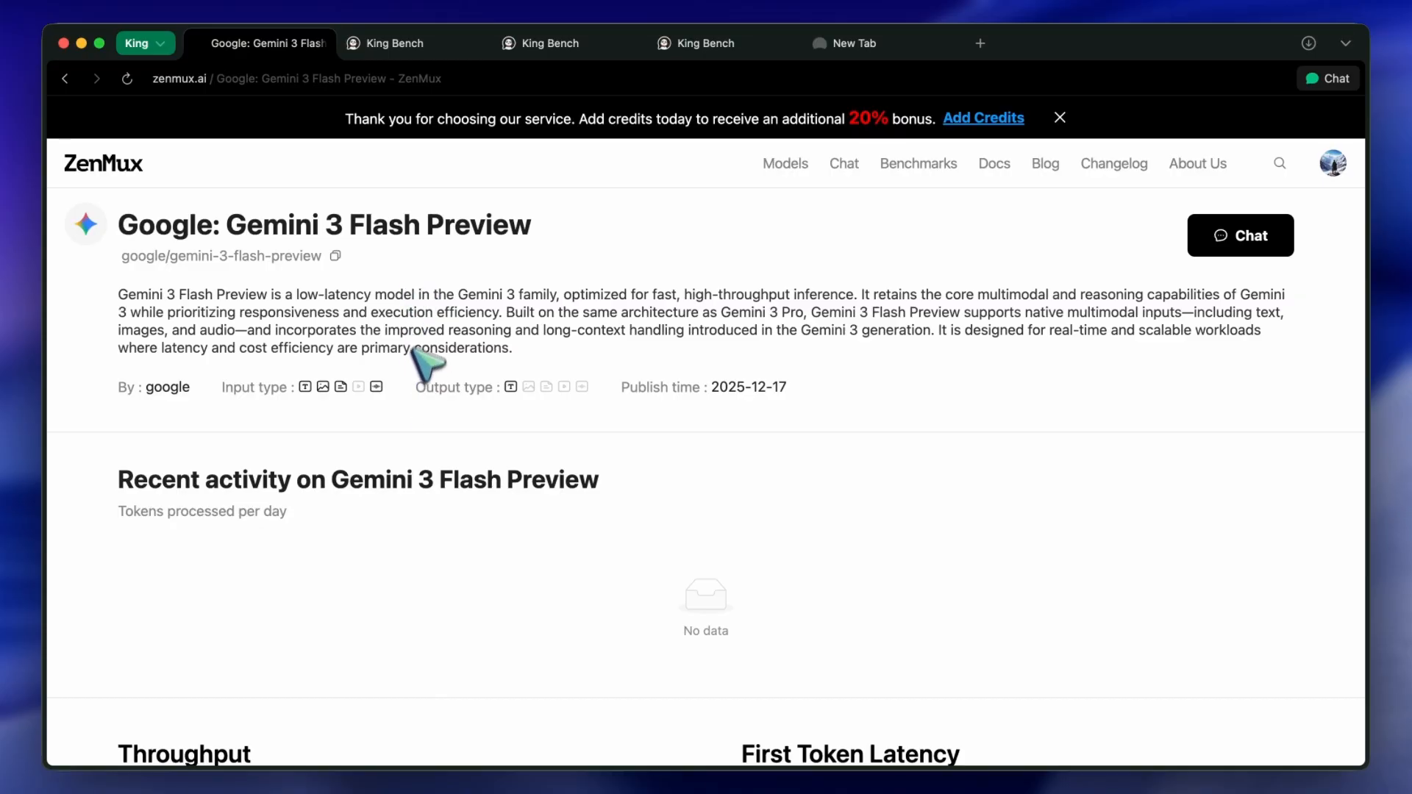
pyautogui.moveTo(238, 233)
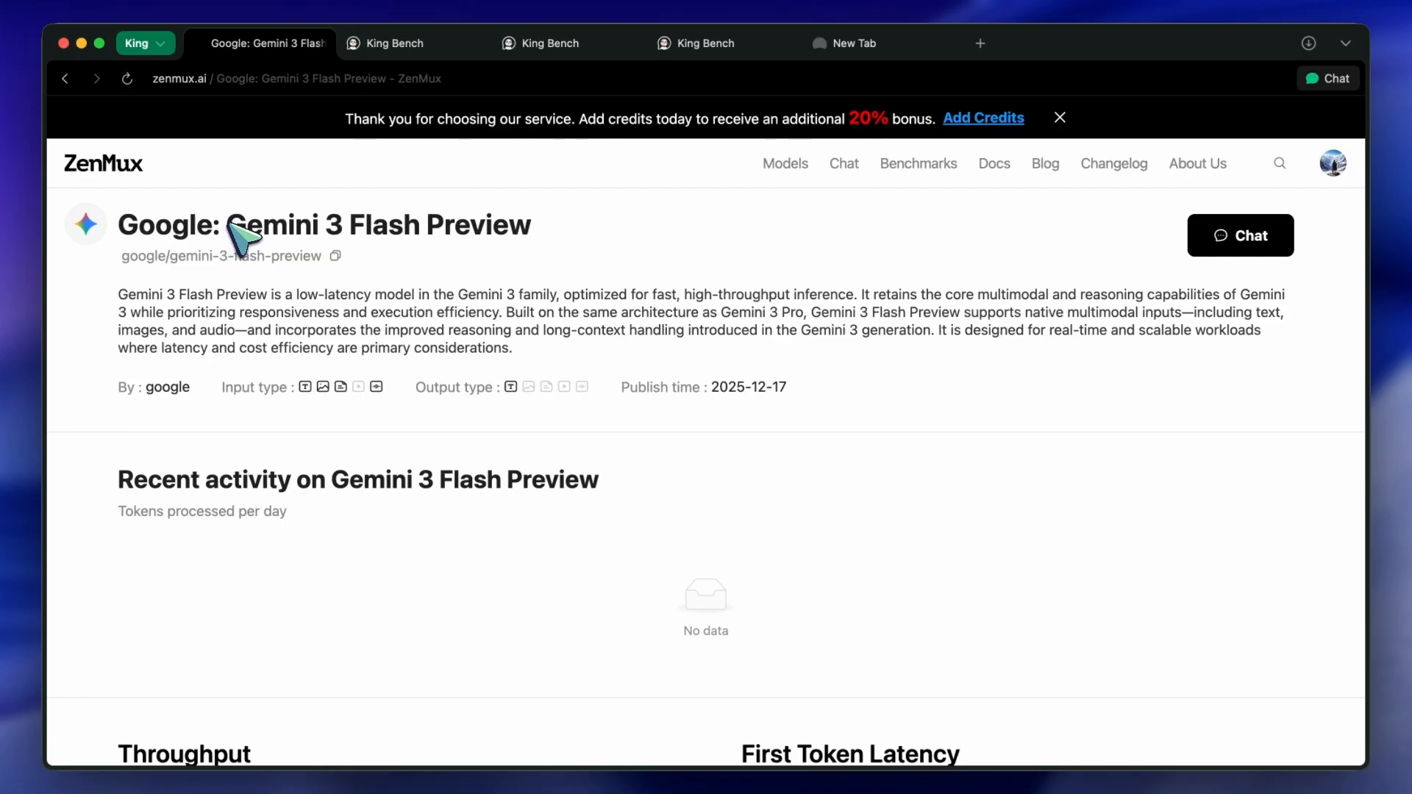
pyautogui.moveTo(261, 225)
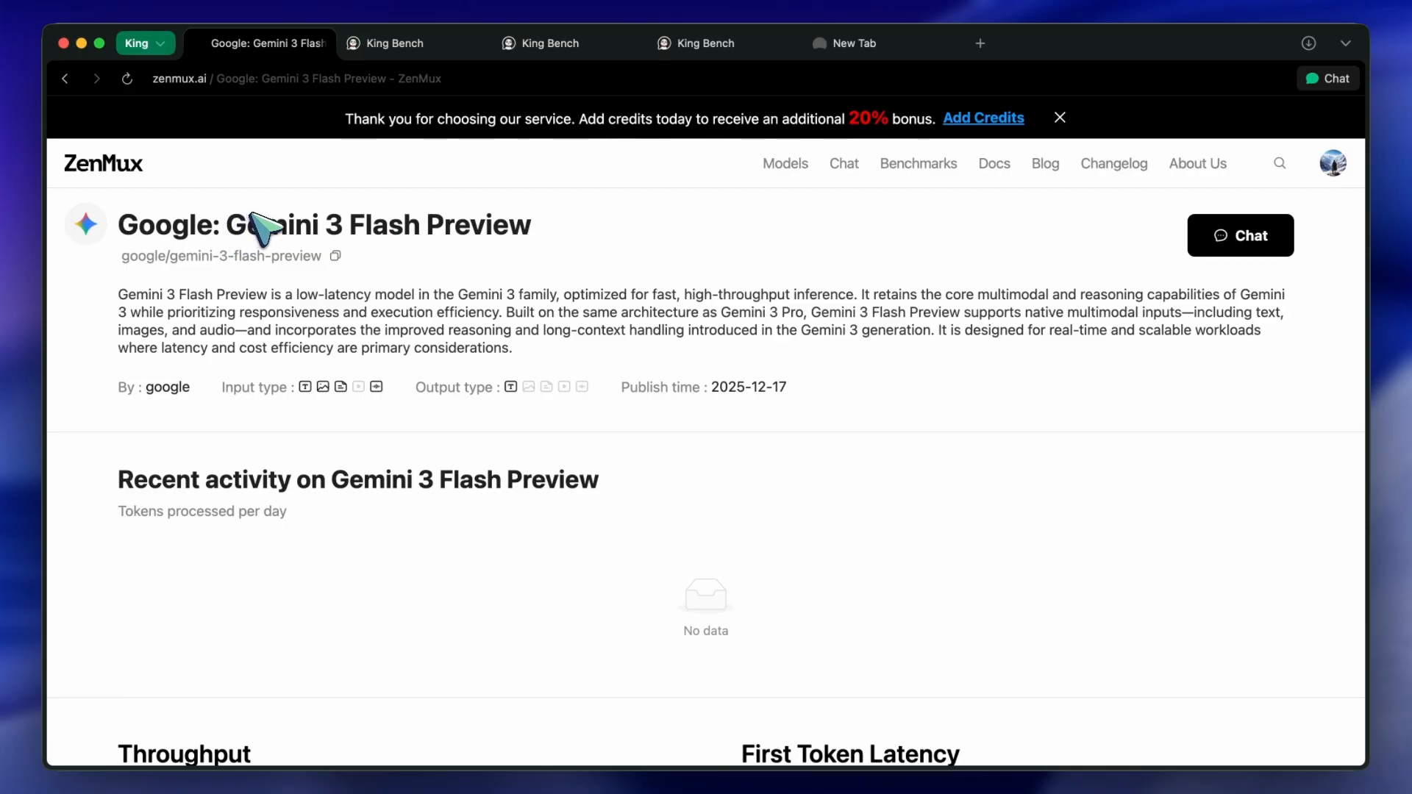
# - View Gemini 3 Flash Preview's rendered 3D floor plan answer, scored 12/20
pyautogui.click(395, 43)
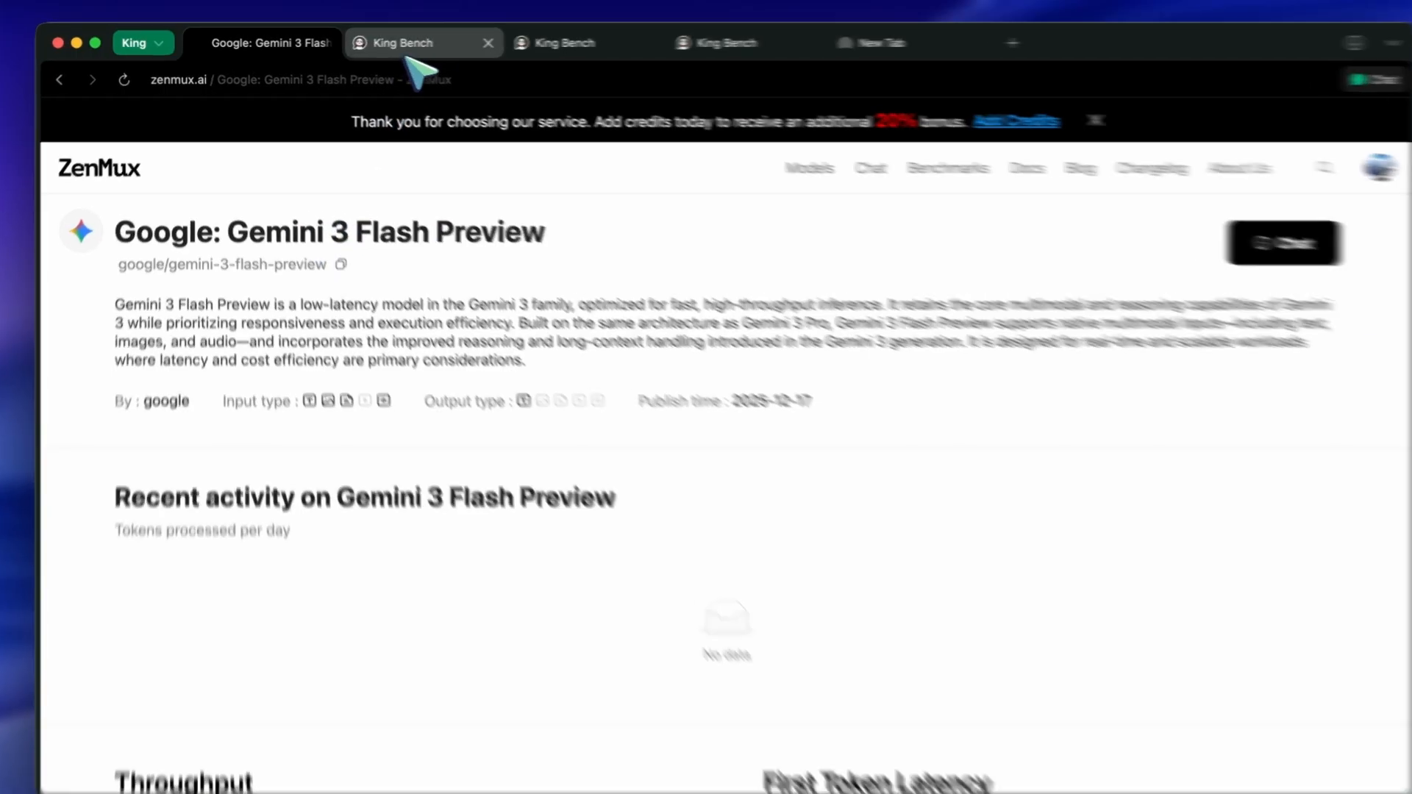
pyautogui.click(423, 42)
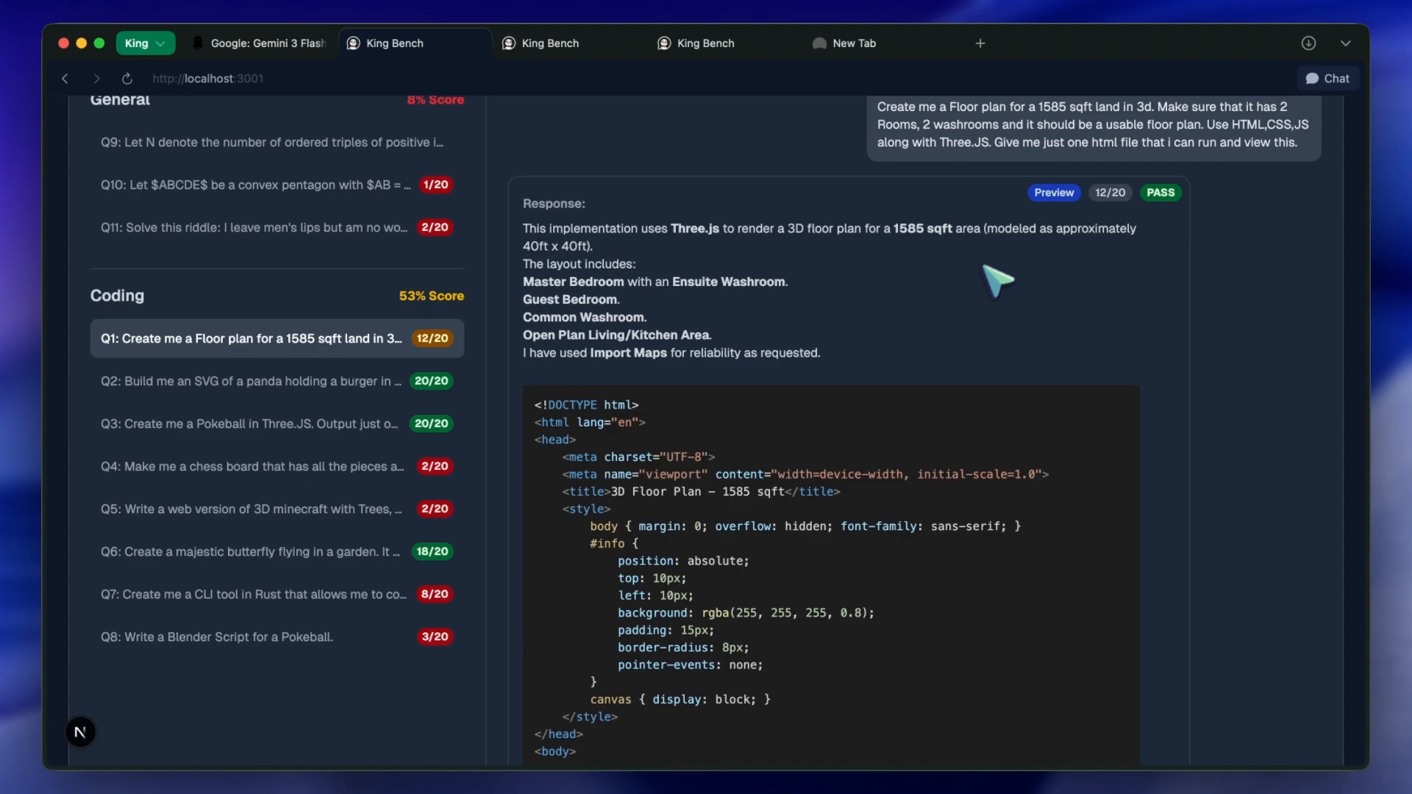
pyautogui.moveTo(710, 298)
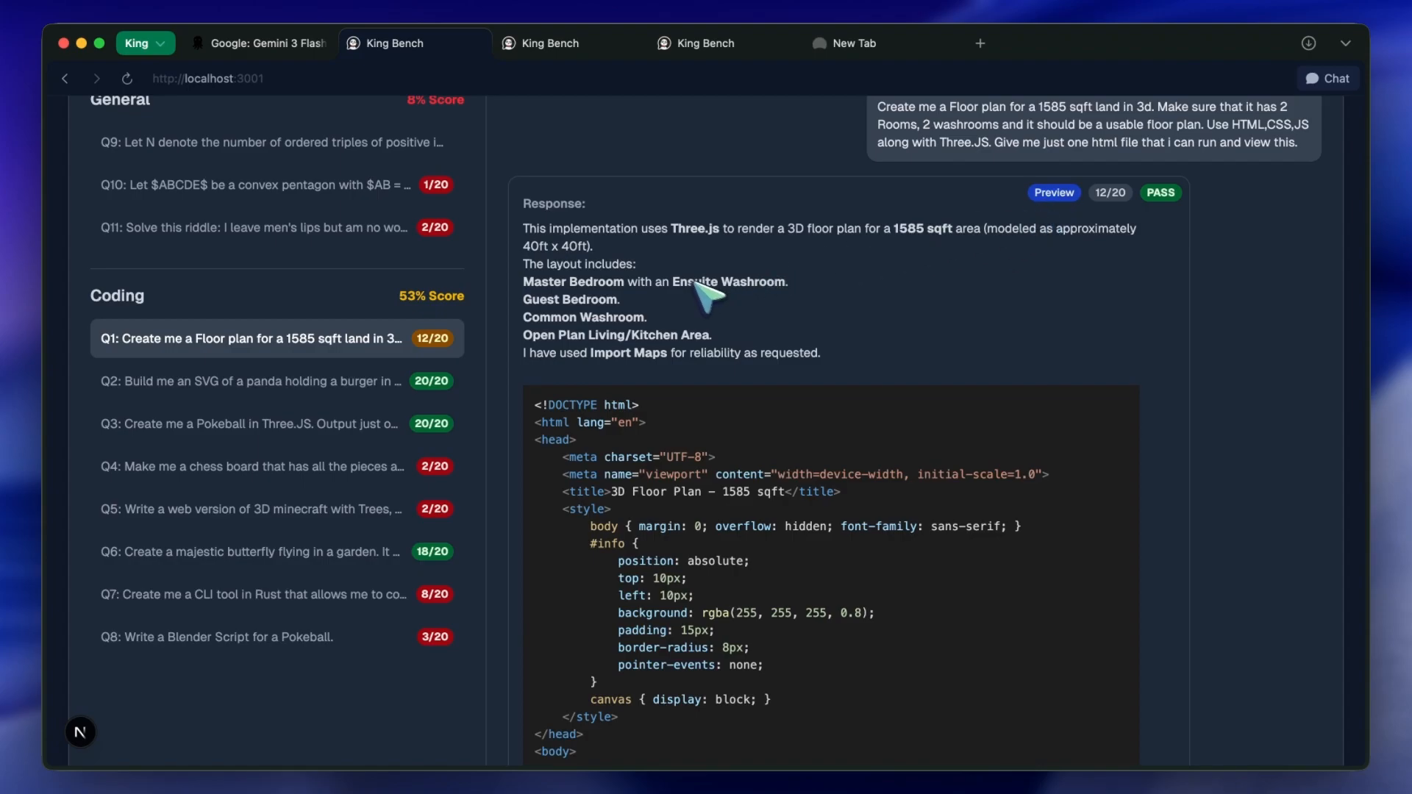
pyautogui.scroll(3)
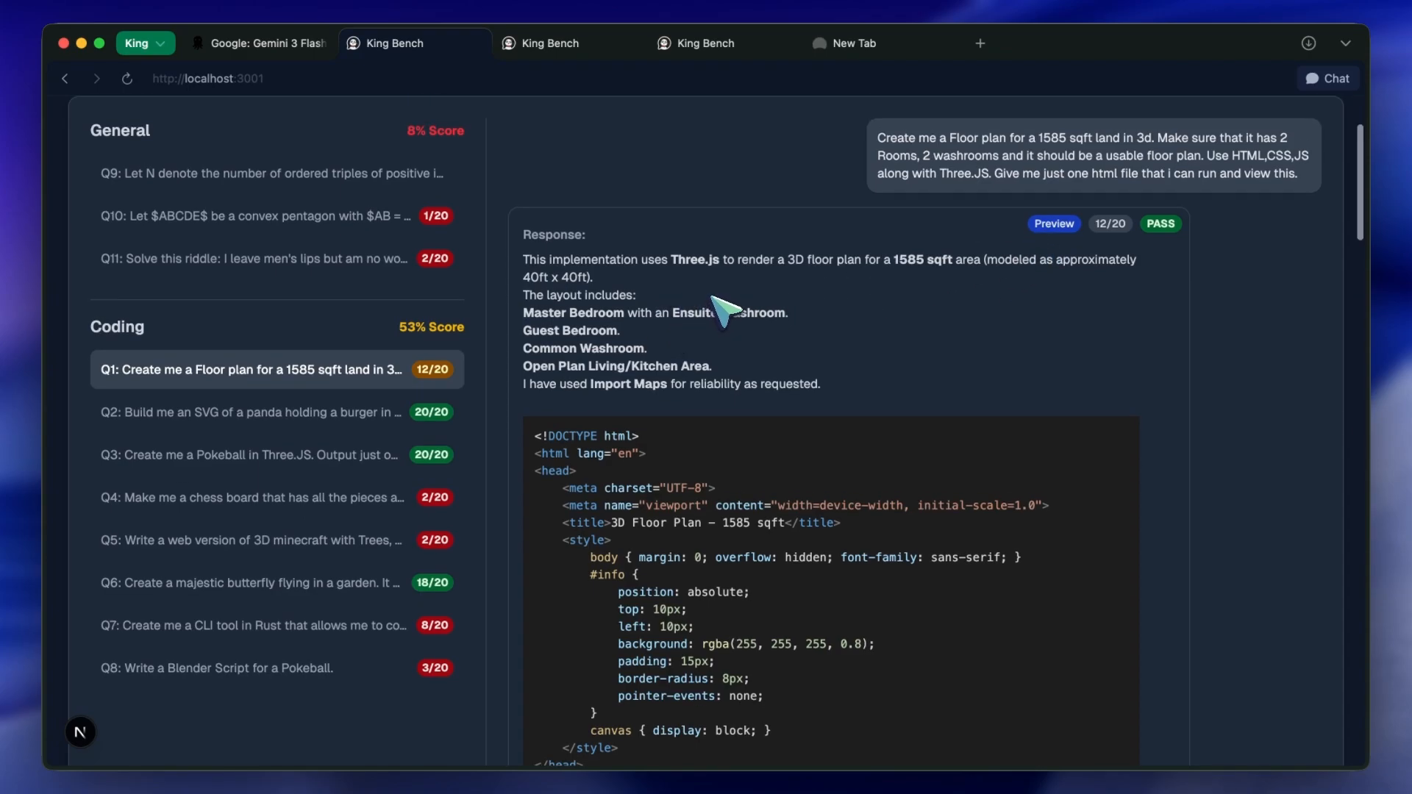
pyautogui.scroll(3)
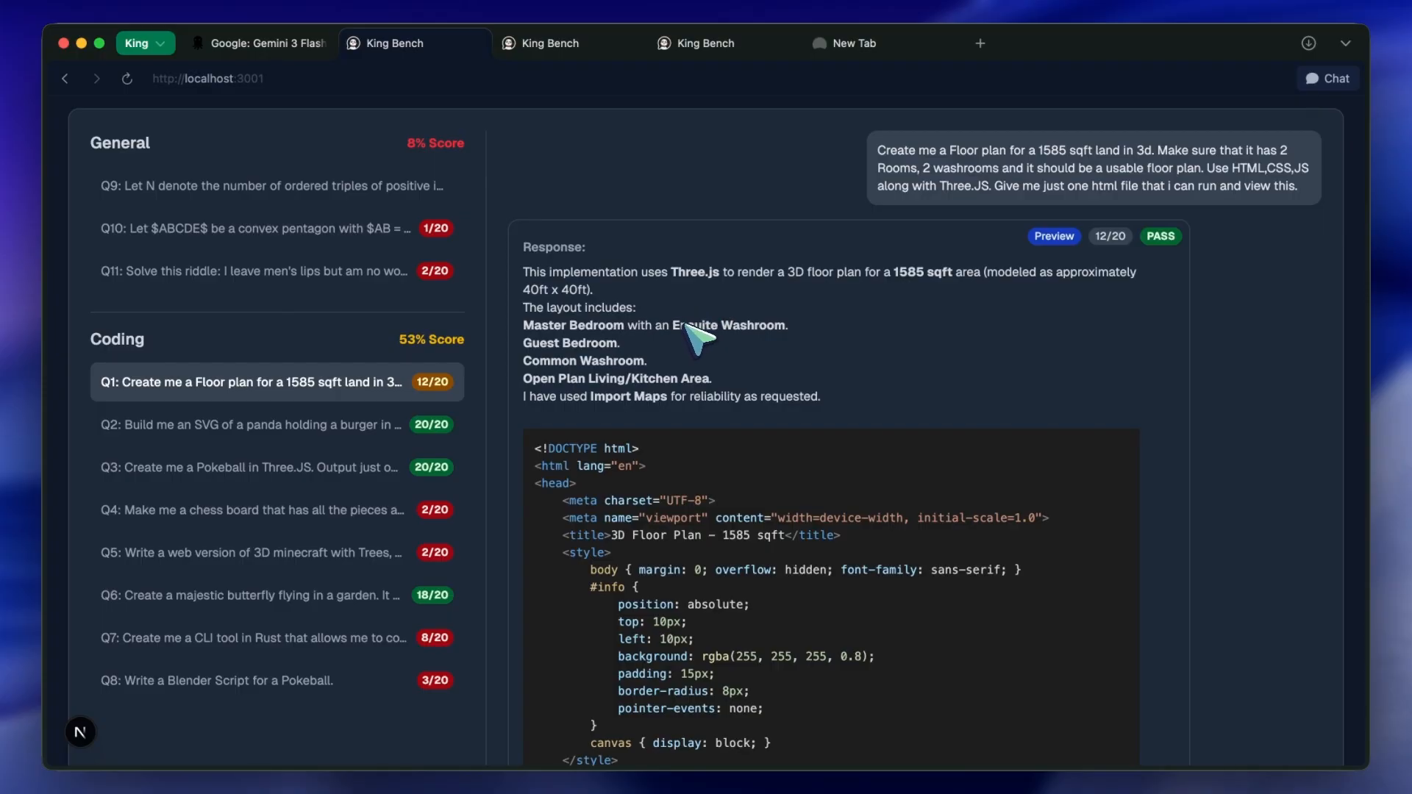
pyautogui.scroll(-3)
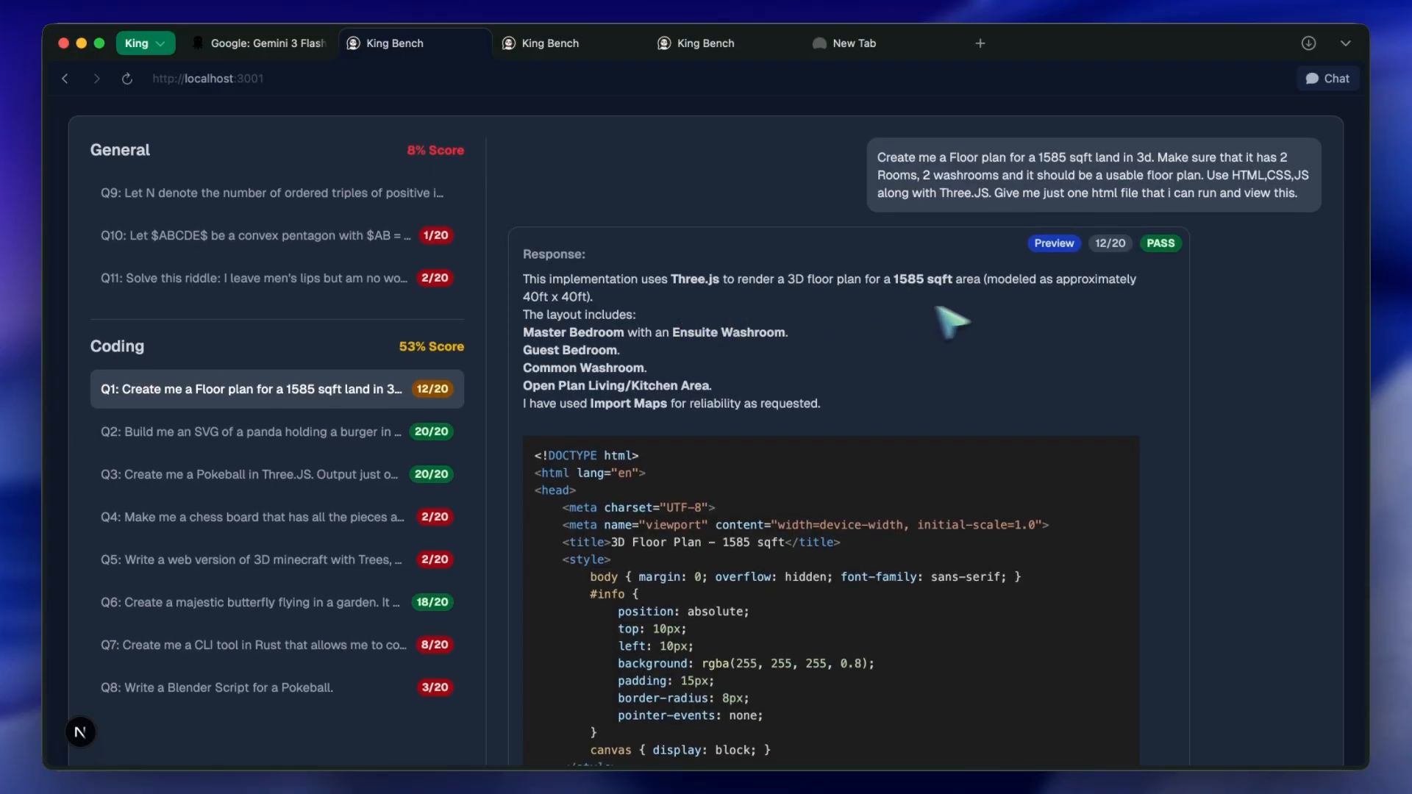
pyautogui.moveTo(825, 282)
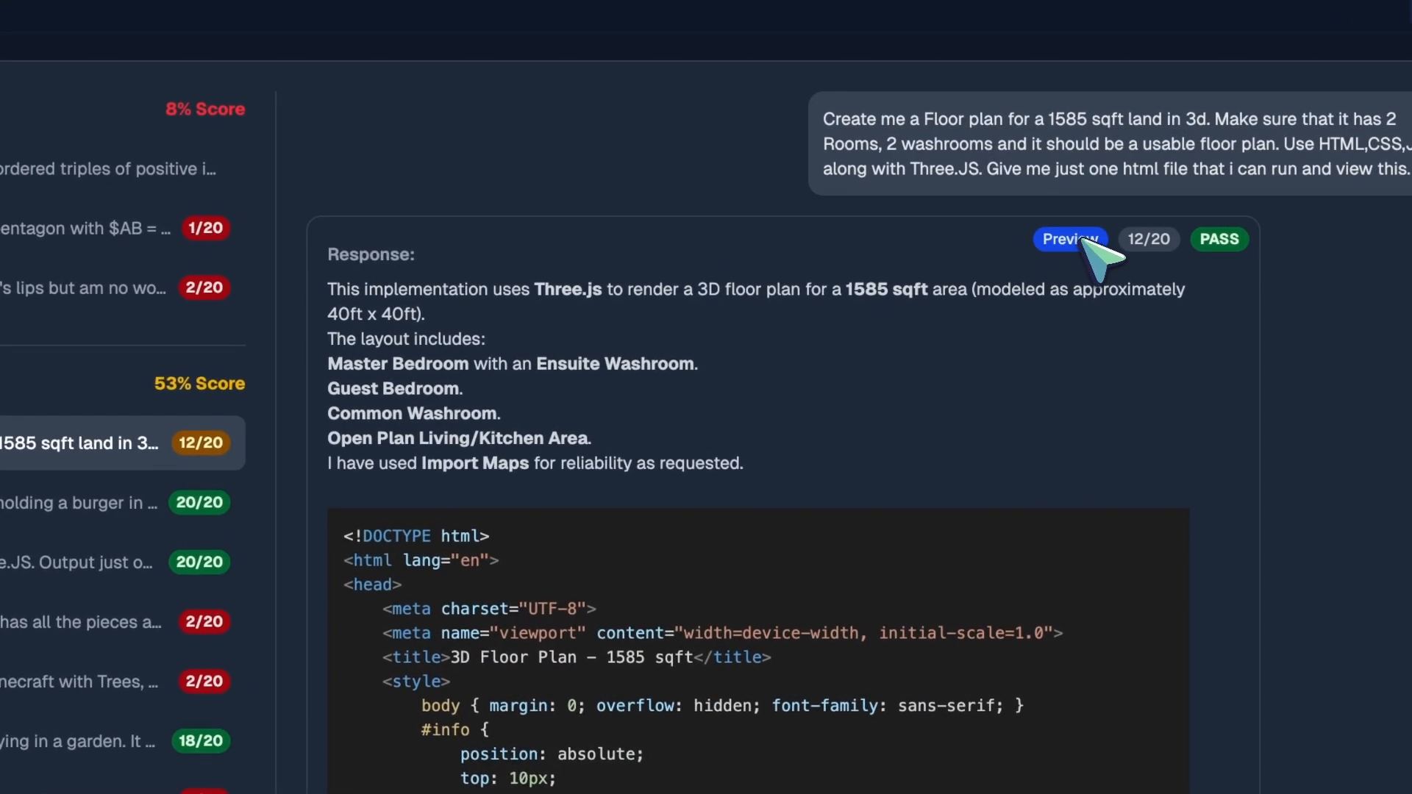
pyautogui.click(1067, 238)
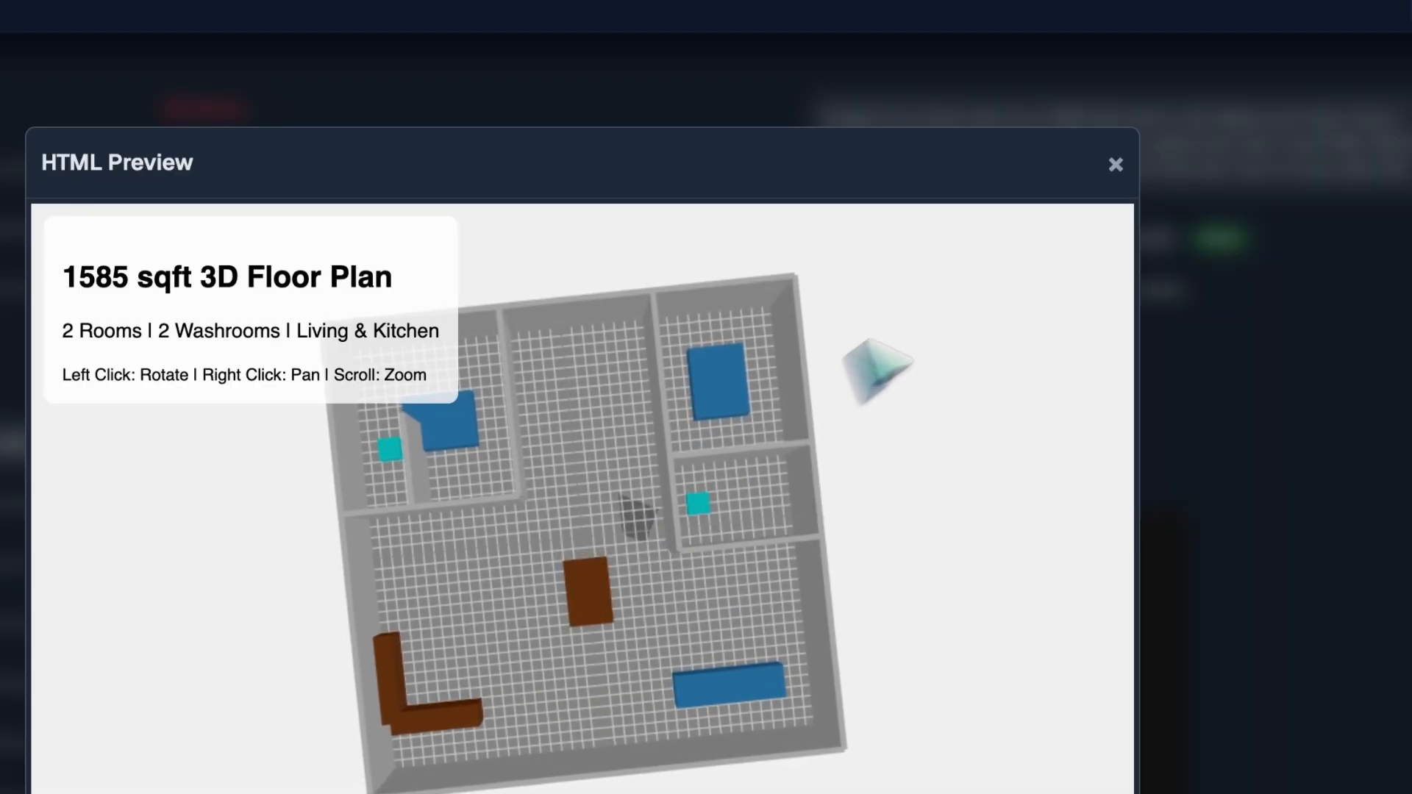
# - View Gemini 3 Pro's rendered 3D floor plan answer, scored 20/20
pyautogui.click(1114, 163)
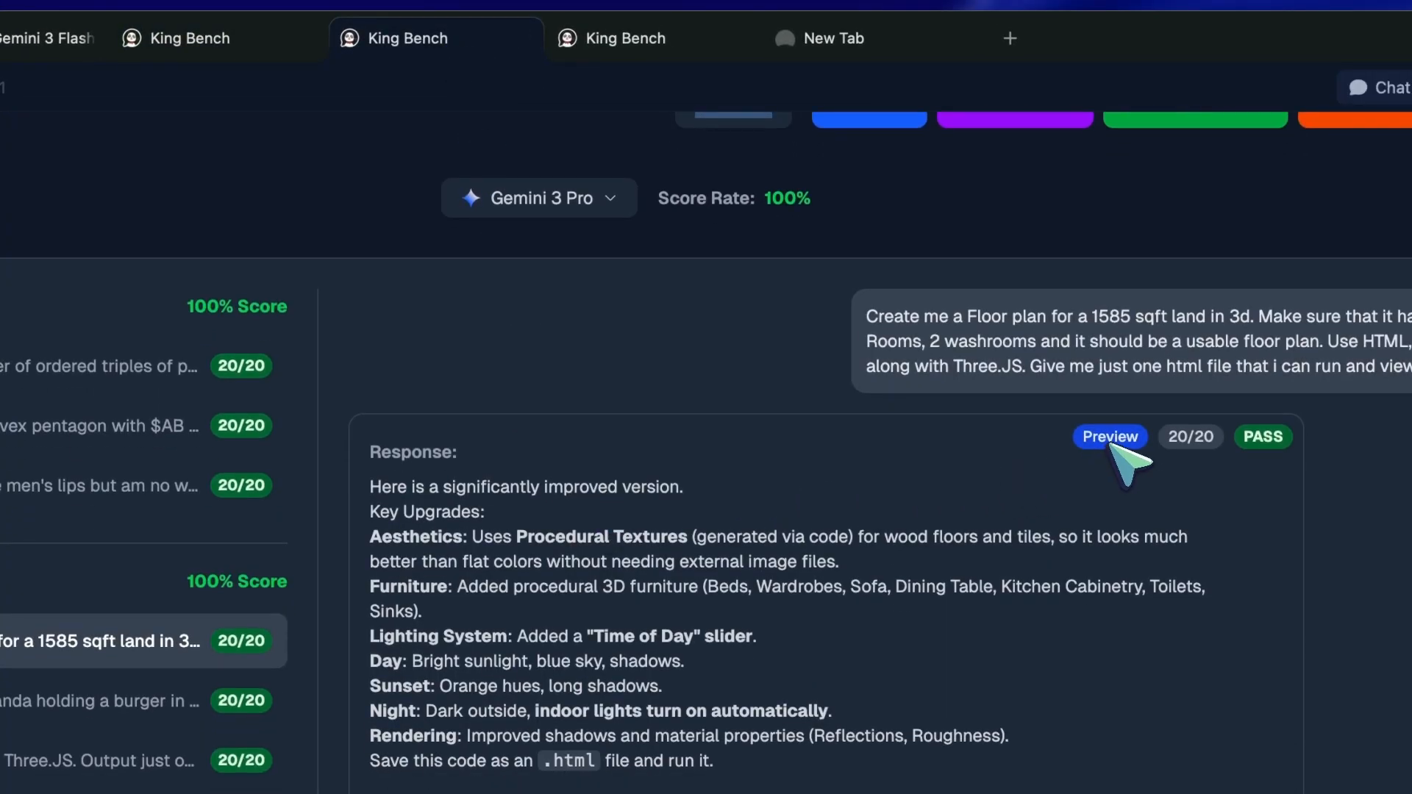
pyautogui.click(1109, 437)
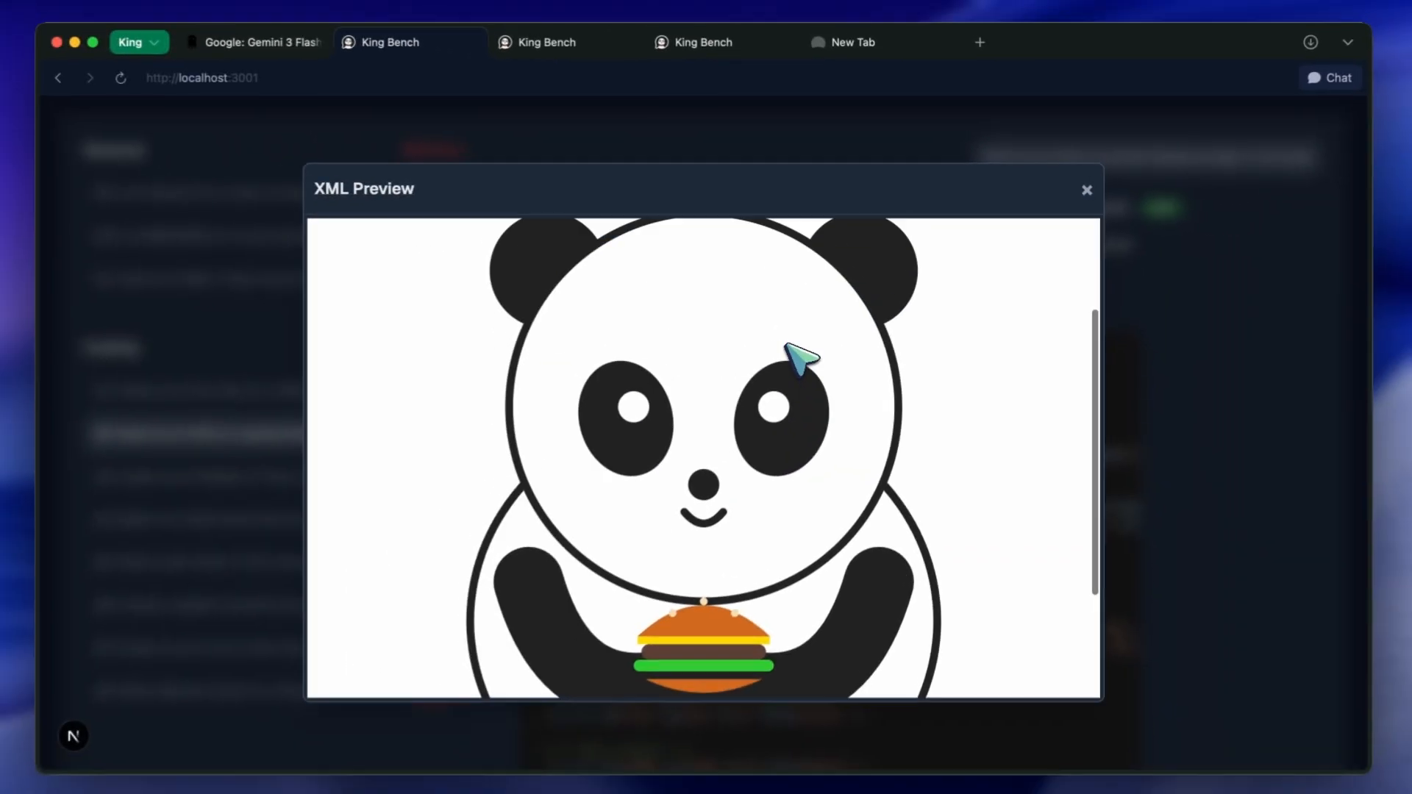
# - Review Flash's panda-holding-a-burger SVG, then show Gemini 3 Pro's panda-and-burger answer
pyautogui.scroll(-3)
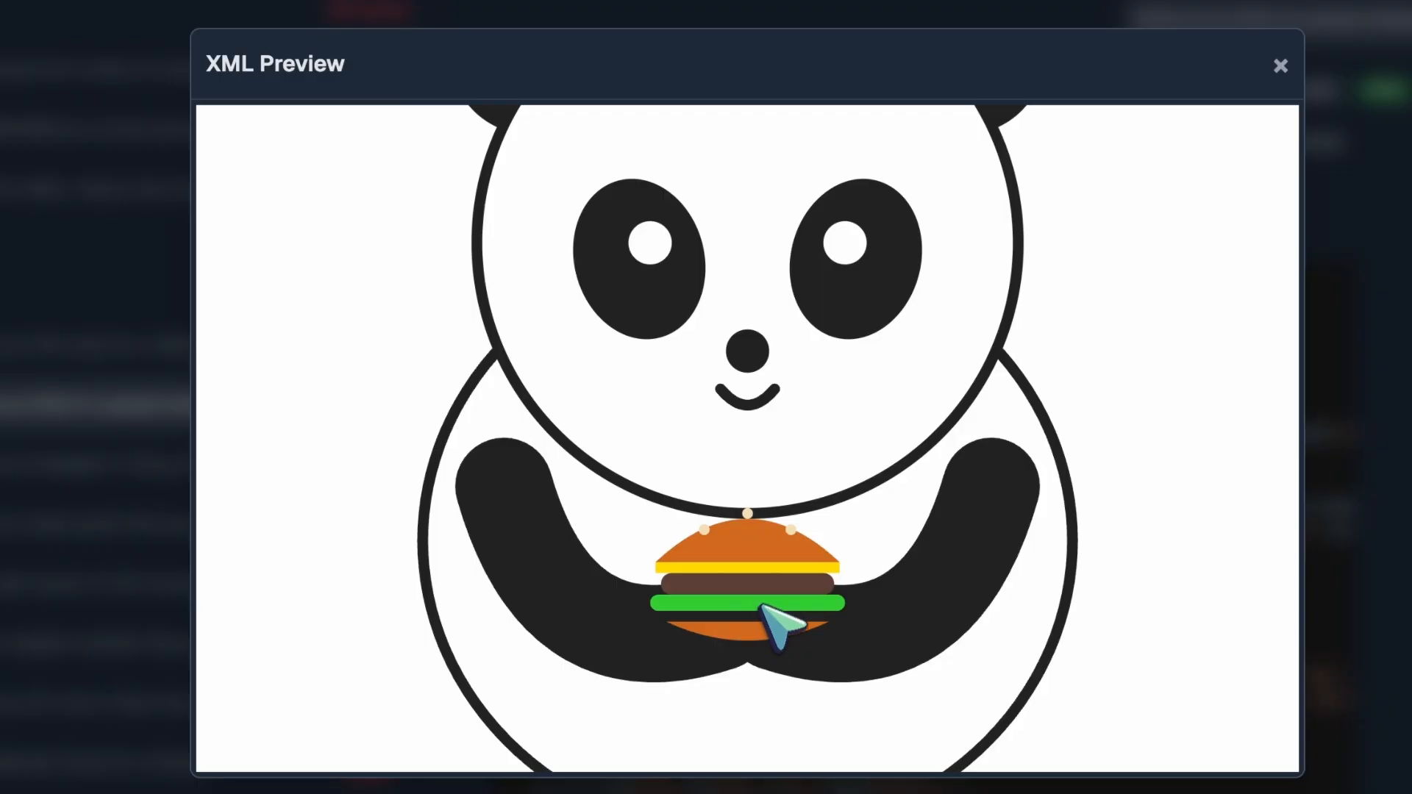
pyautogui.moveTo(740, 648)
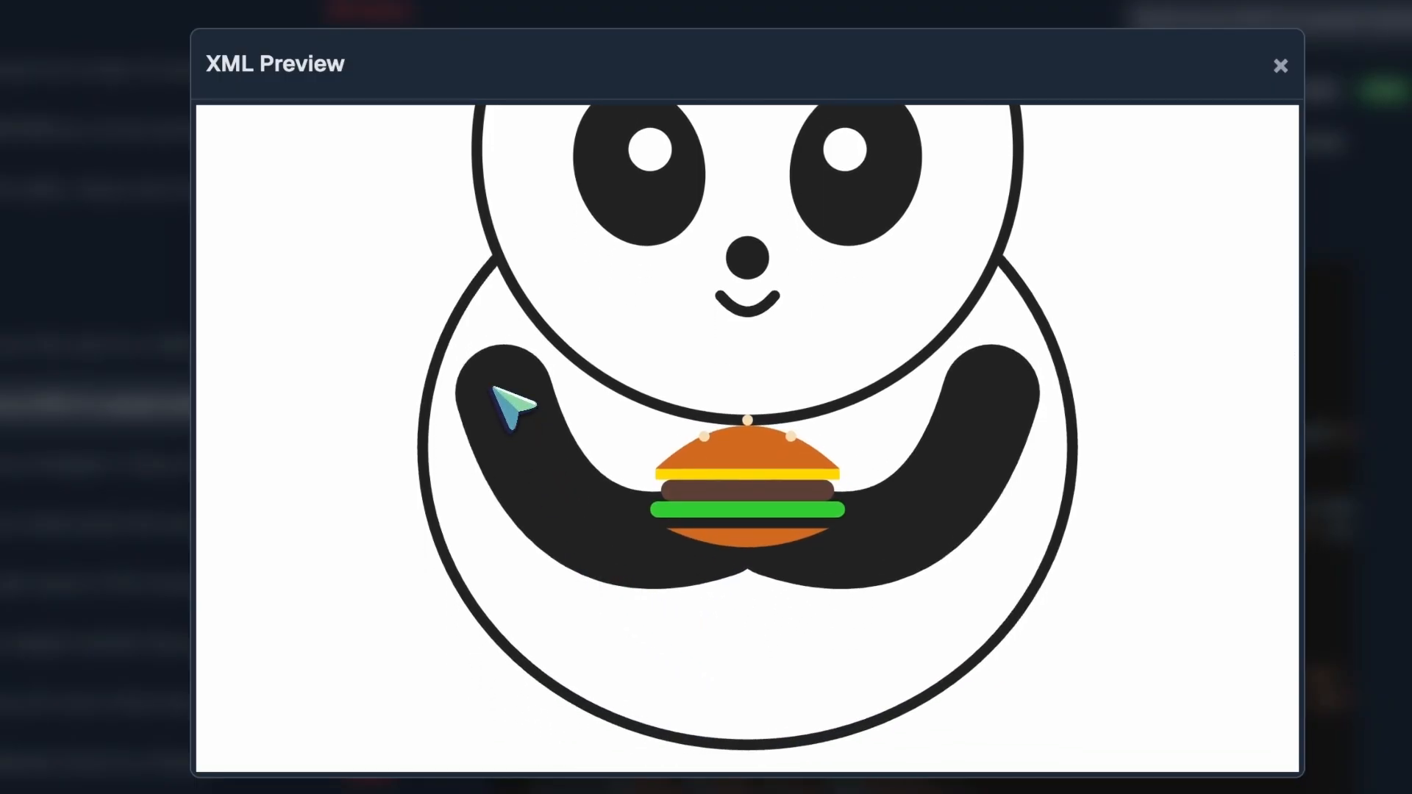
pyautogui.scroll(-3)
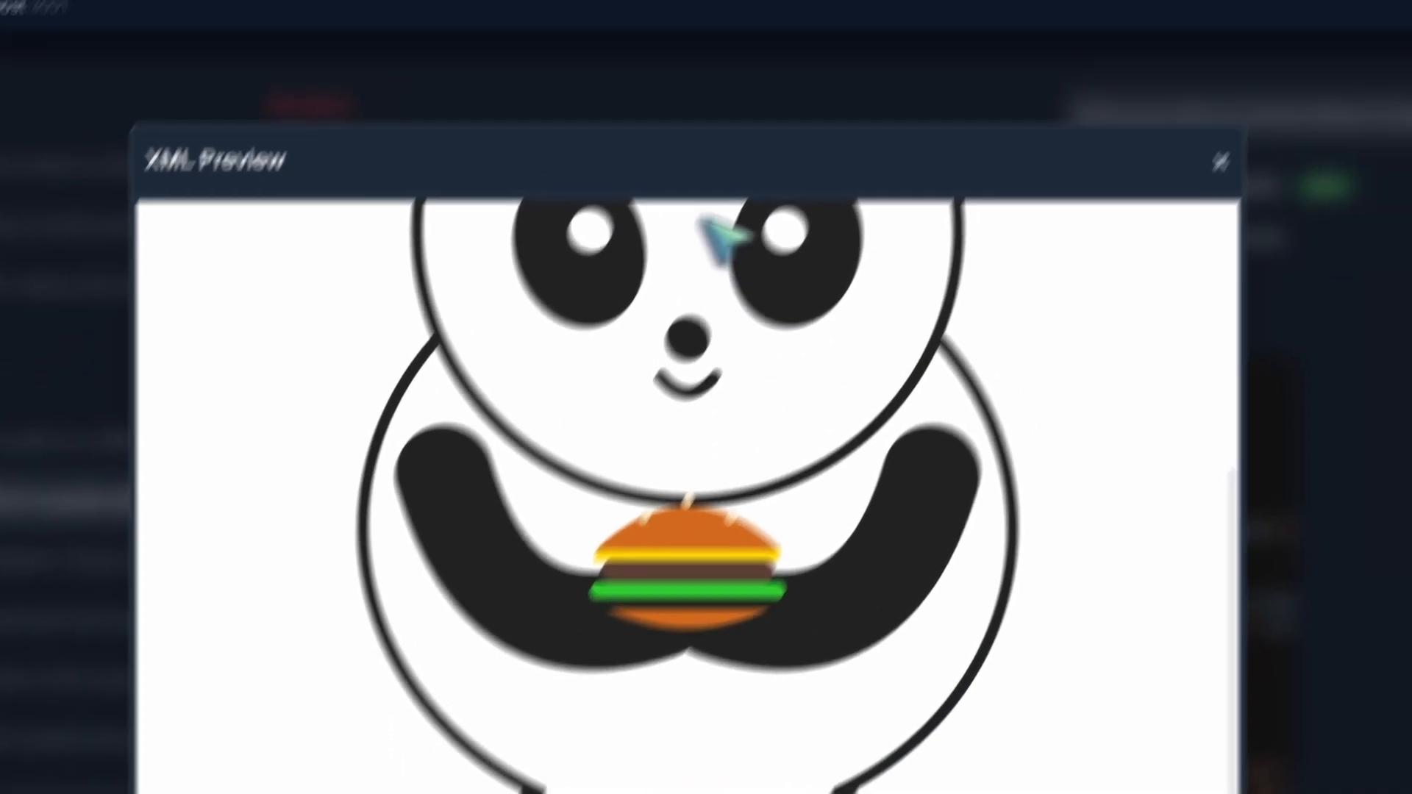
pyautogui.click(394, 35)
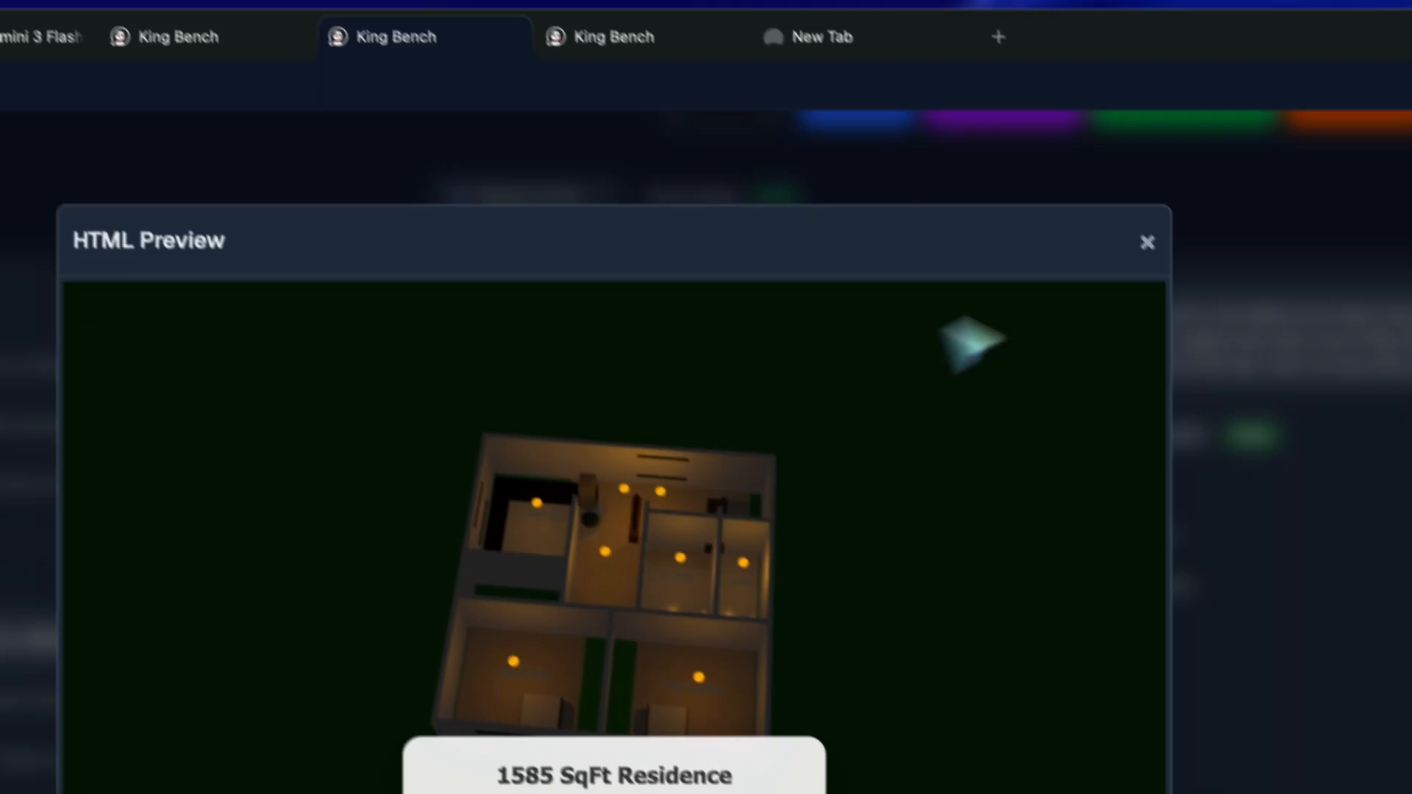
pyautogui.click(1147, 243)
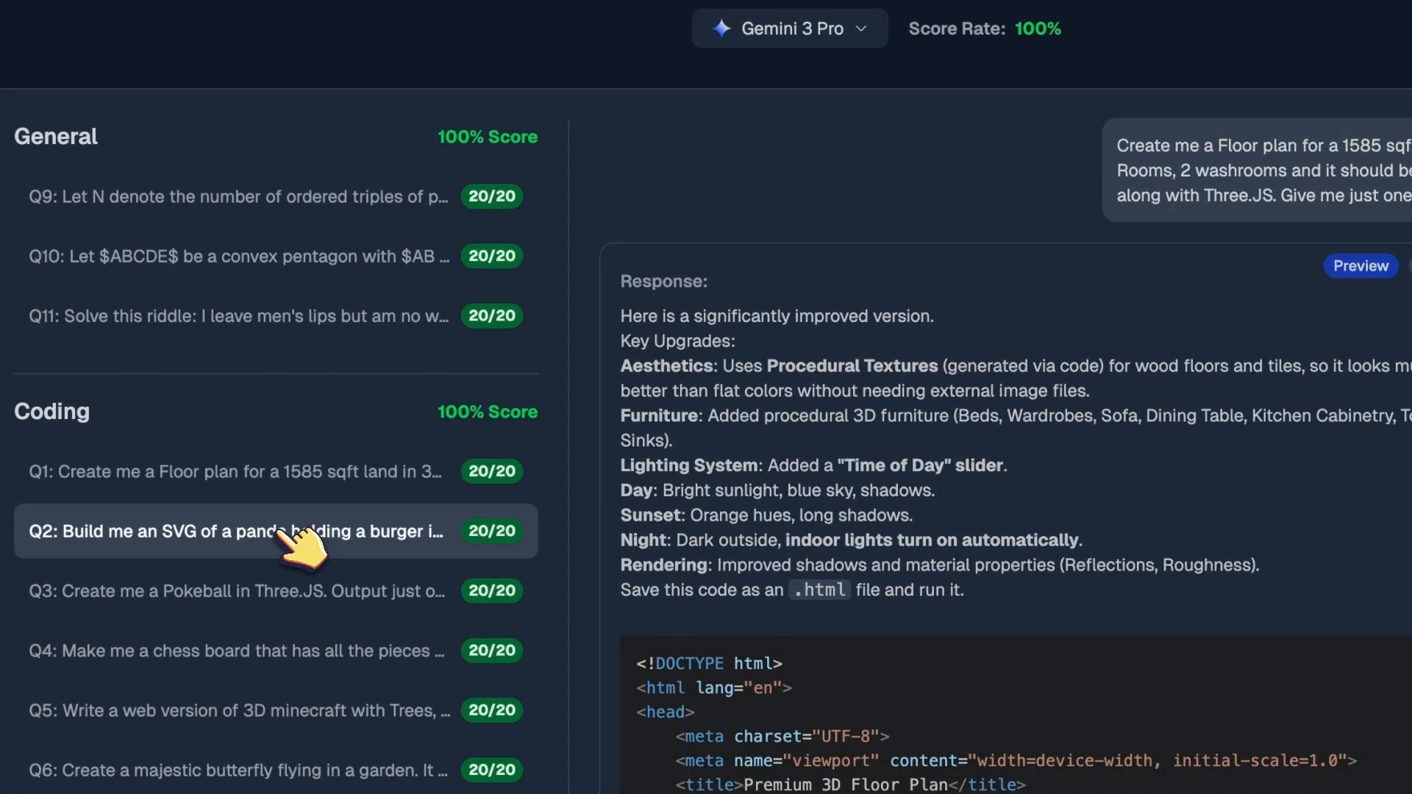
pyautogui.click(1359, 266)
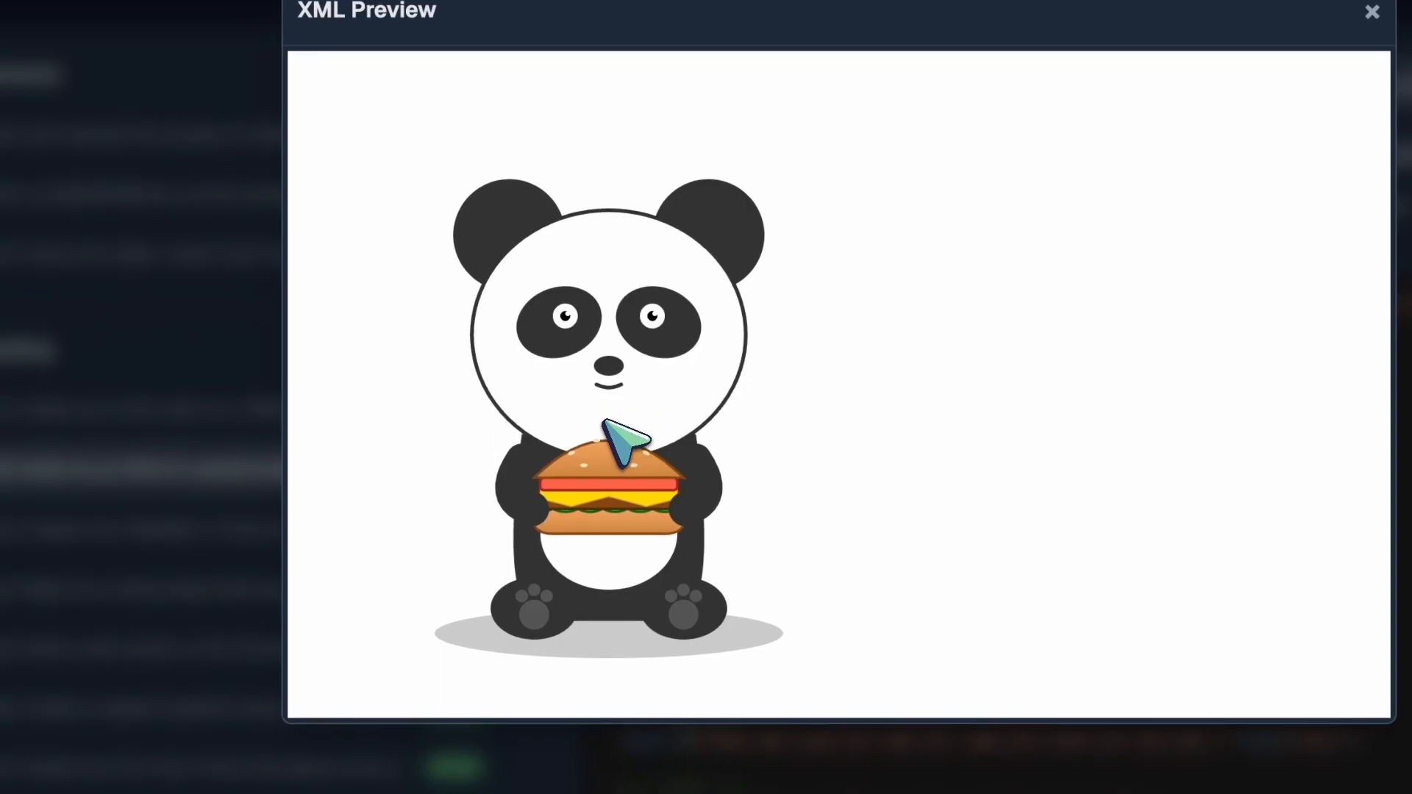
pyautogui.moveTo(688, 616)
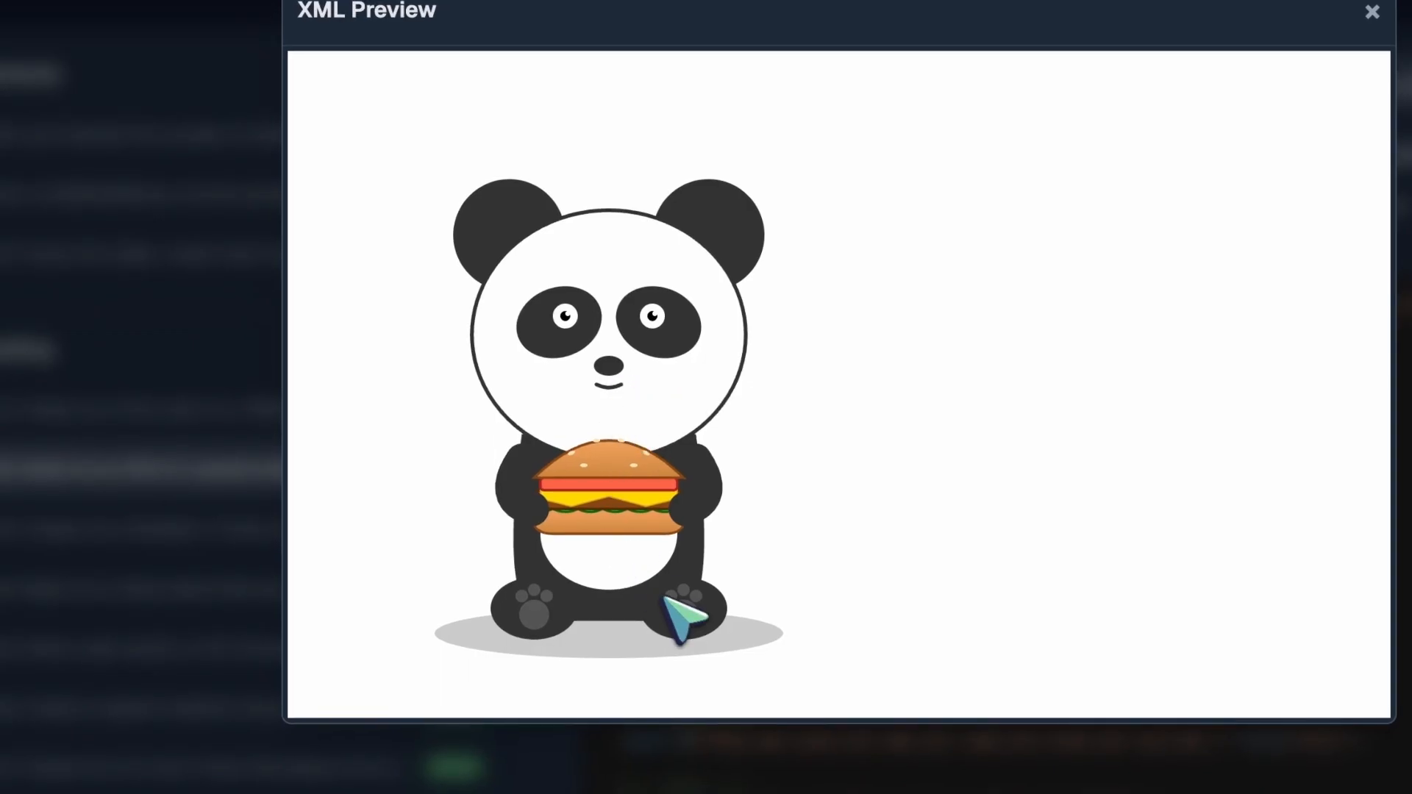
pyautogui.moveTo(598, 616)
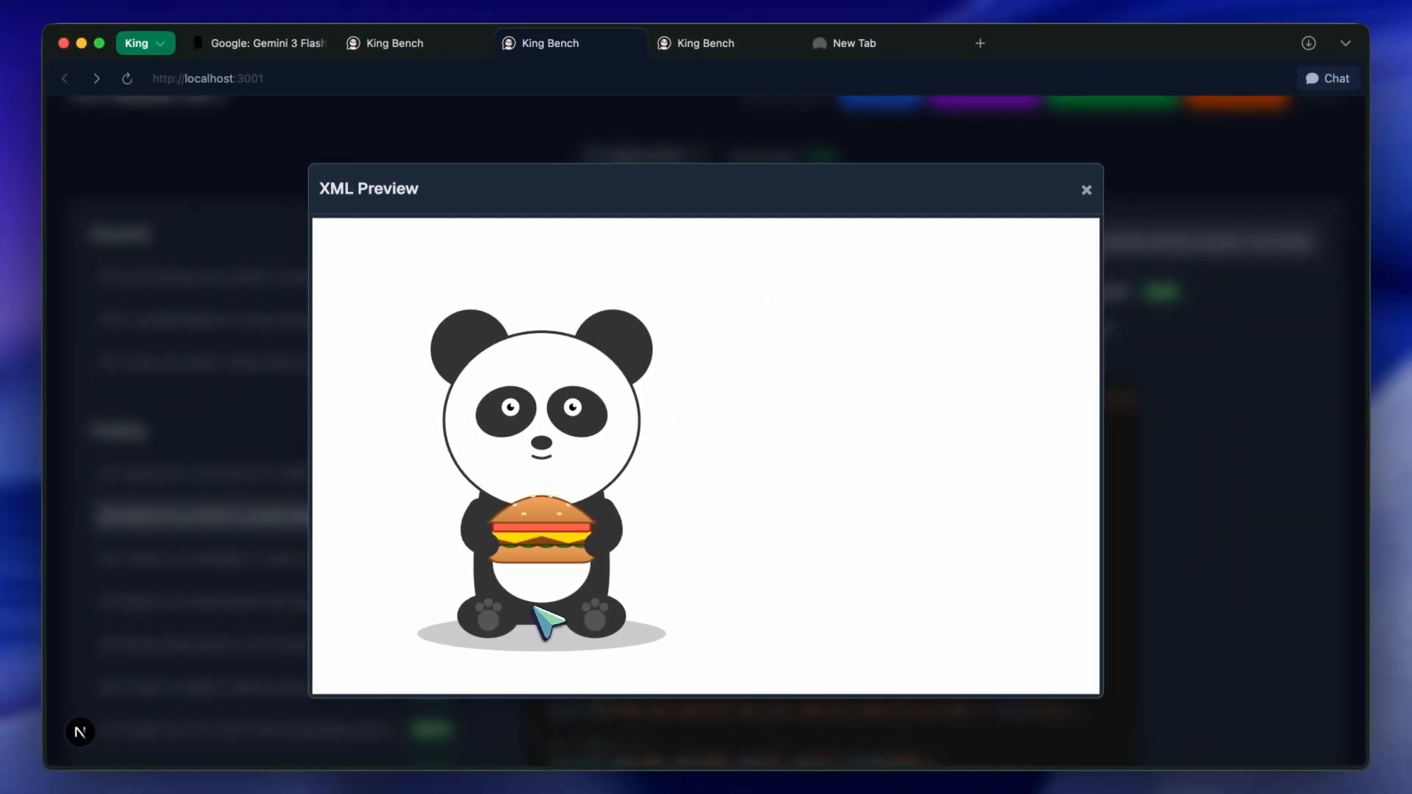
pyautogui.moveTo(544, 616)
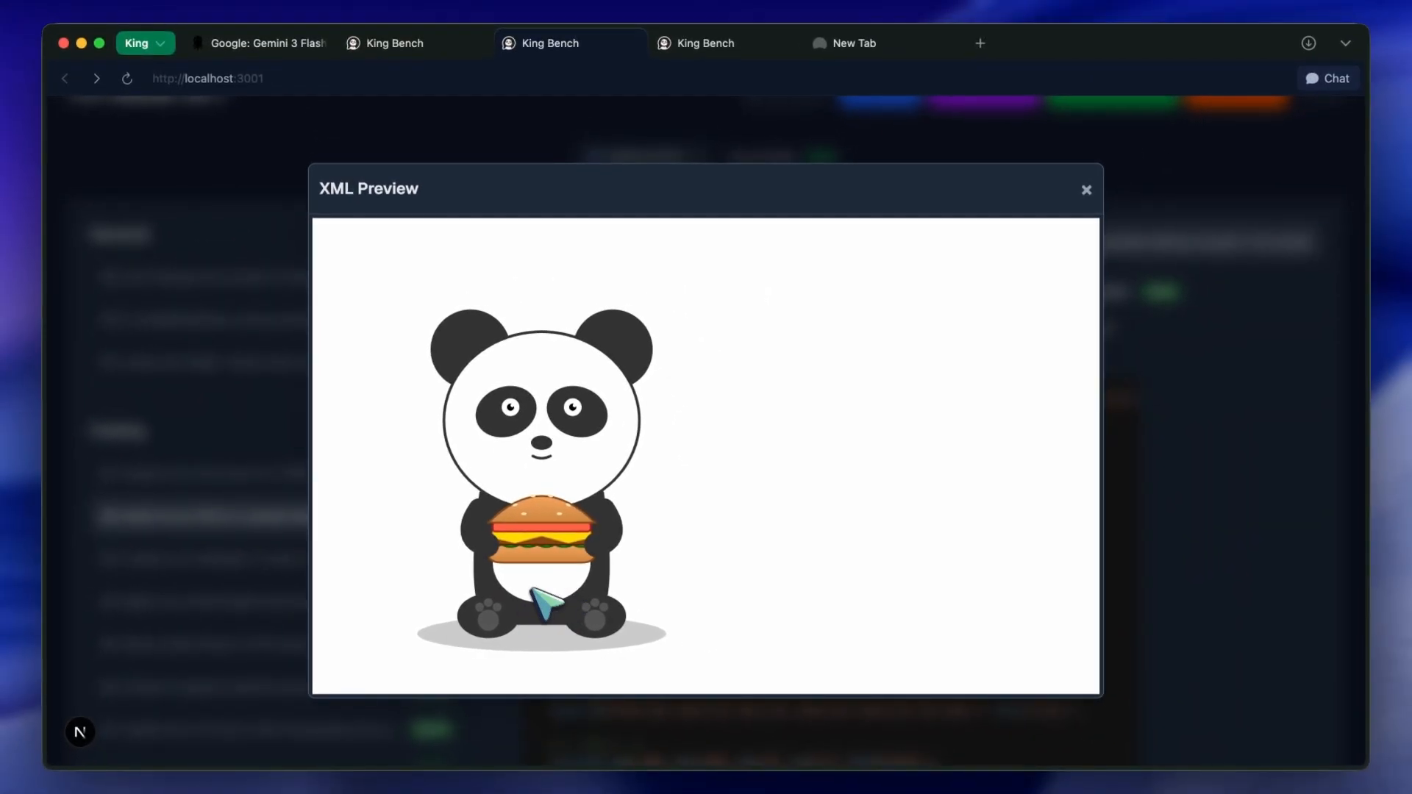
pyautogui.moveTo(509, 191)
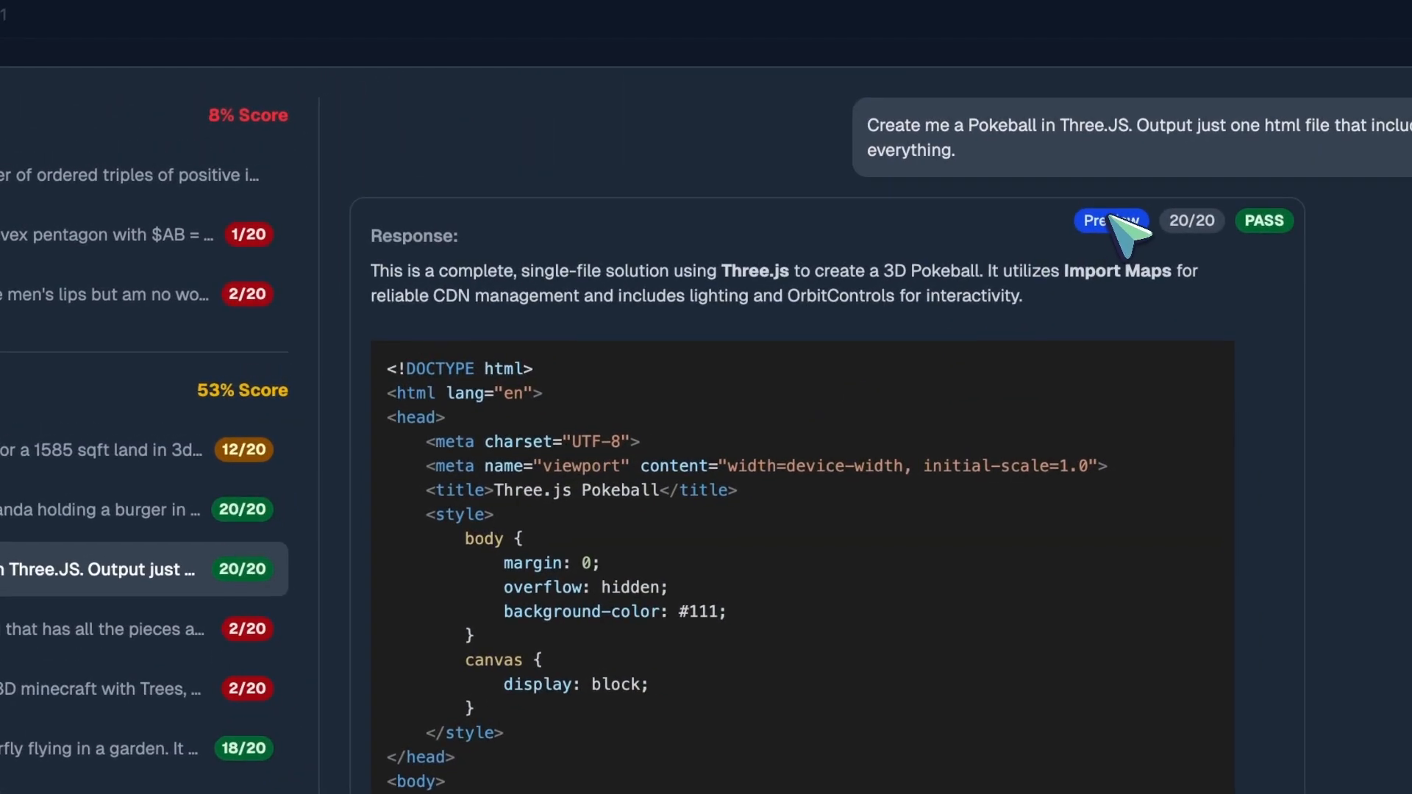
# - Preview the Three.js Pokeball renders from Flash and Gemini 3 Pro, each scoring 20/20
pyautogui.click(1110, 219)
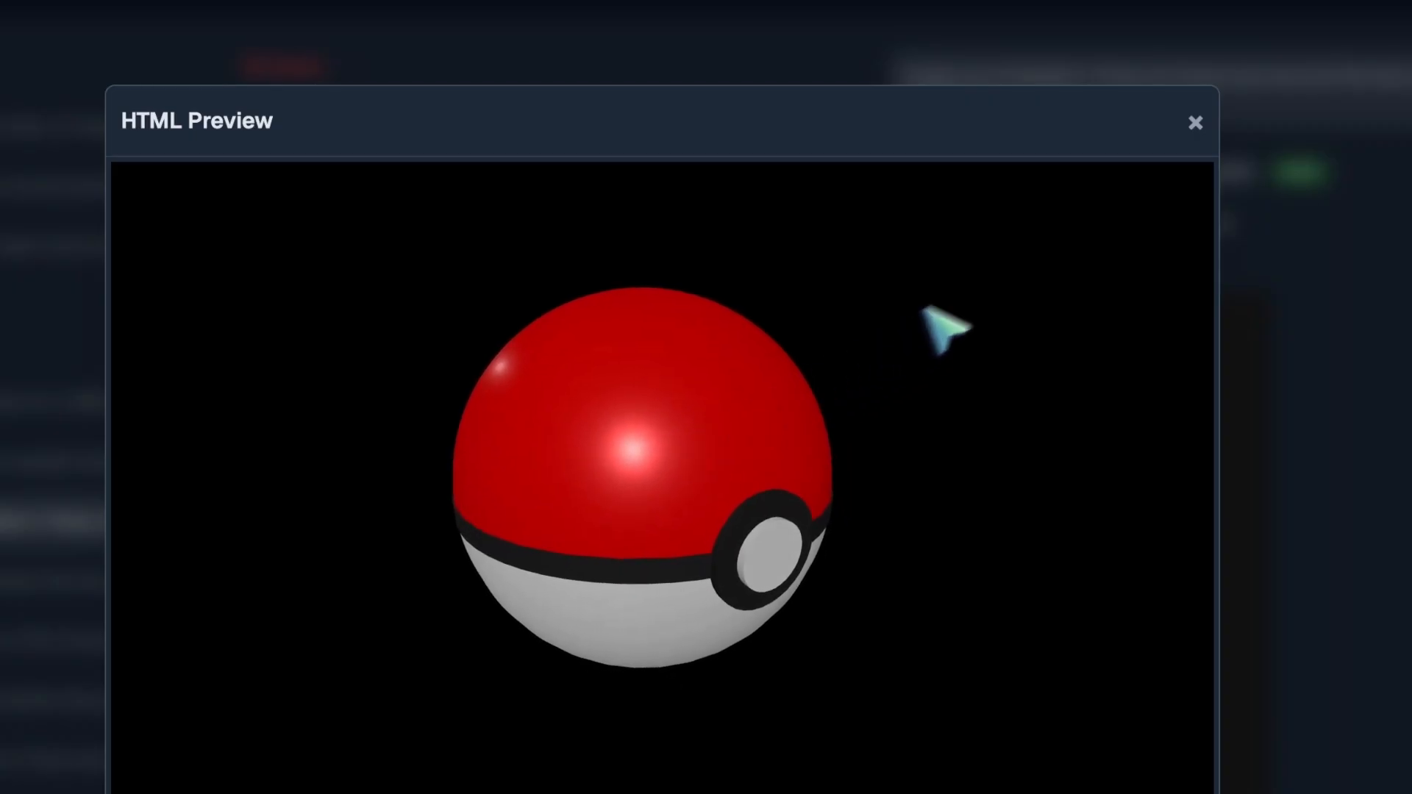
pyautogui.click(1194, 122)
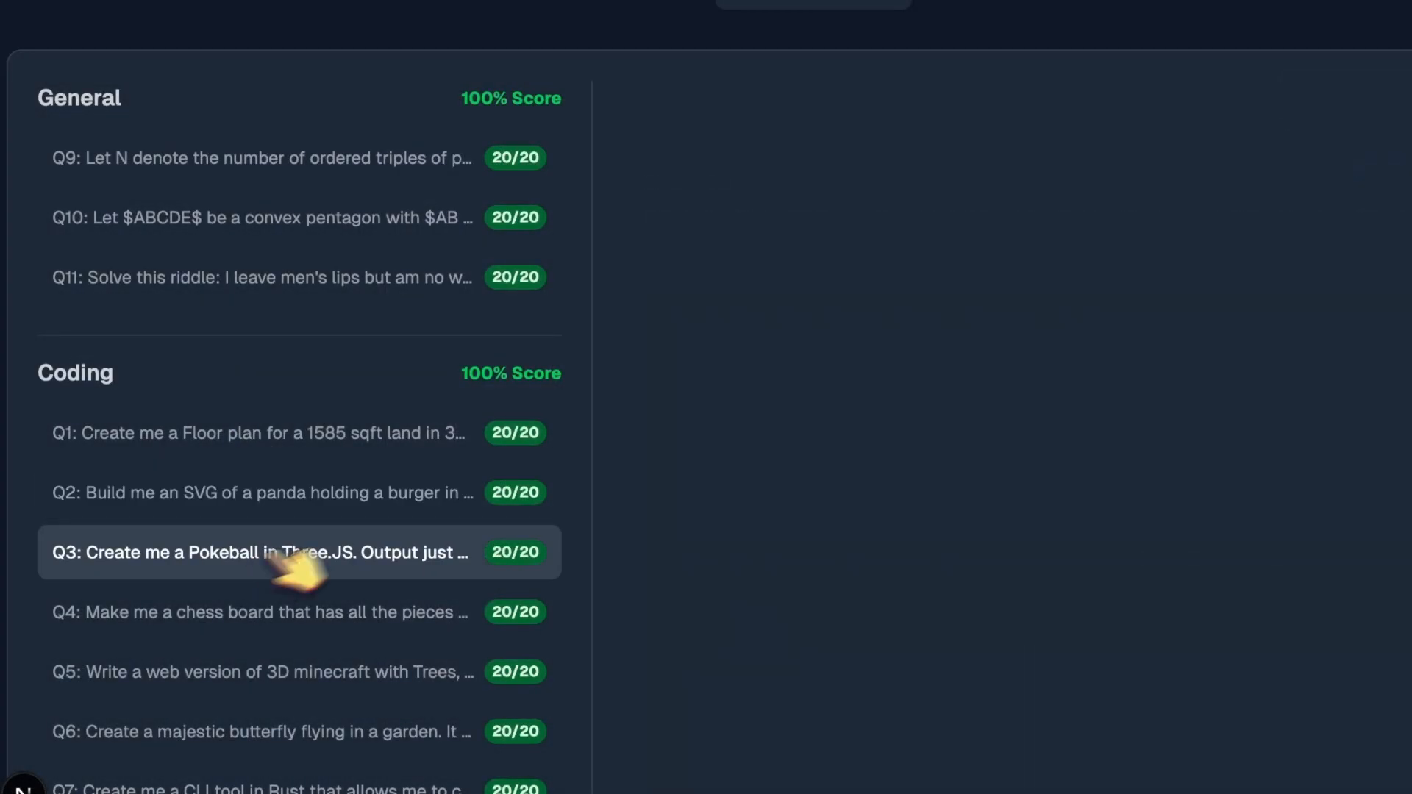
pyautogui.click(259, 551)
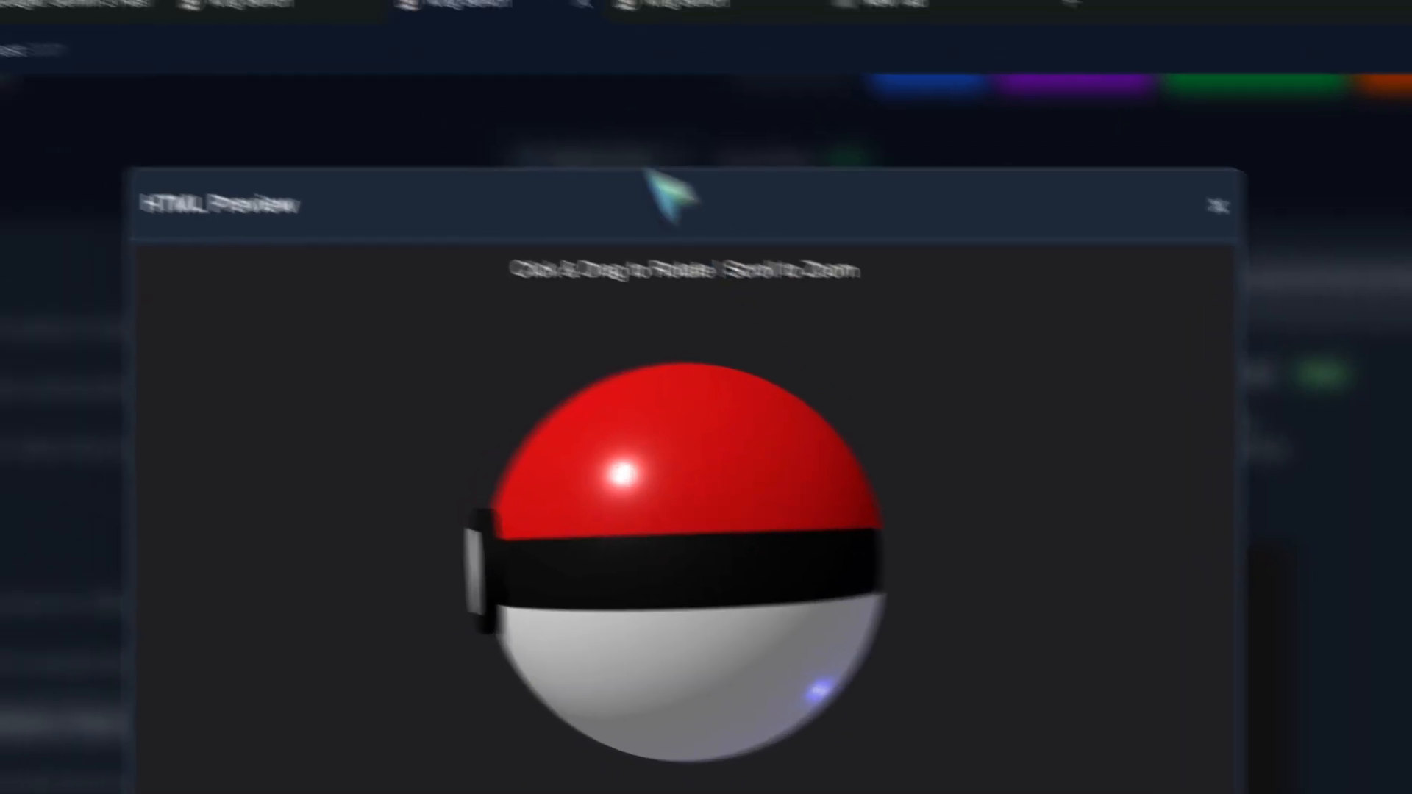
pyautogui.click(1219, 206)
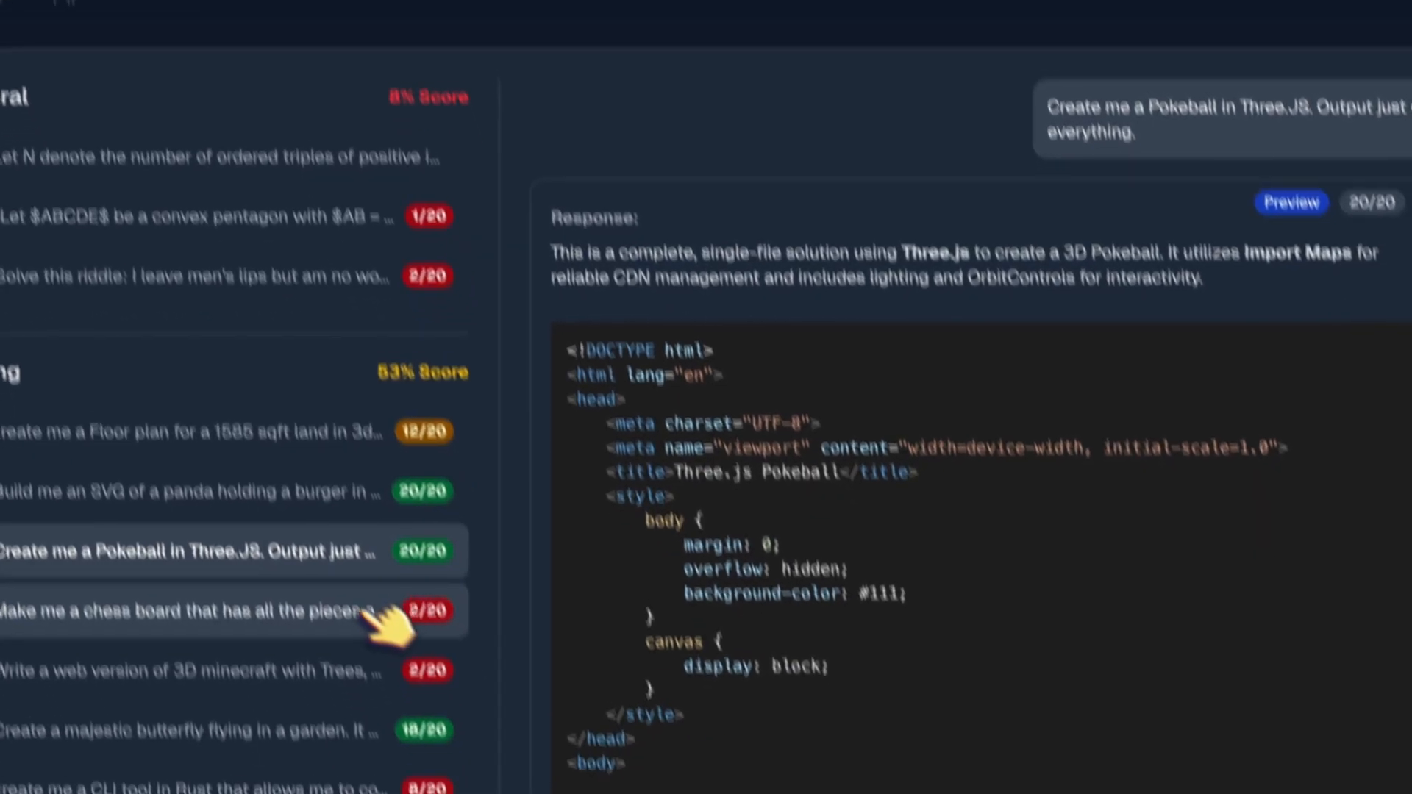
# - Preview Flash's chess board autoplay answer and close it
pyautogui.click(179, 611)
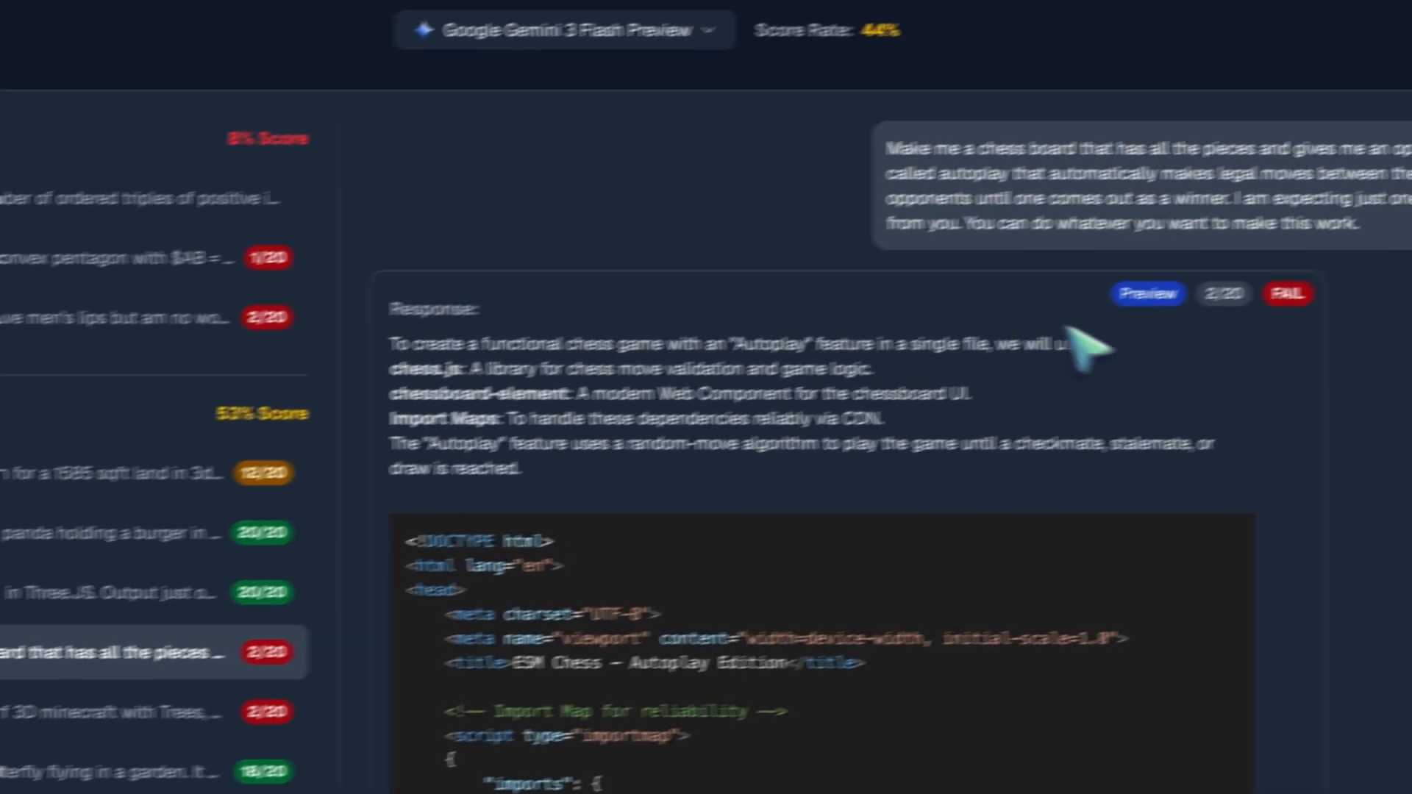
pyautogui.click(1147, 292)
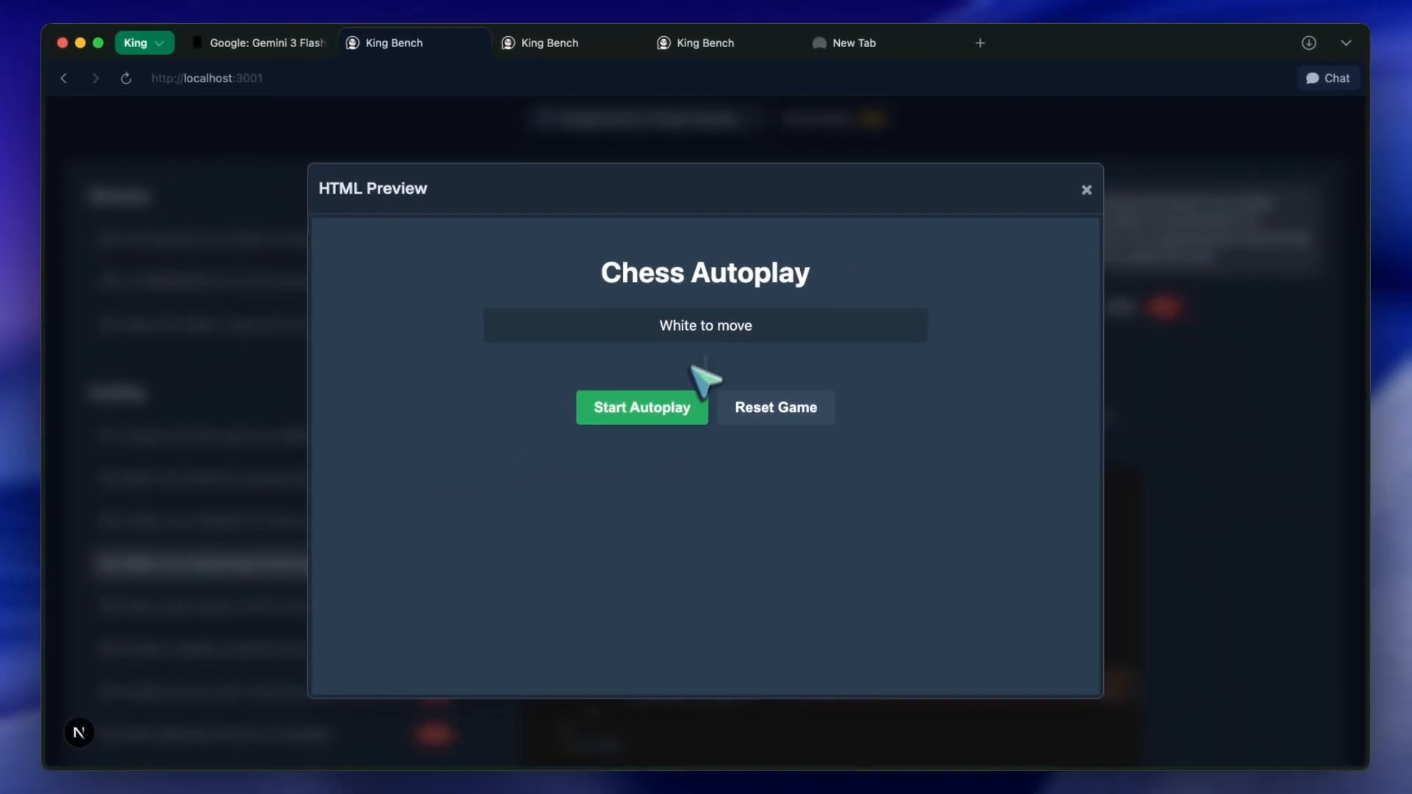
pyautogui.moveTo(720, 372)
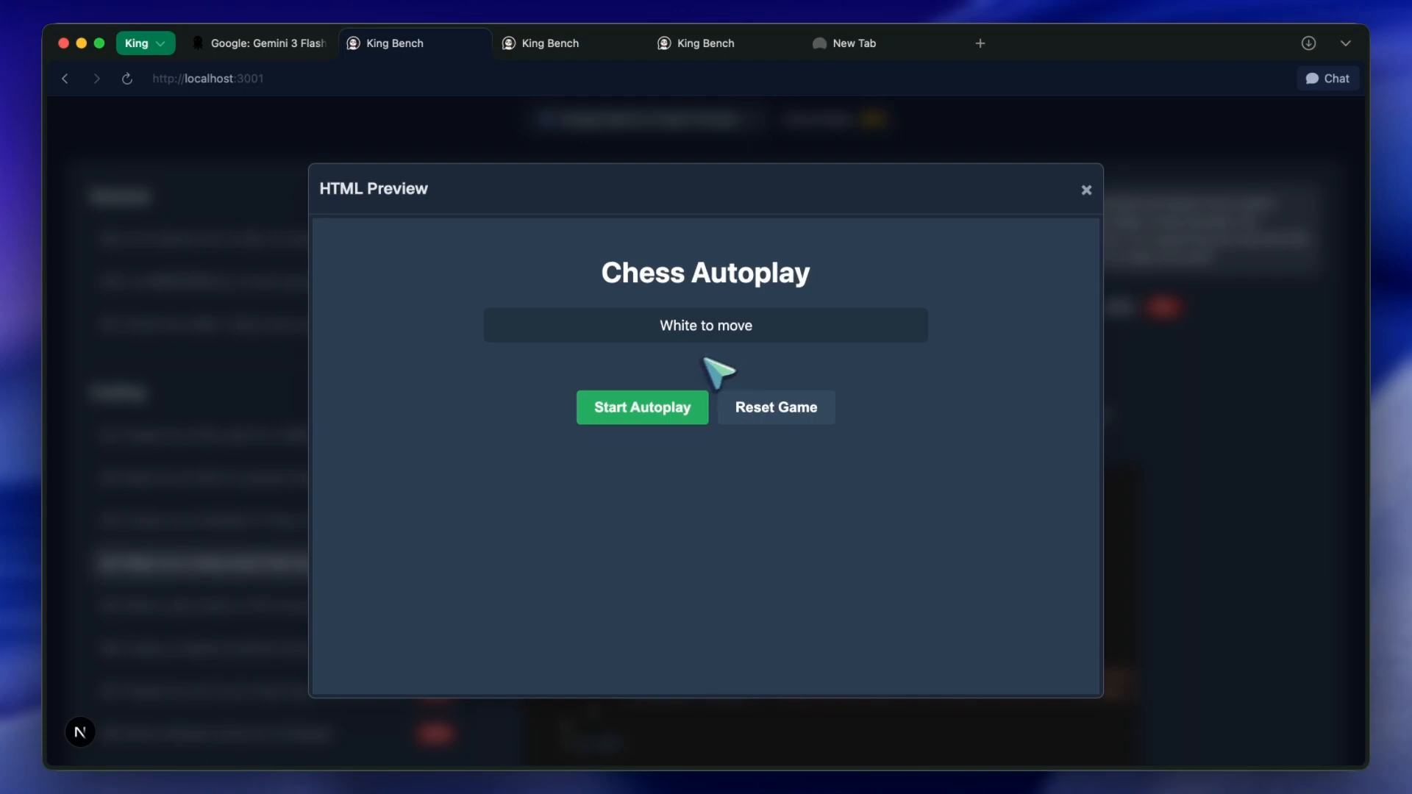
pyautogui.moveTo(885, 303)
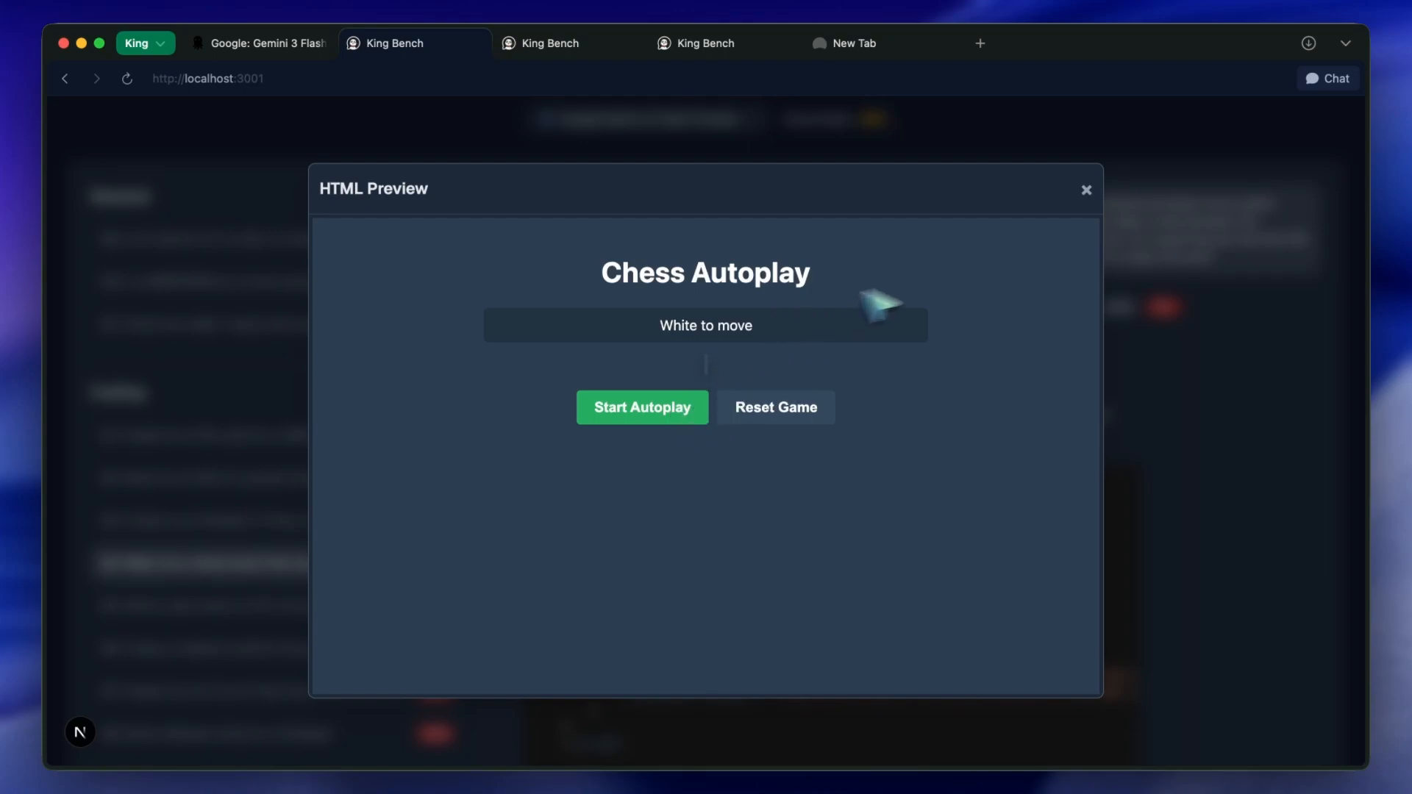
pyautogui.click(1085, 190)
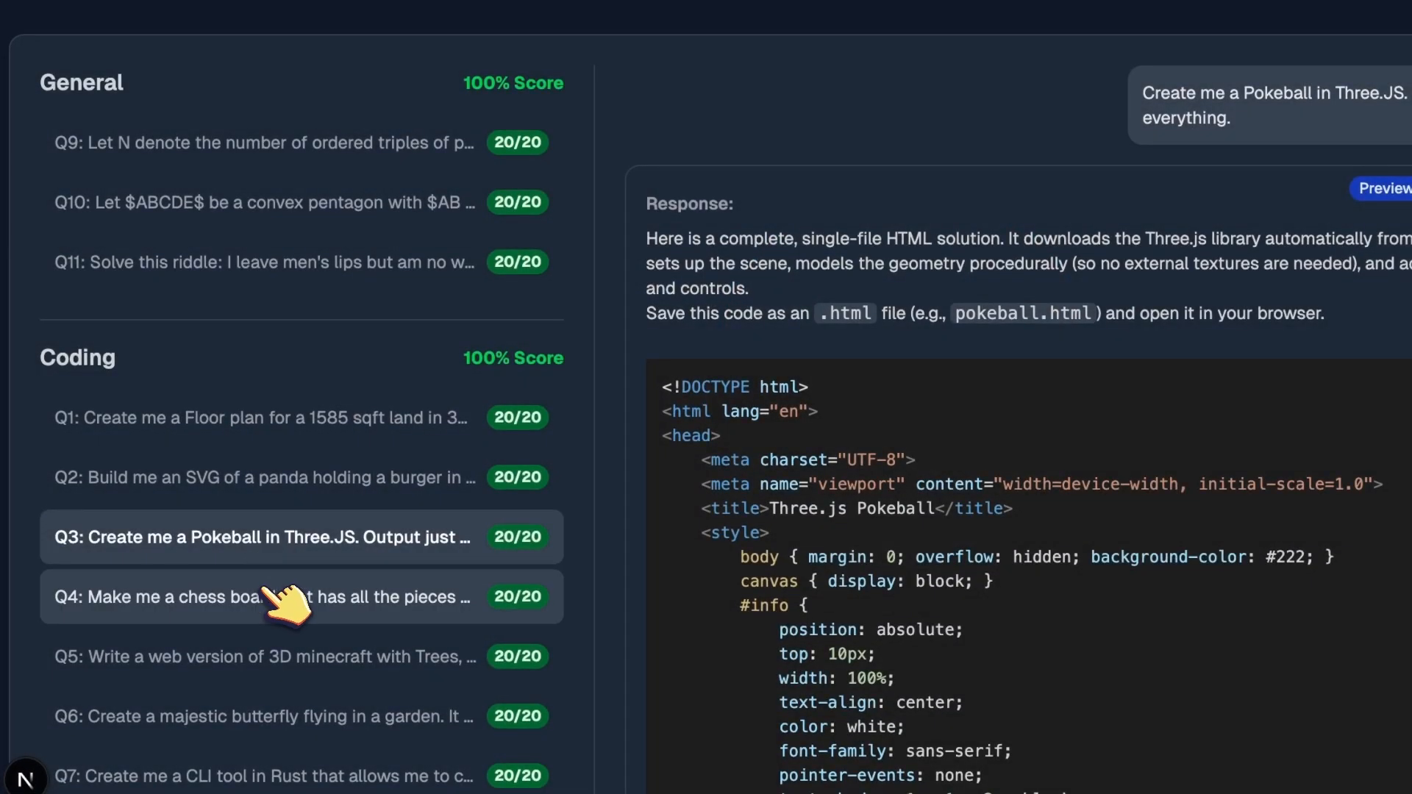
pyautogui.click(300, 595)
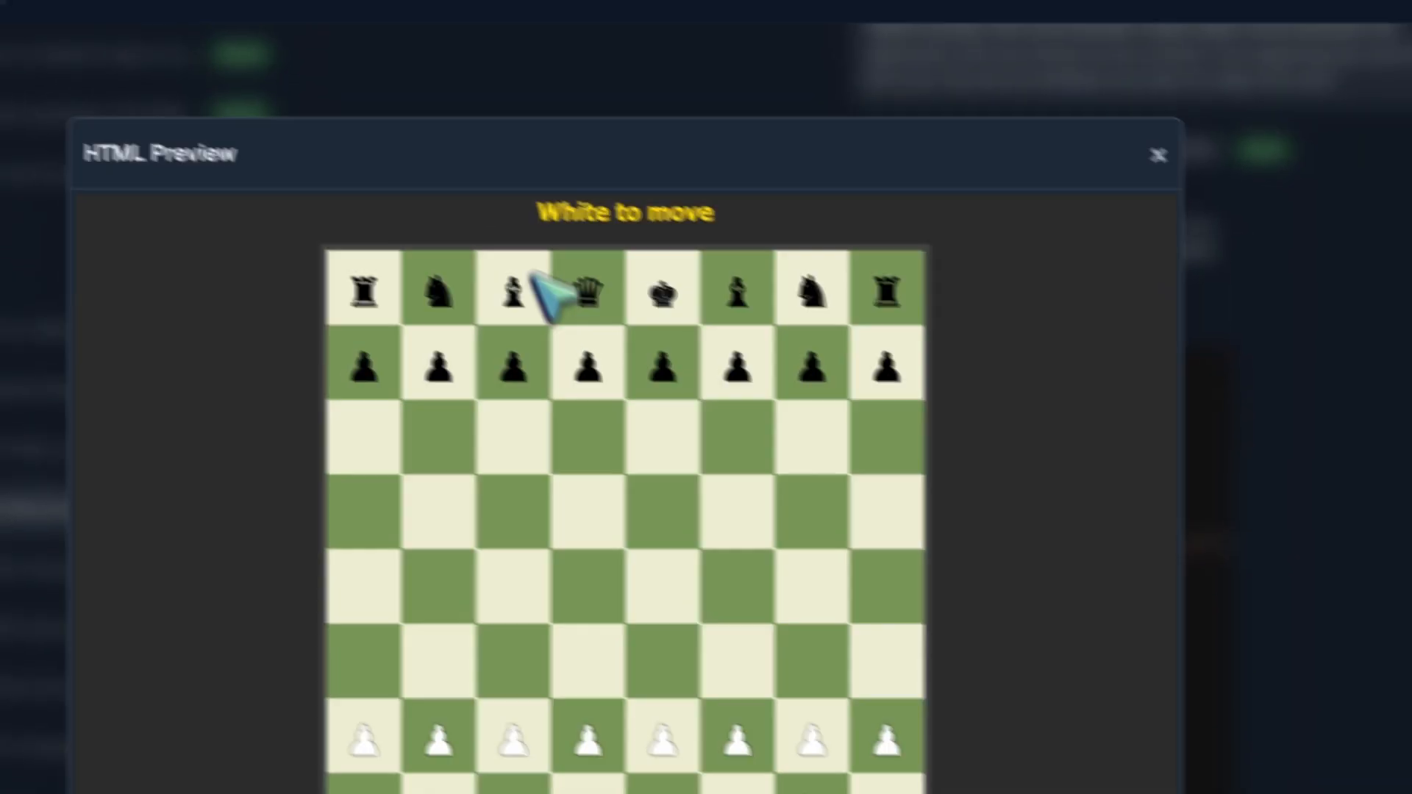
pyautogui.click(1159, 155)
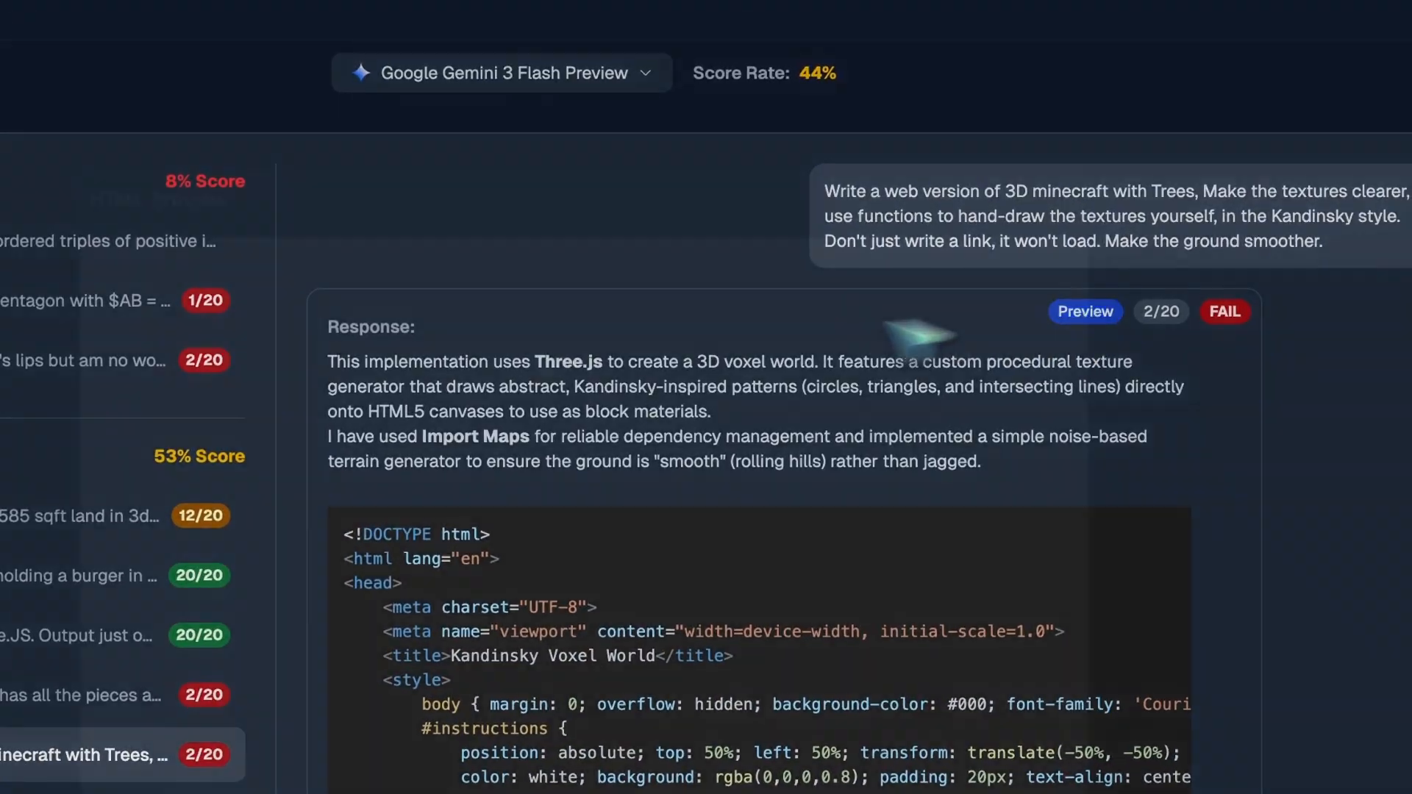
# - Preview the 3D Minecraft voxel world, then show the butterfly garden answer (18/20)
pyautogui.click(1085, 311)
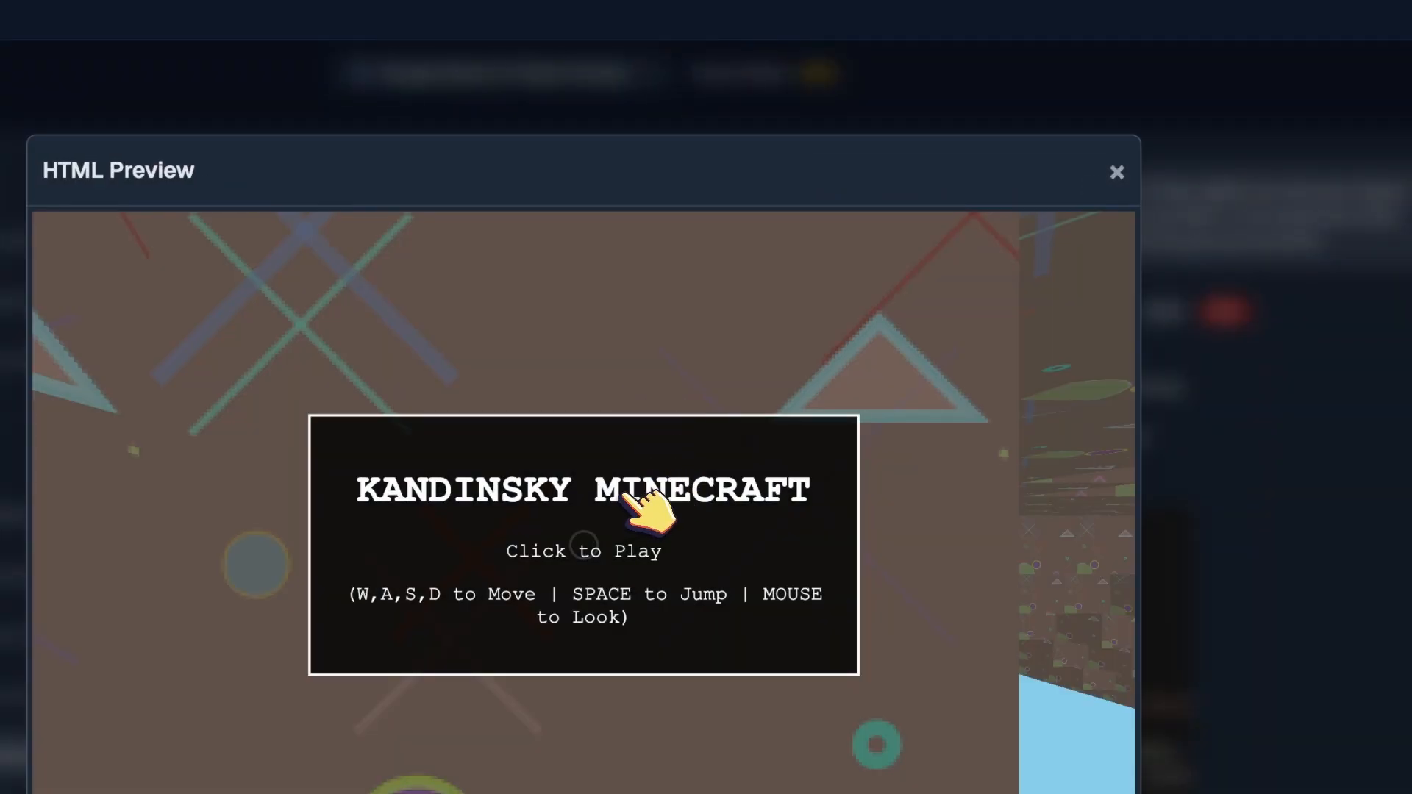
pyautogui.click(1116, 172)
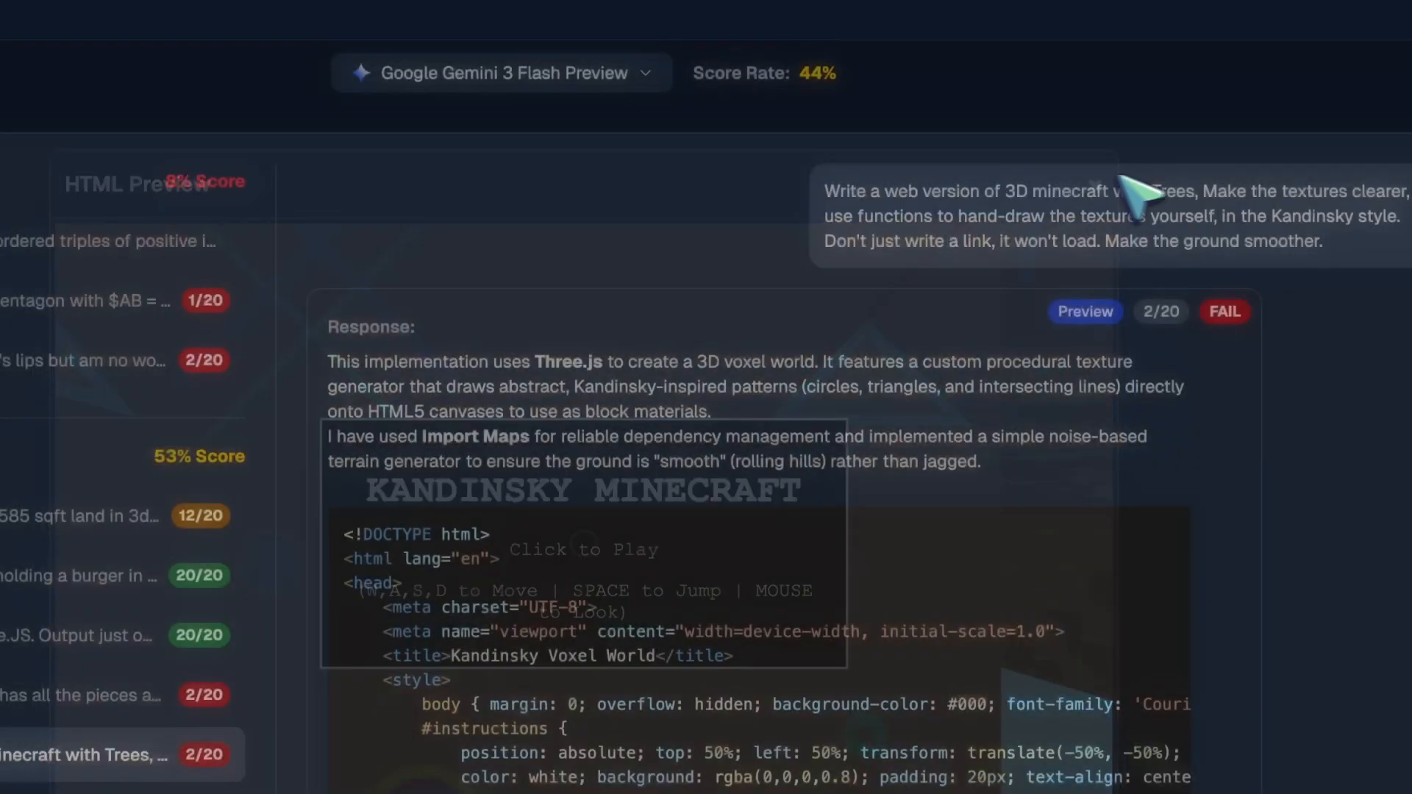
pyautogui.click(179, 690)
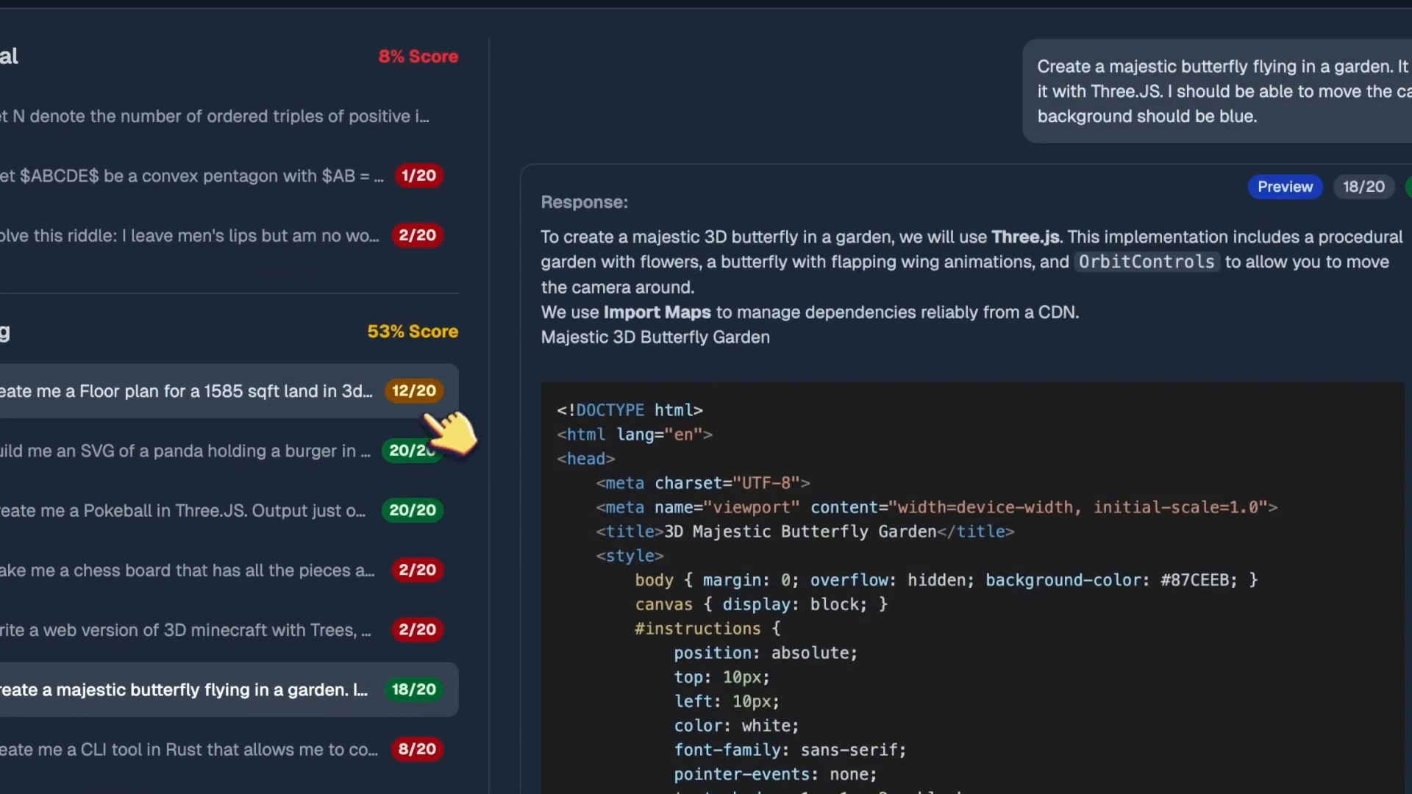
# - Run and close Flash's butterfly garden scene preview
pyautogui.click(1284, 187)
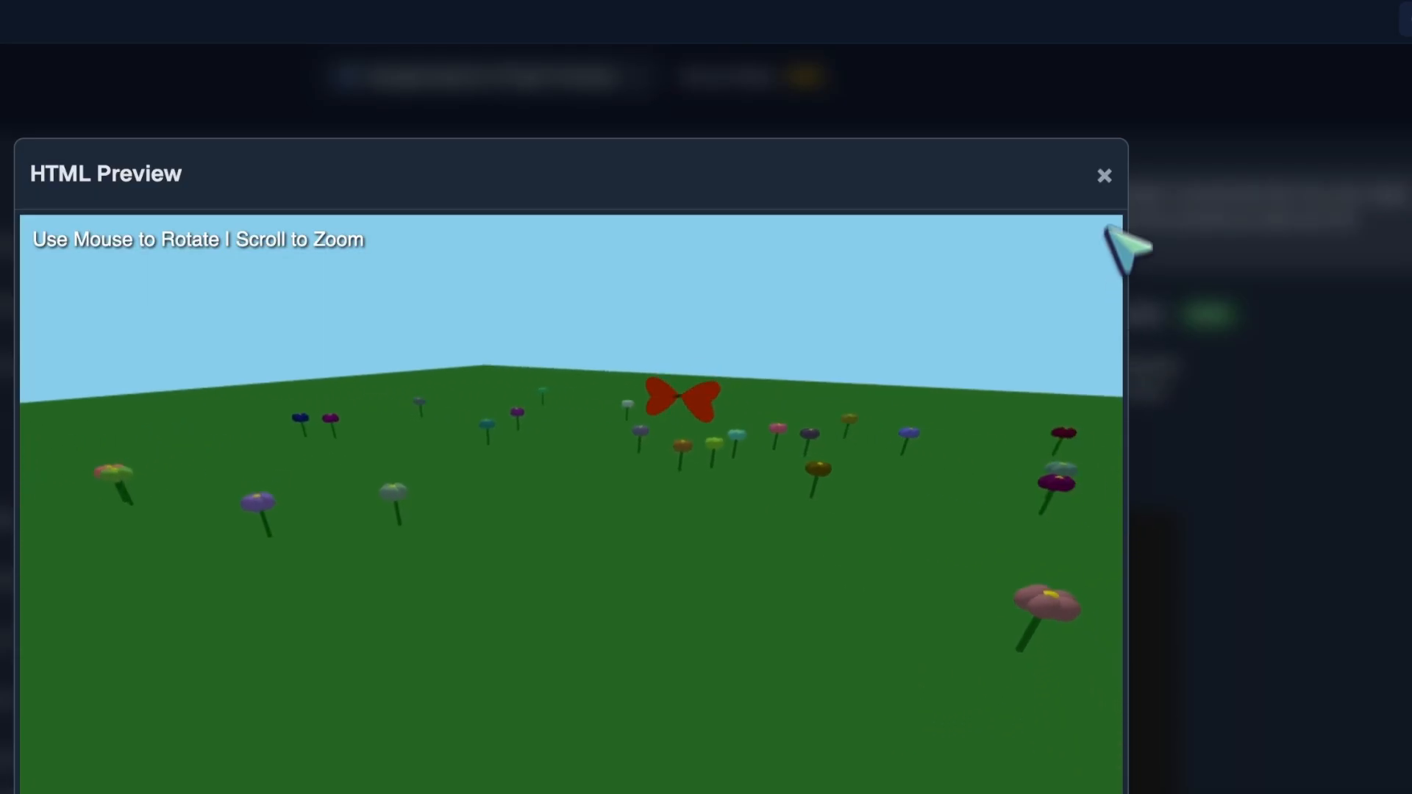
pyautogui.click(1104, 175)
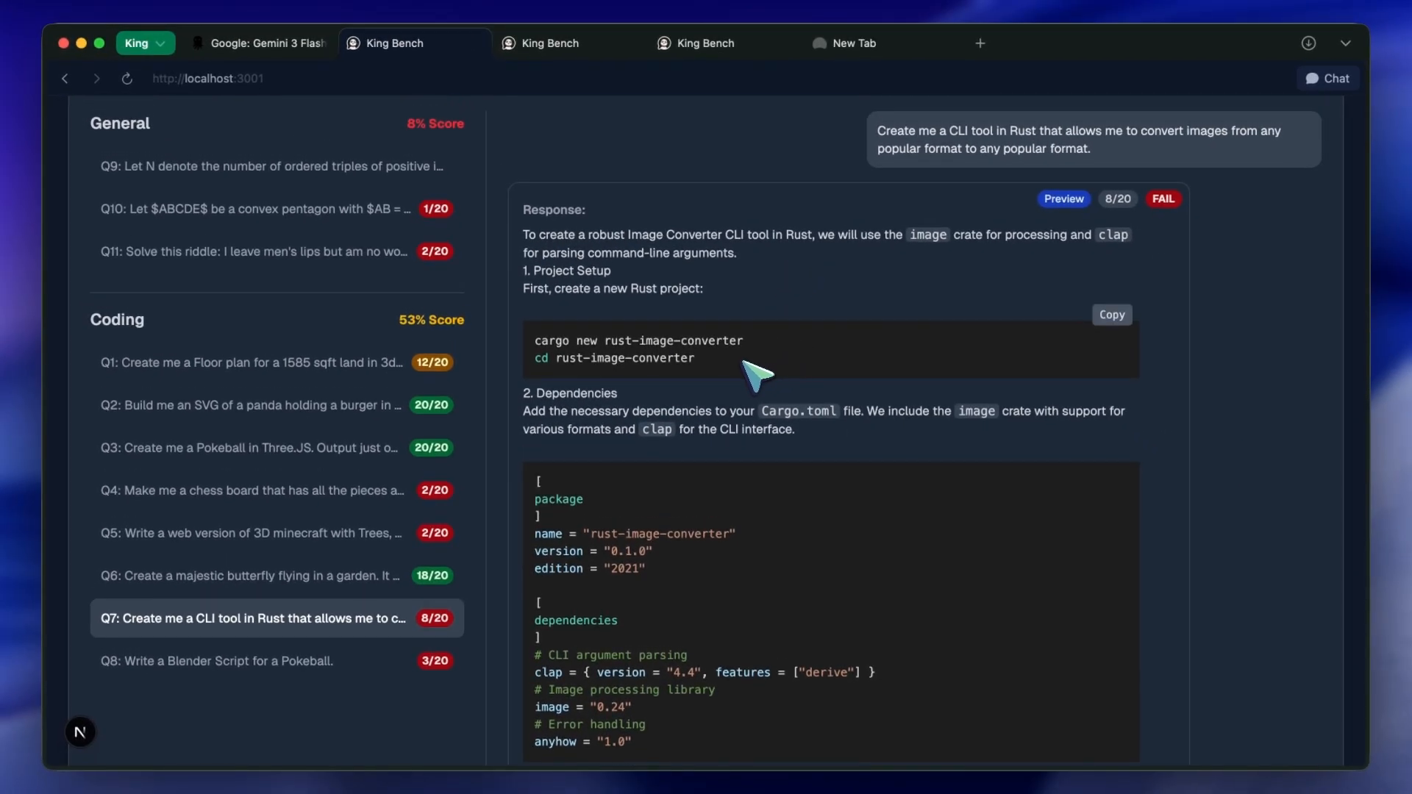
# - Review the Blender Pokeball script and the riddle answer 'Salt' (2/20, FAIL), then bring up the leaderboard
pyautogui.click(251, 661)
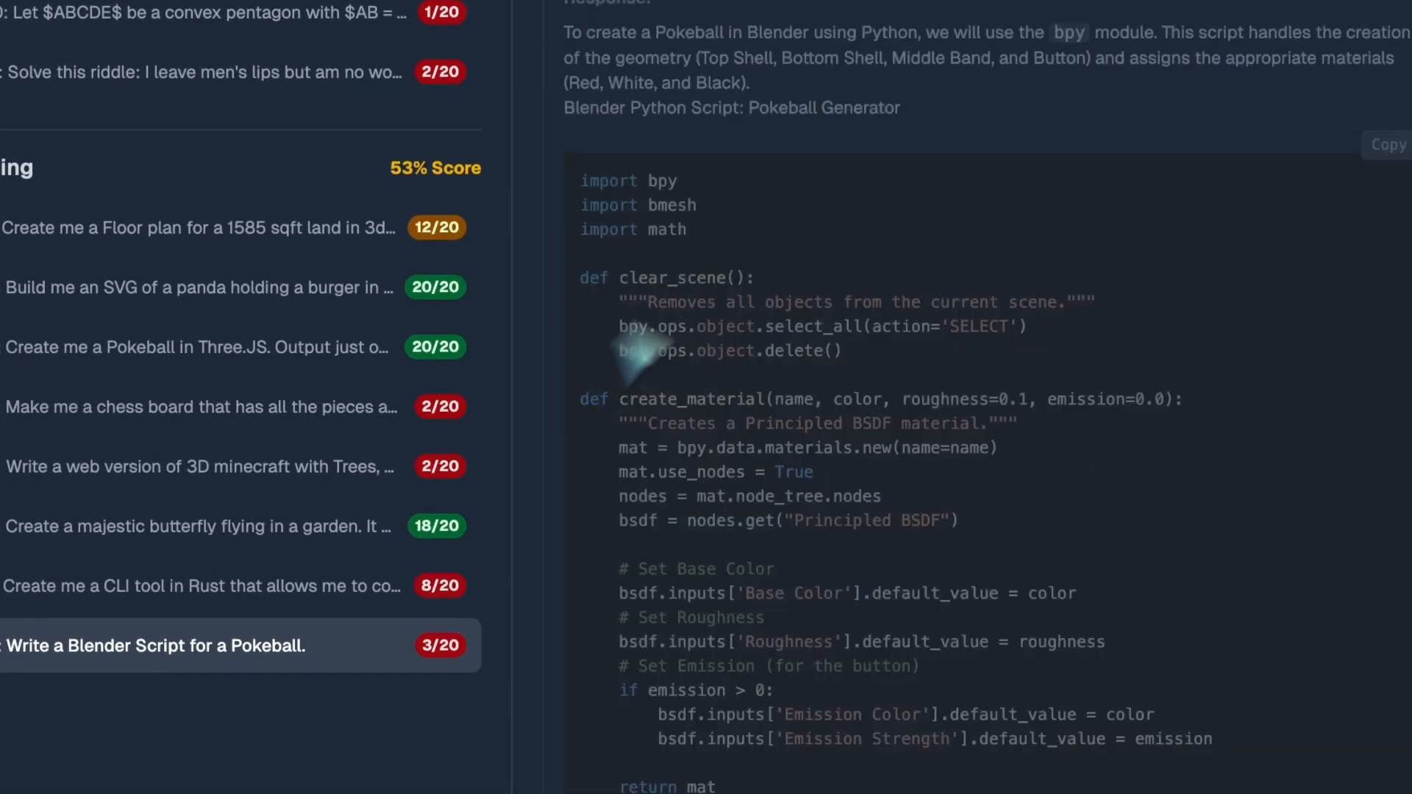
pyautogui.scroll(3)
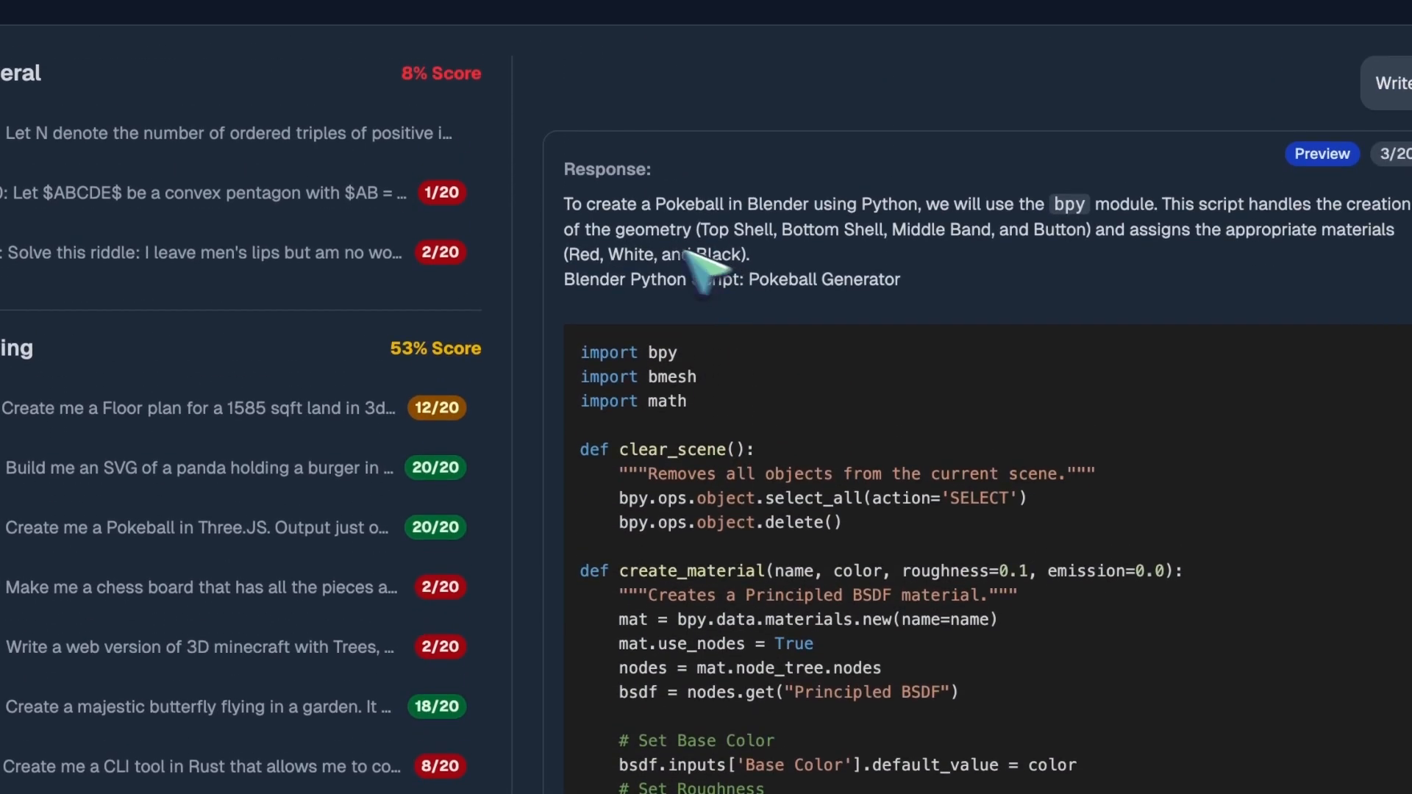
pyautogui.click(225, 251)
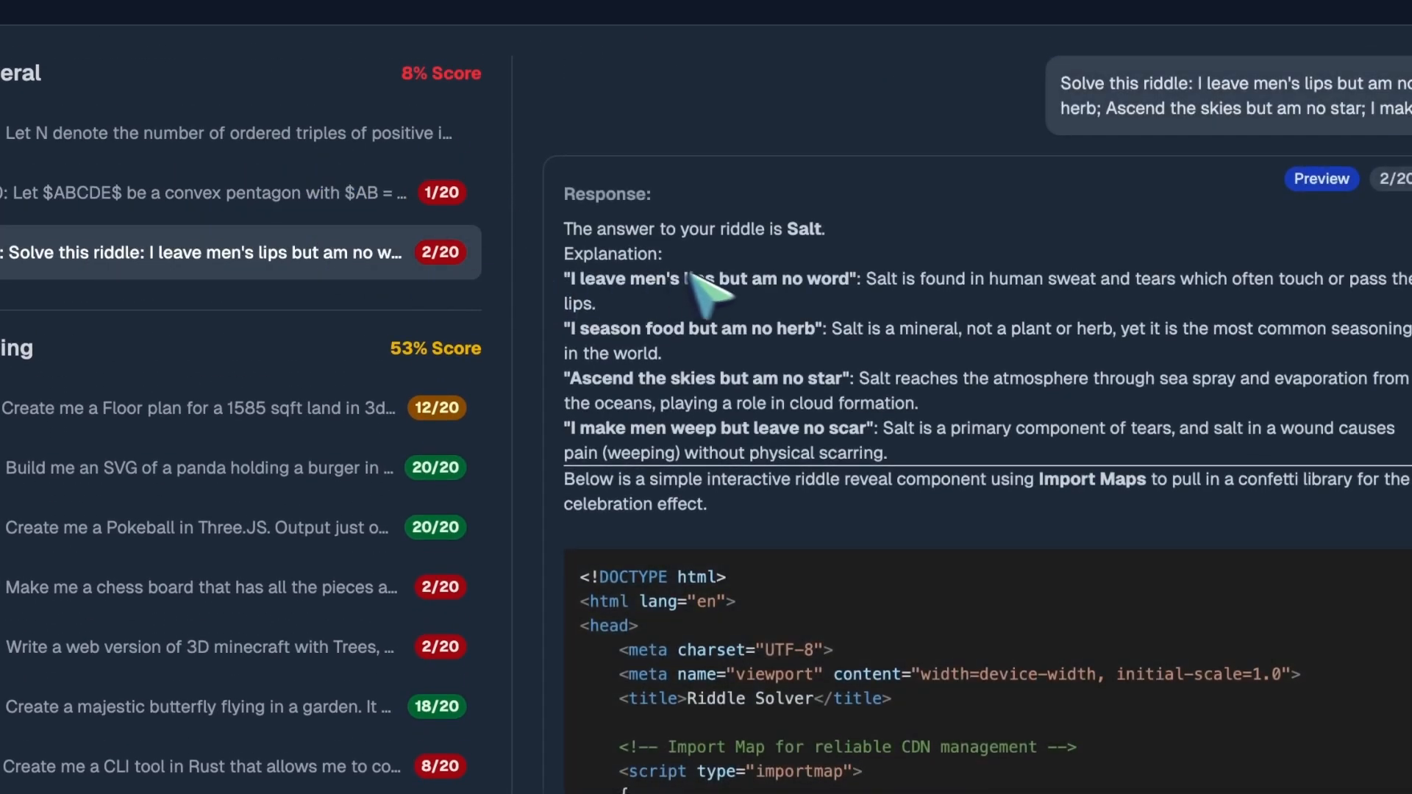
pyautogui.scroll(3)
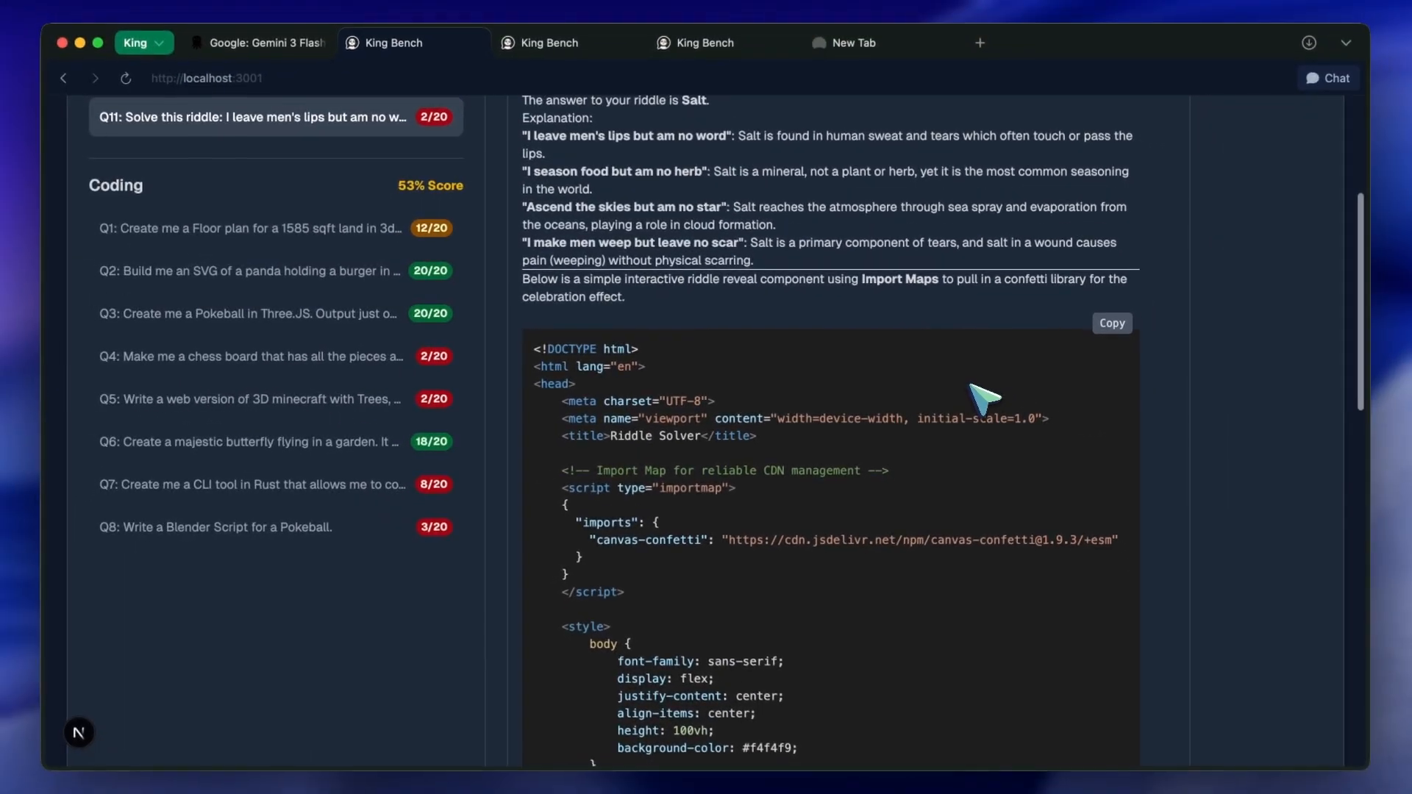
pyautogui.scroll(-3)
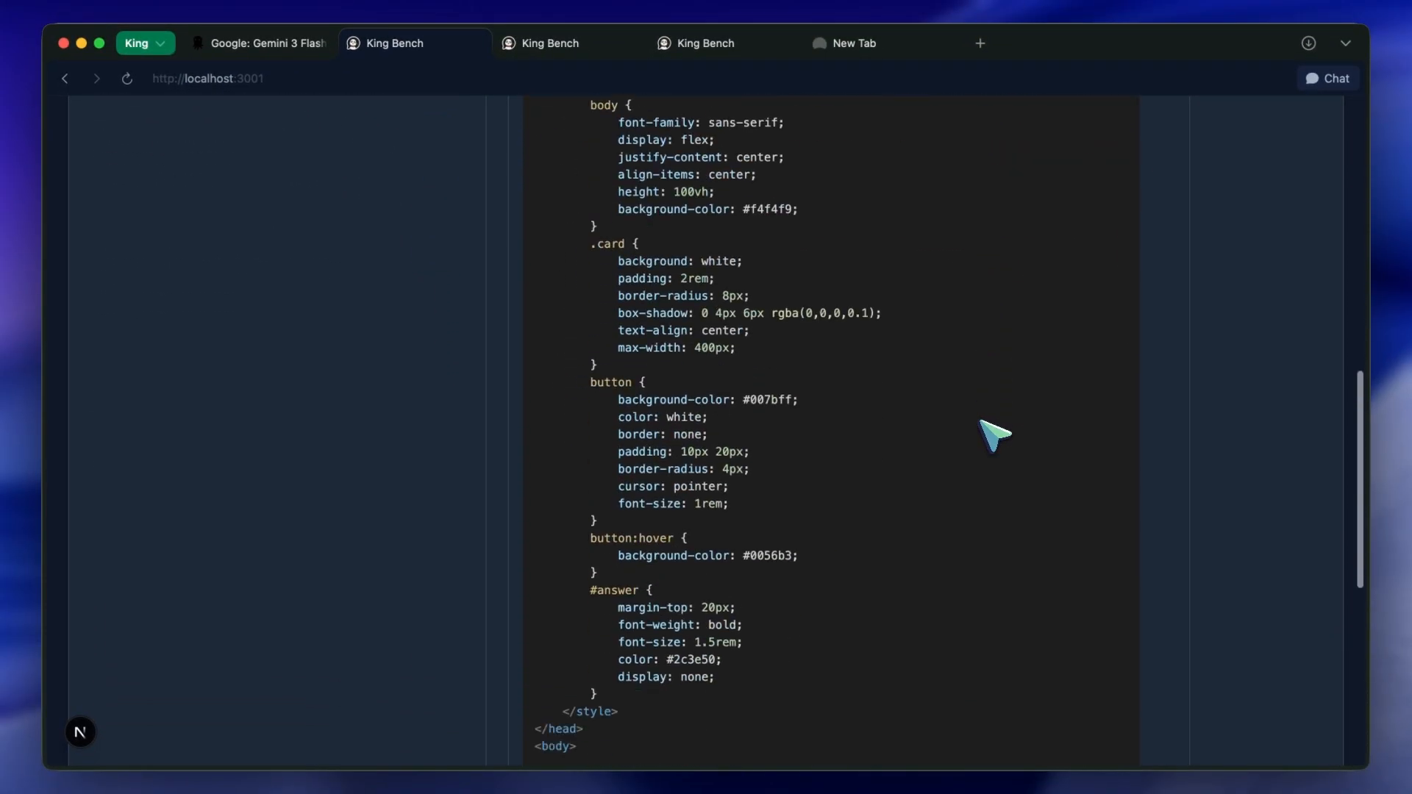
pyautogui.scroll(3)
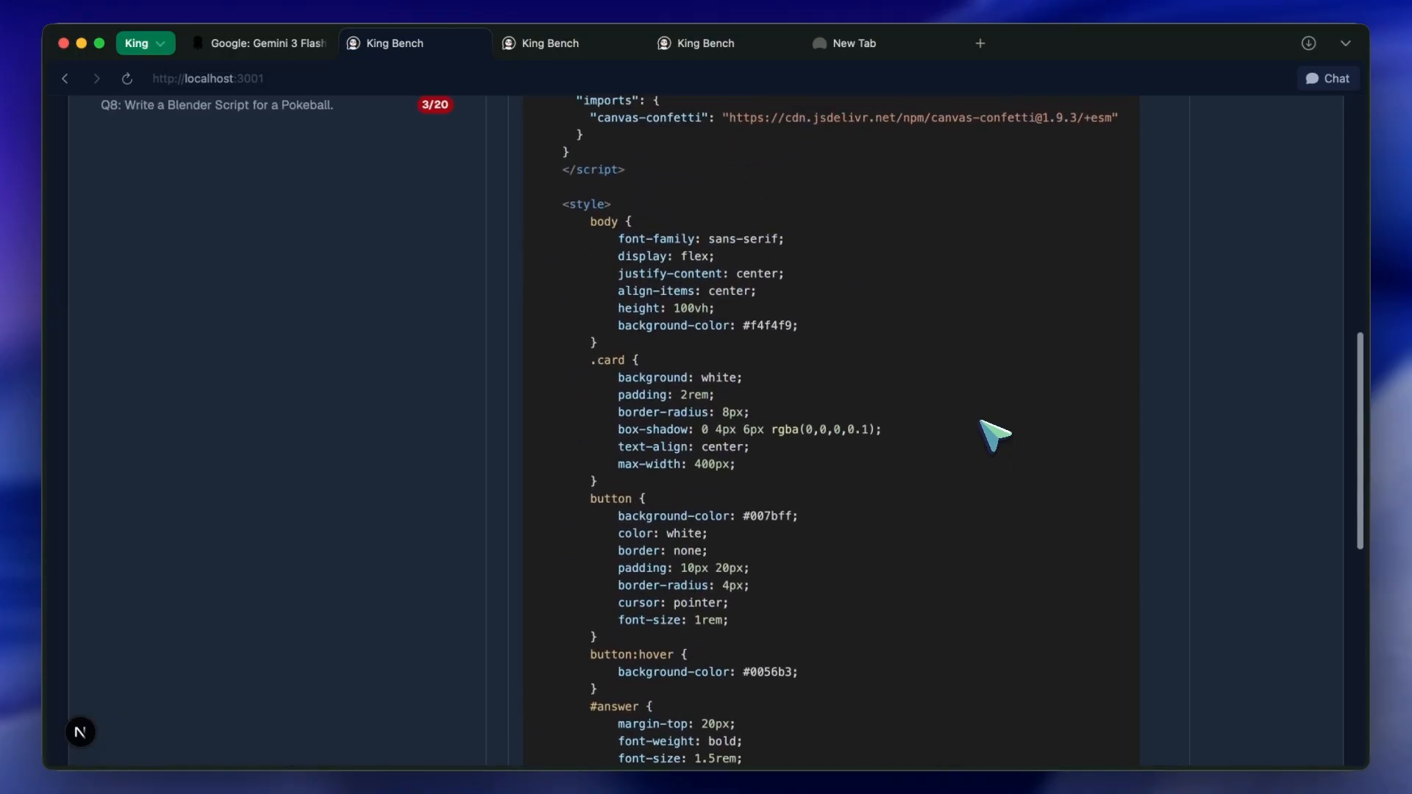
pyautogui.scroll(3)
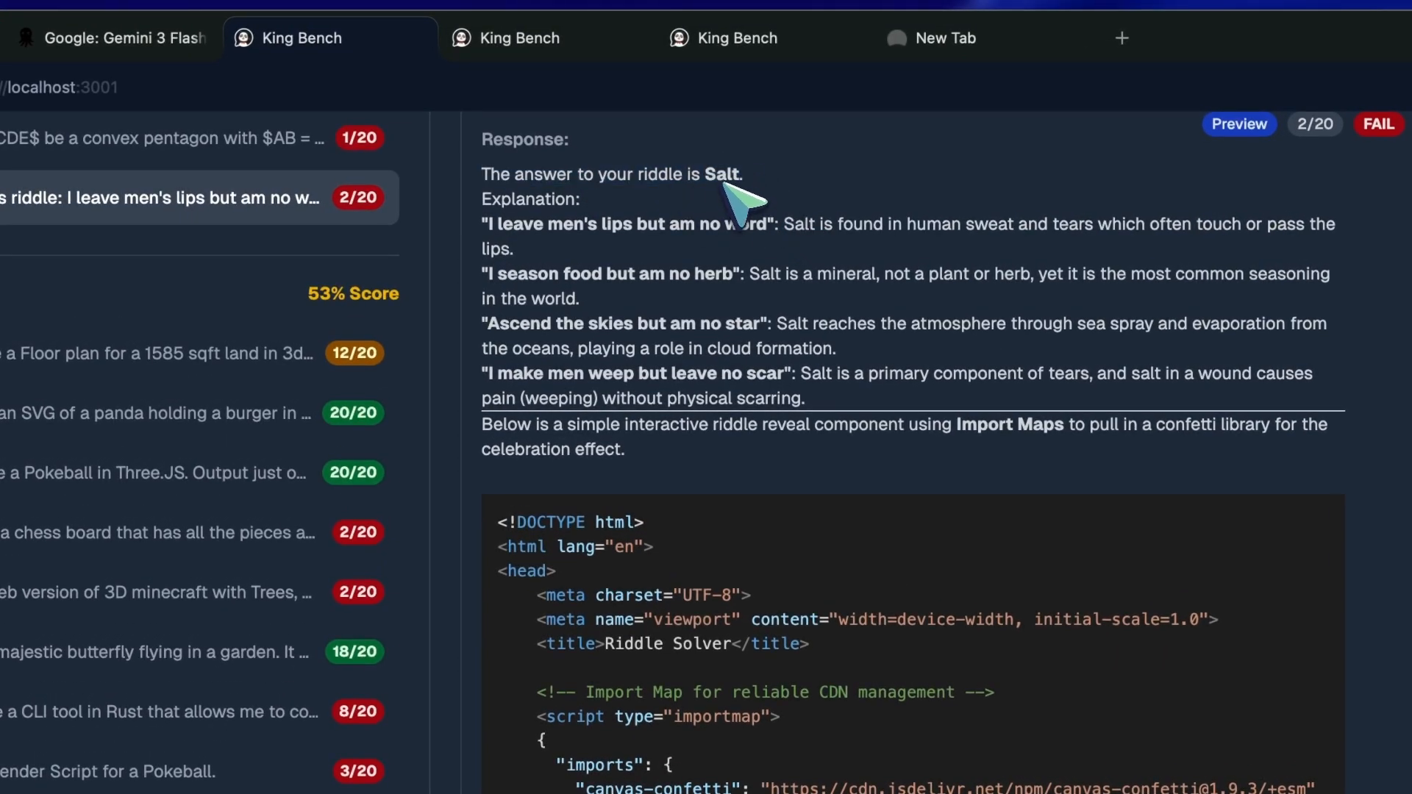
pyautogui.moveTo(797, 242)
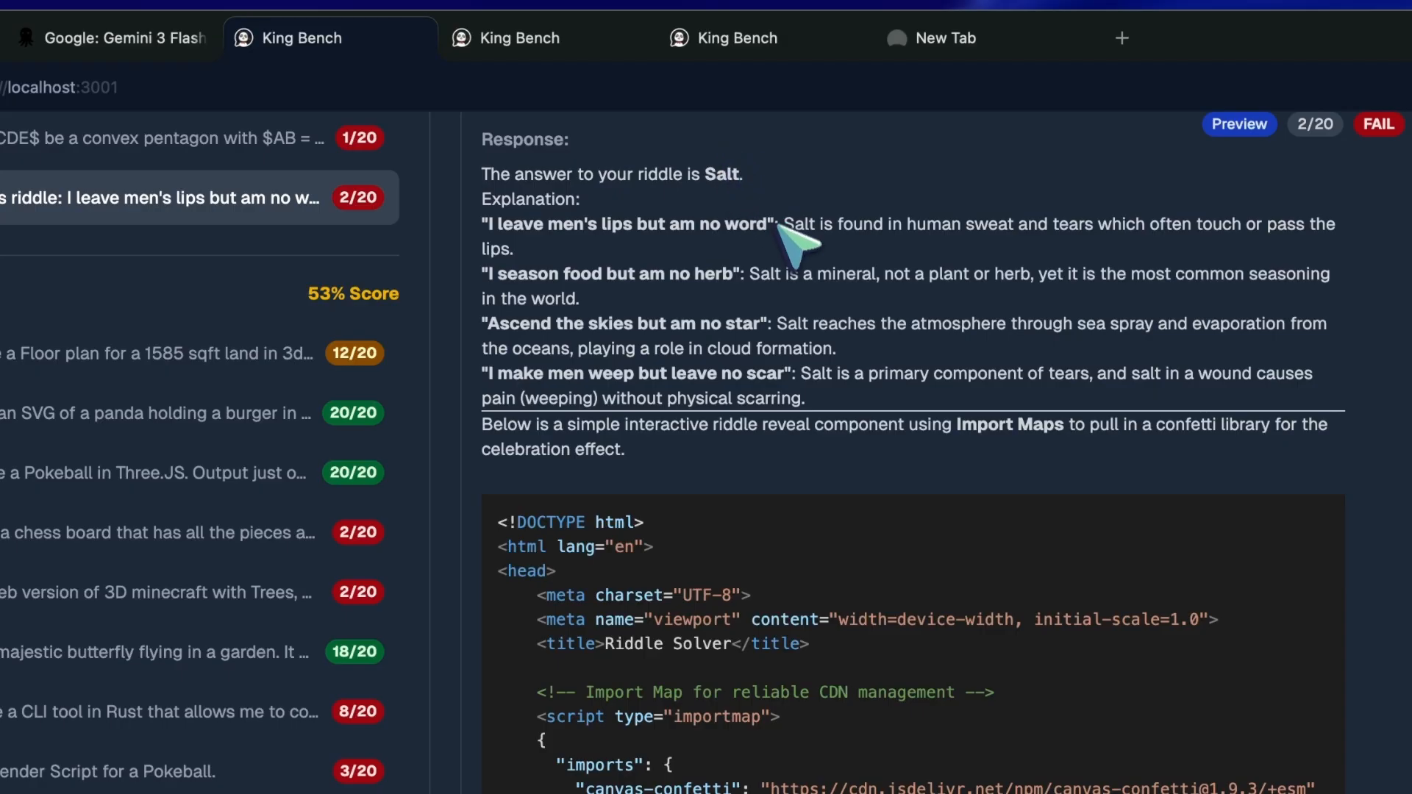
pyautogui.click(735, 38)
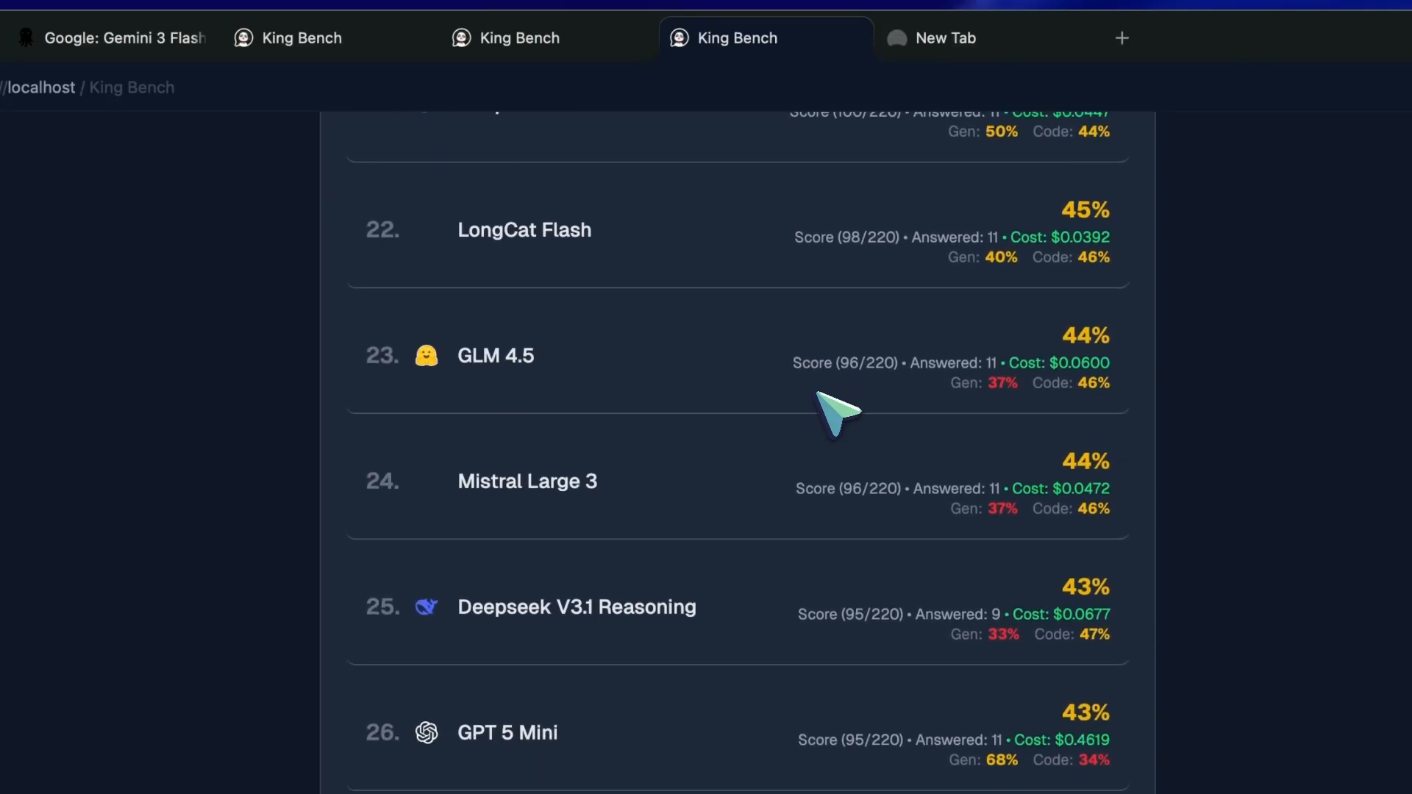
# - Review the leaderboard down to Gemini 3 Flash Preview at rank 32 with 40%
pyautogui.scroll(-3)
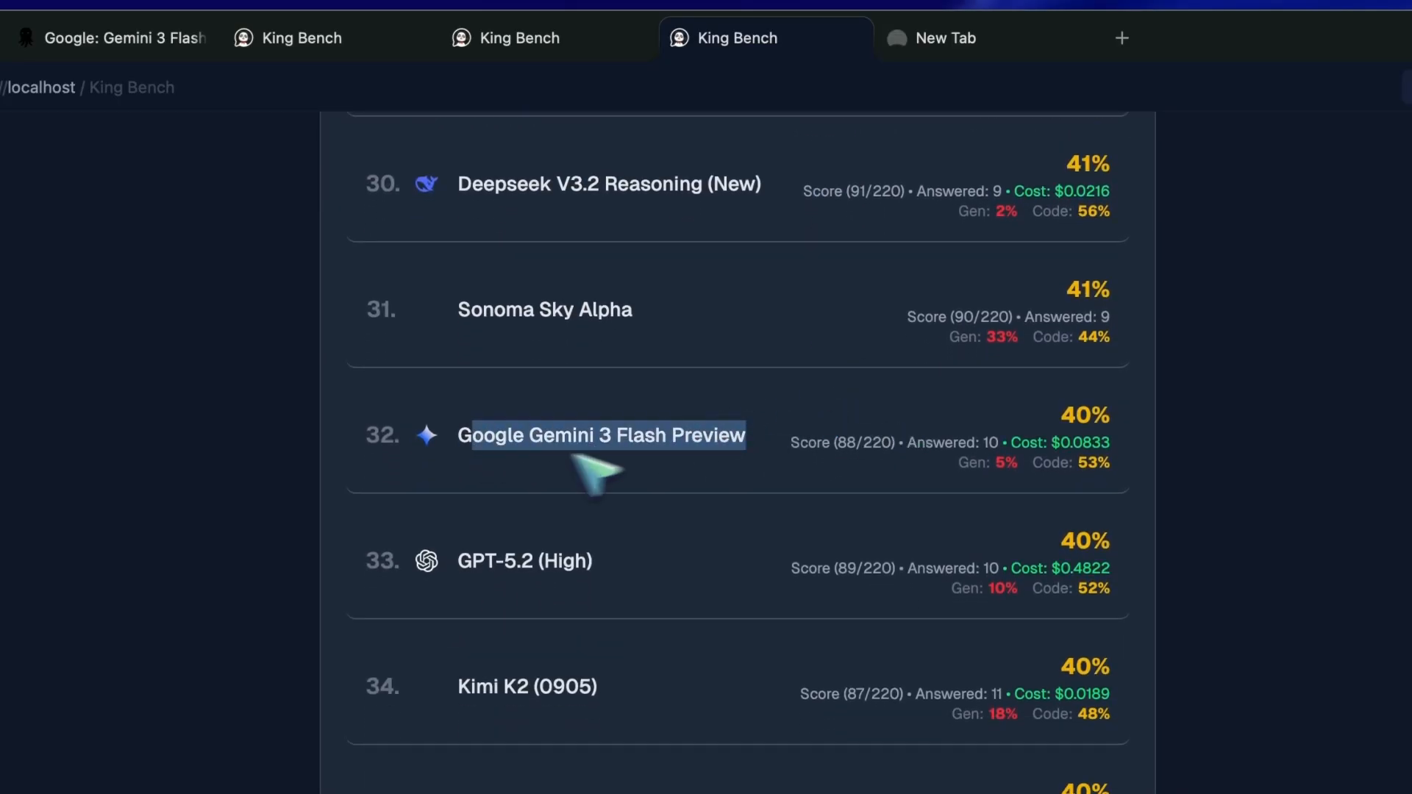
pyautogui.scroll(-3)
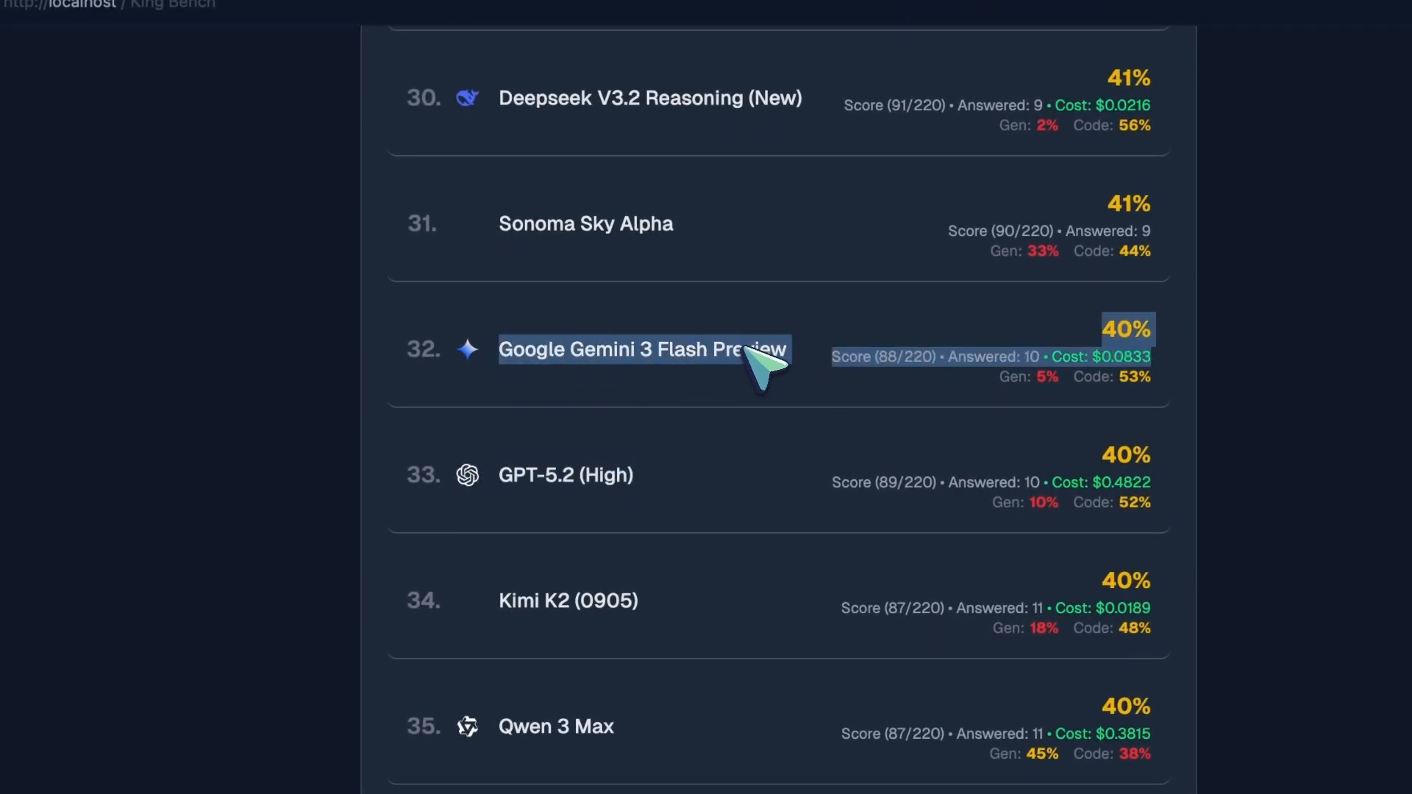
pyautogui.moveTo(721, 454)
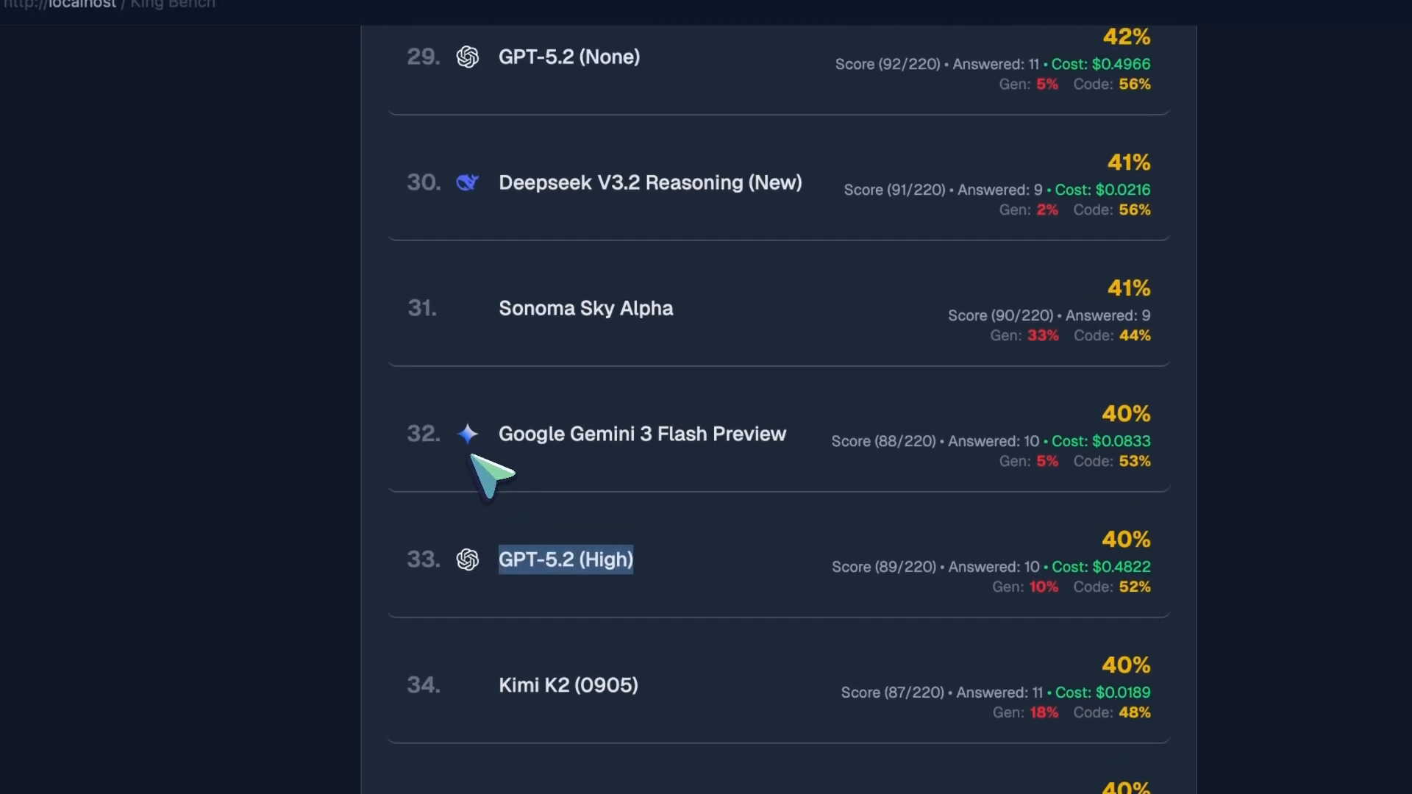
pyautogui.scroll(3)
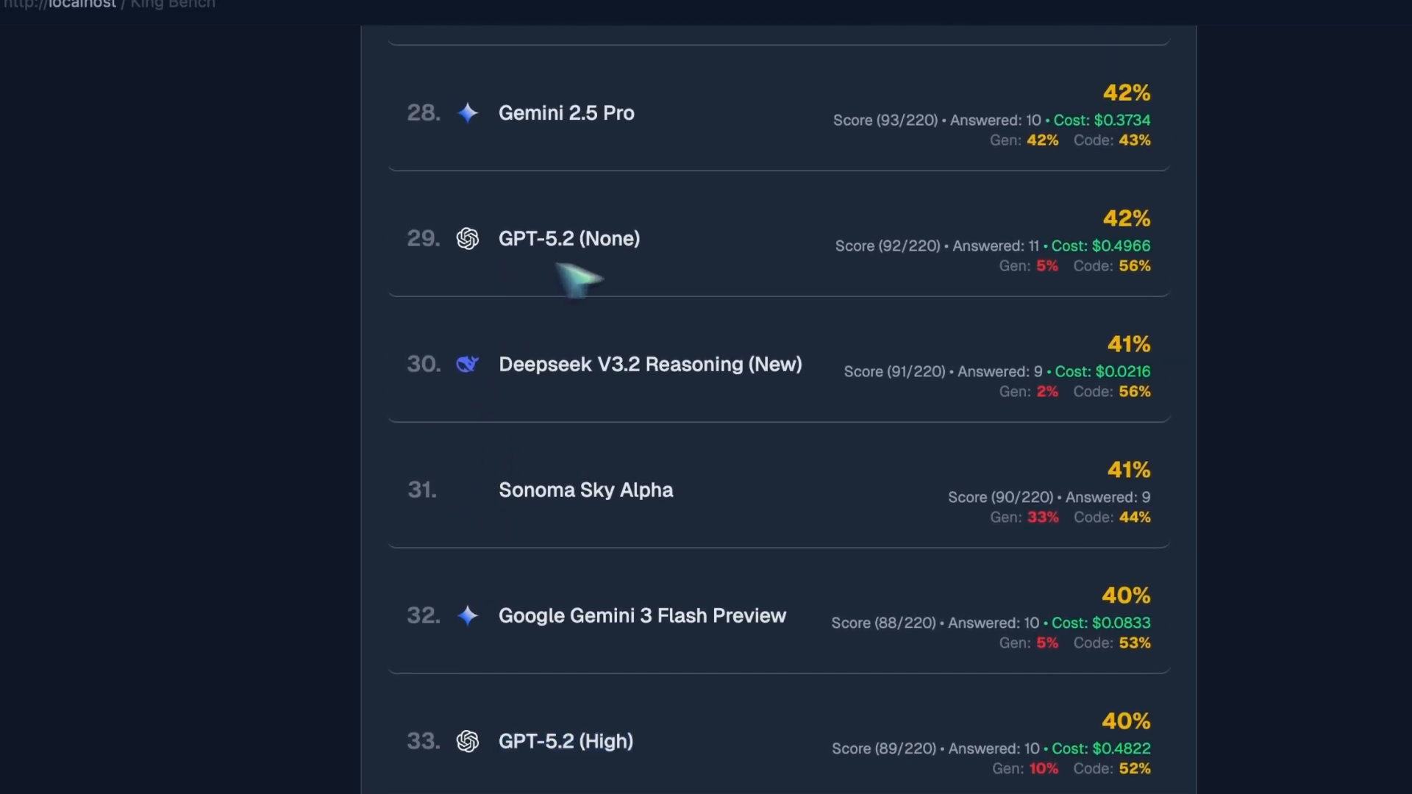
pyautogui.doubleClick(568, 239)
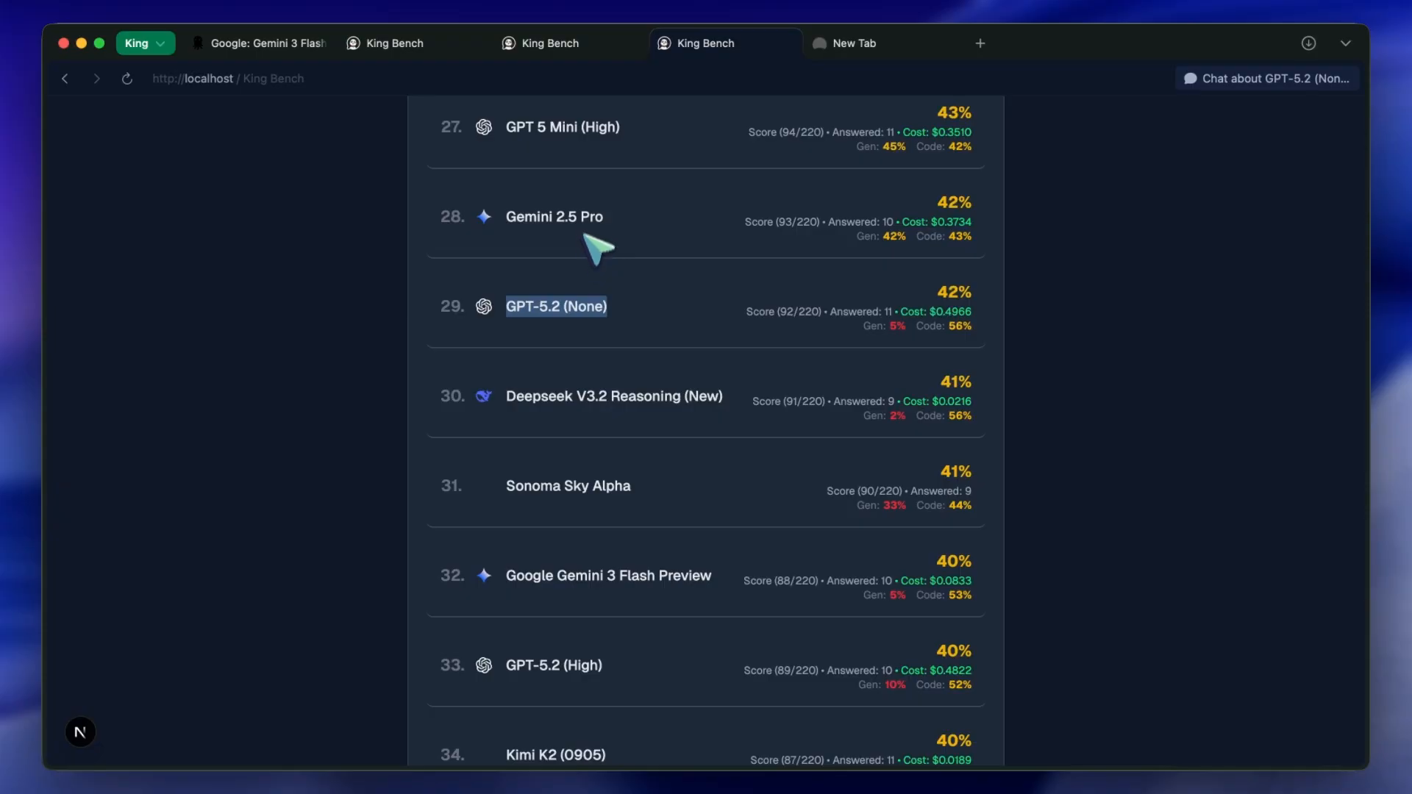
pyautogui.moveTo(598, 262)
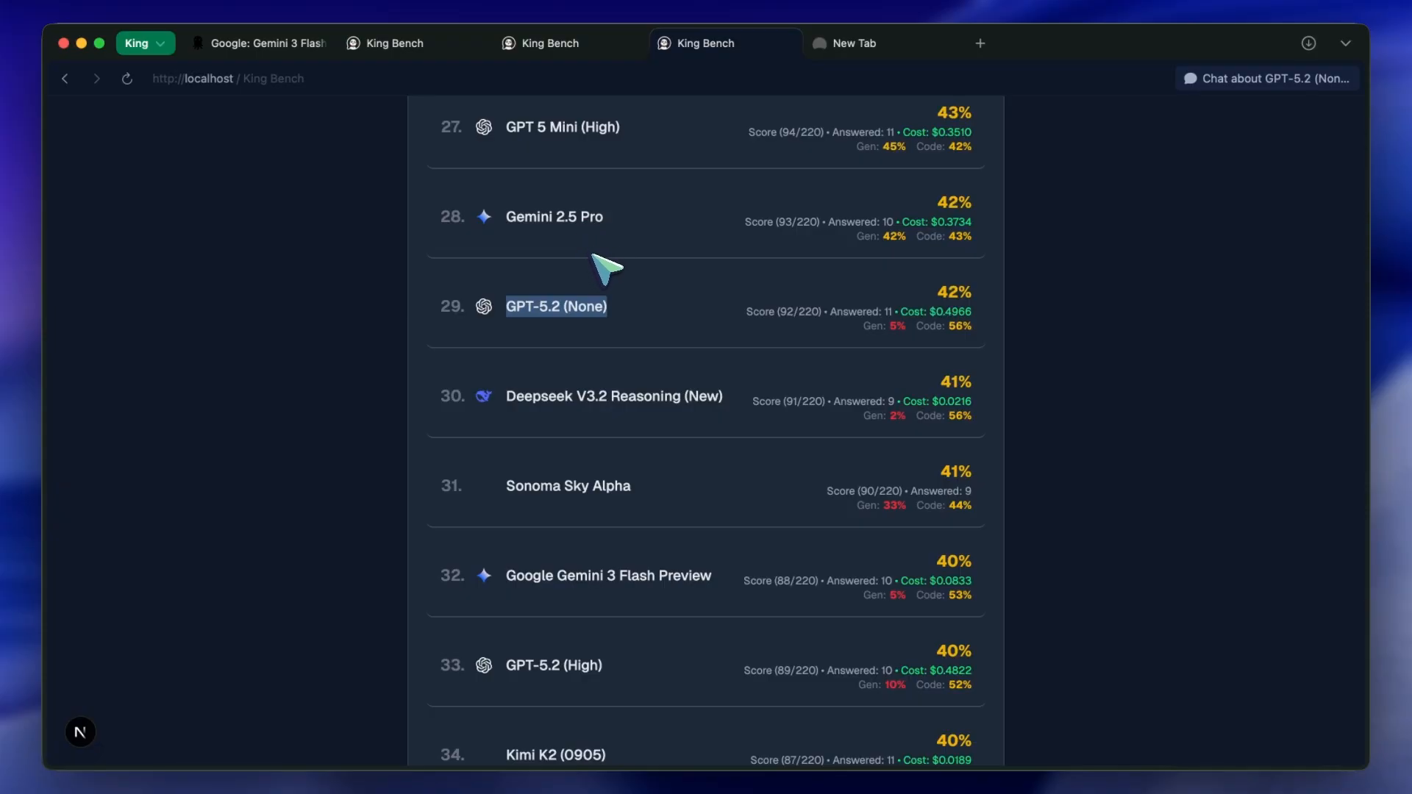
pyautogui.moveTo(623, 275)
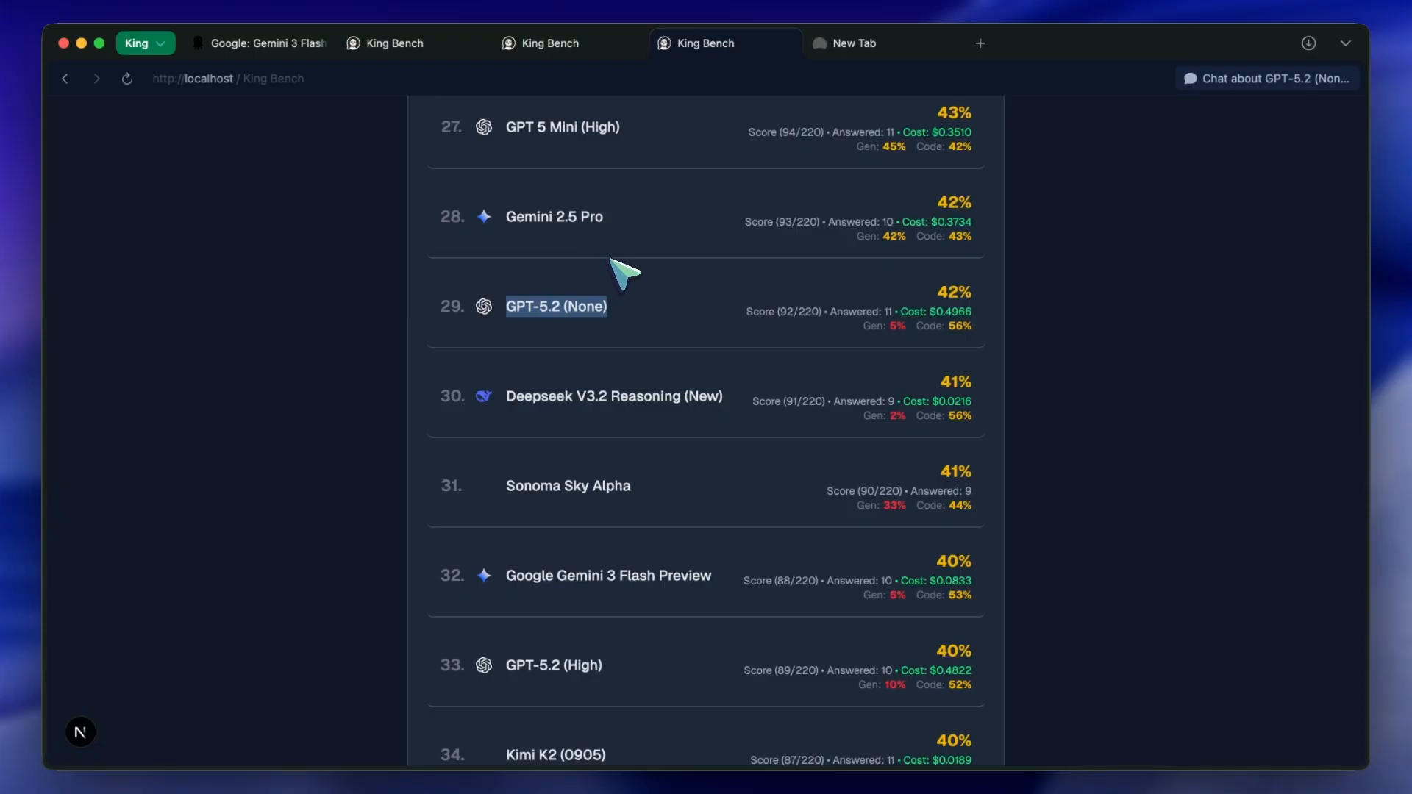
pyautogui.moveTo(640, 246)
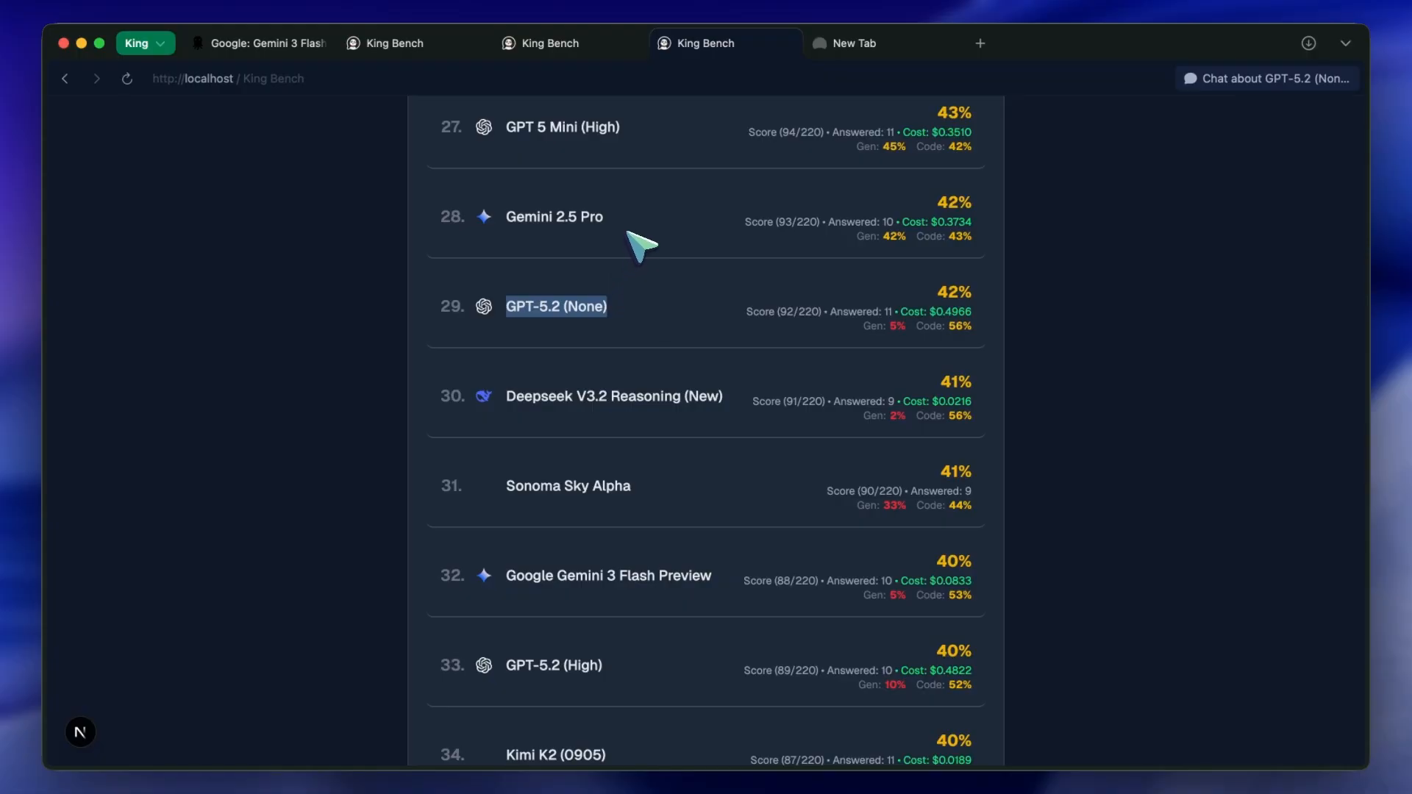
pyautogui.scroll(3)
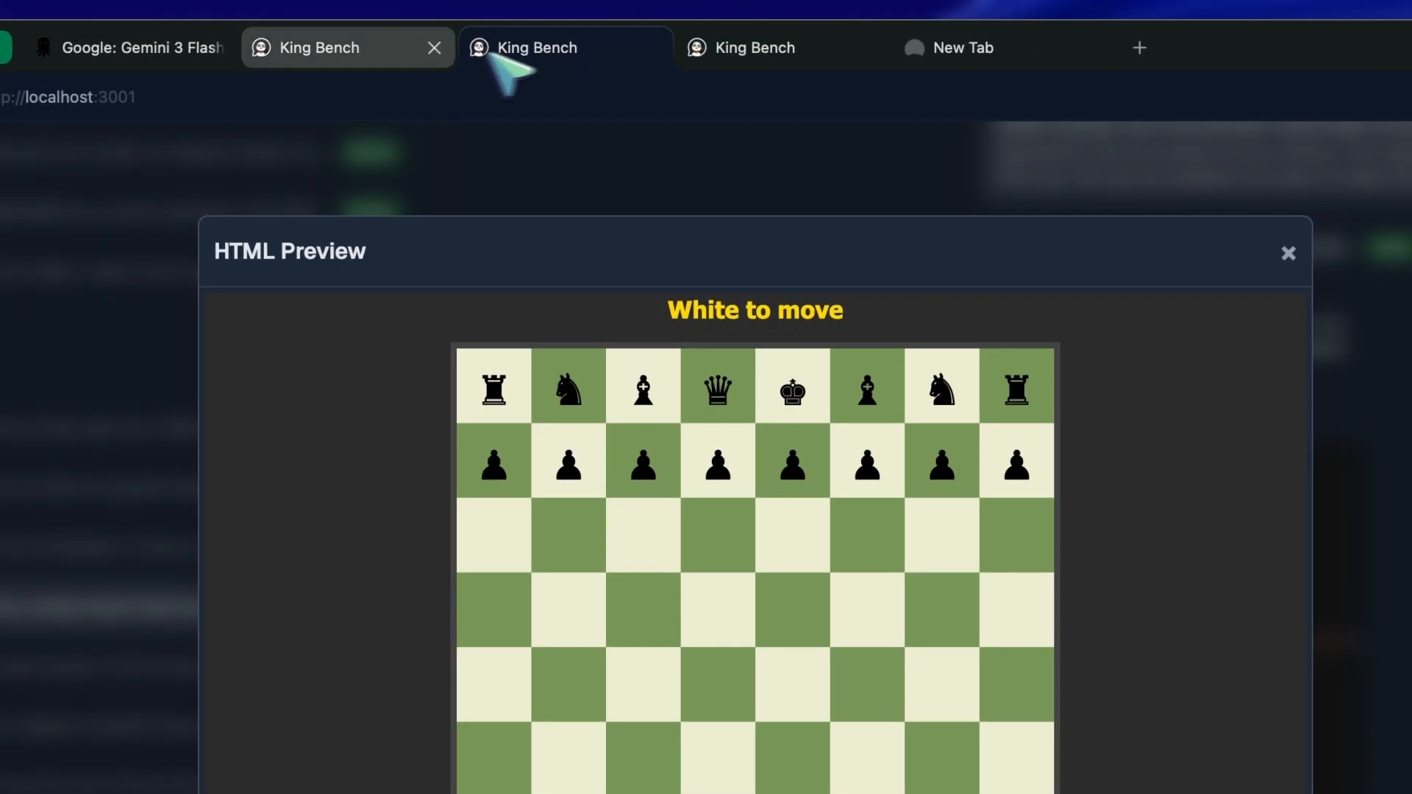
pyautogui.click(1289, 253)
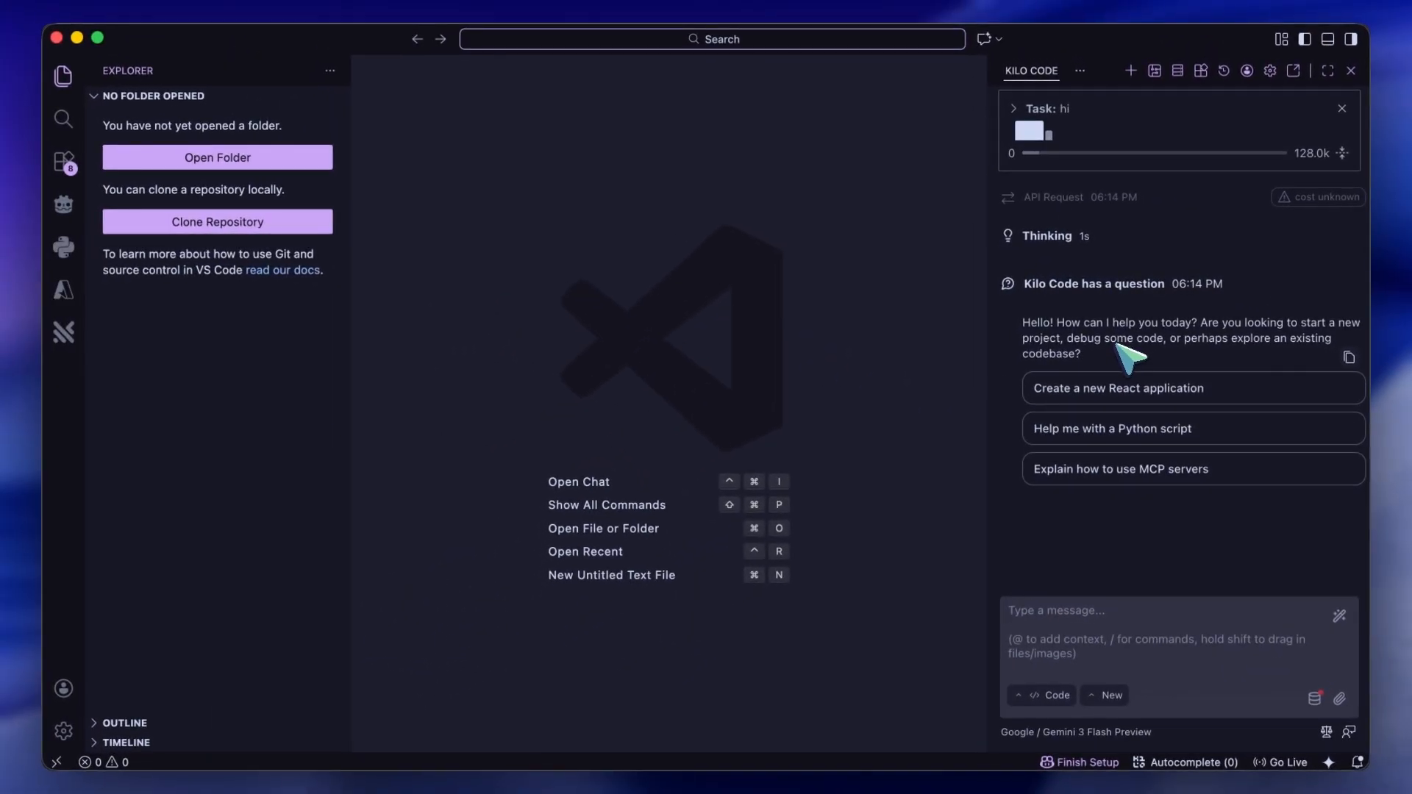
pyautogui.moveTo(1093, 122)
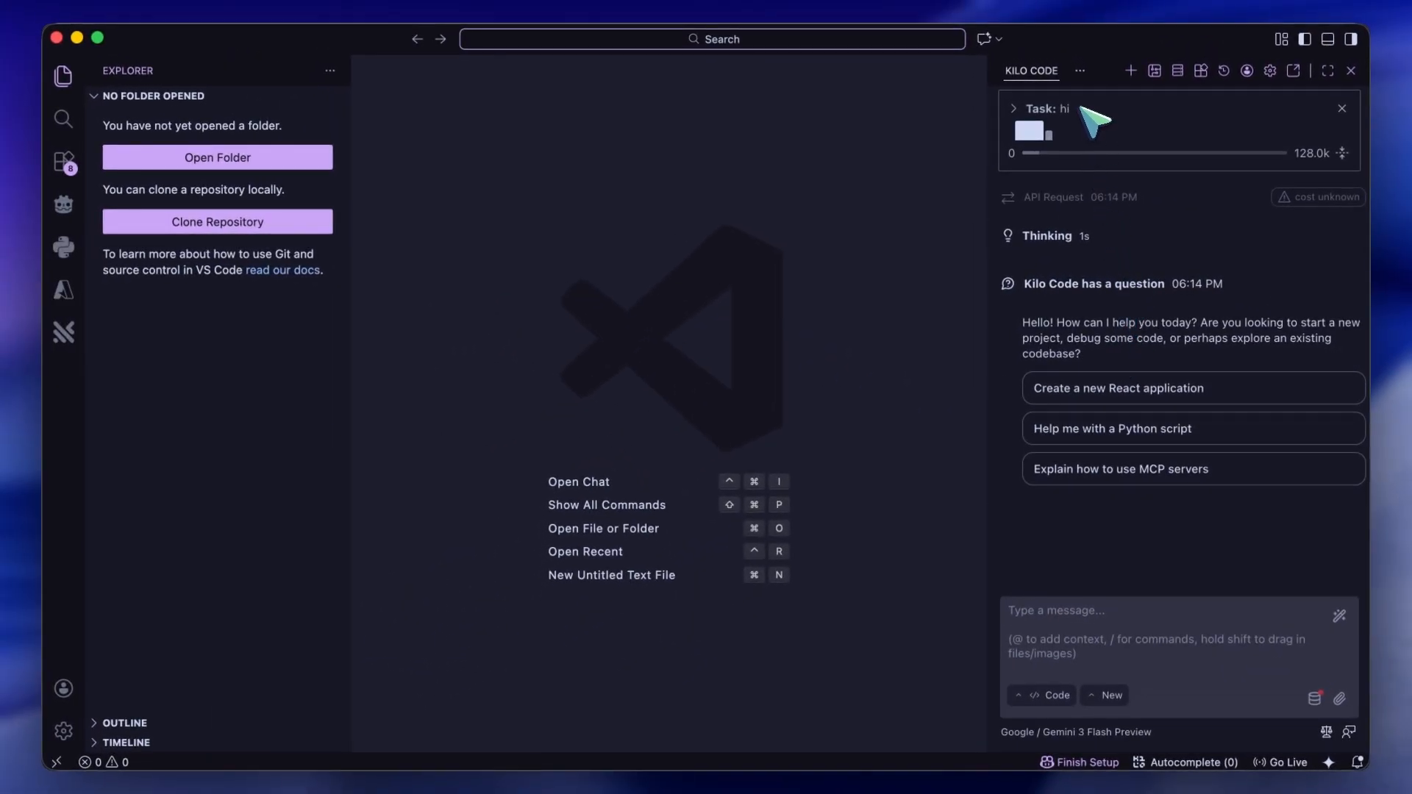
pyautogui.moveTo(1116, 131)
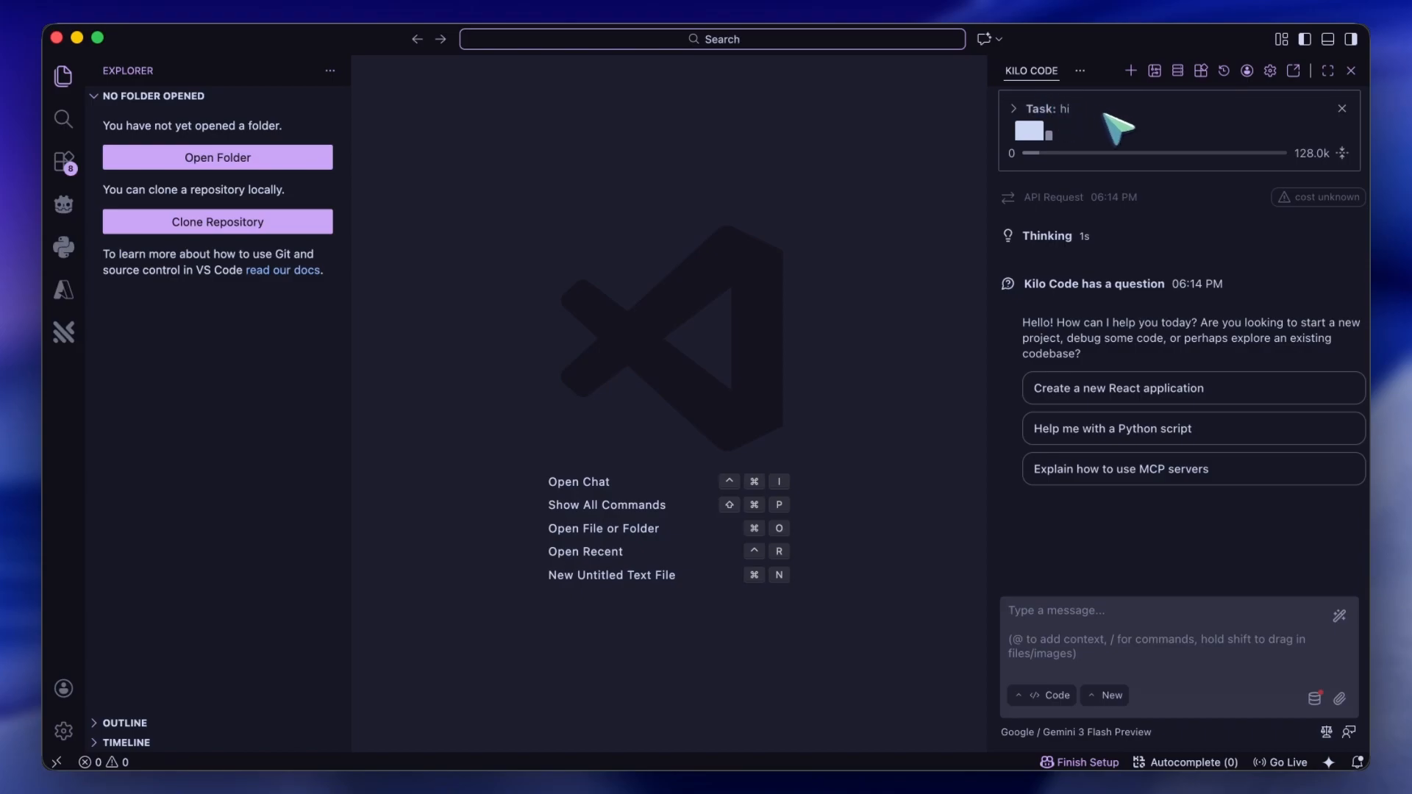
pyautogui.moveTo(1069, 114)
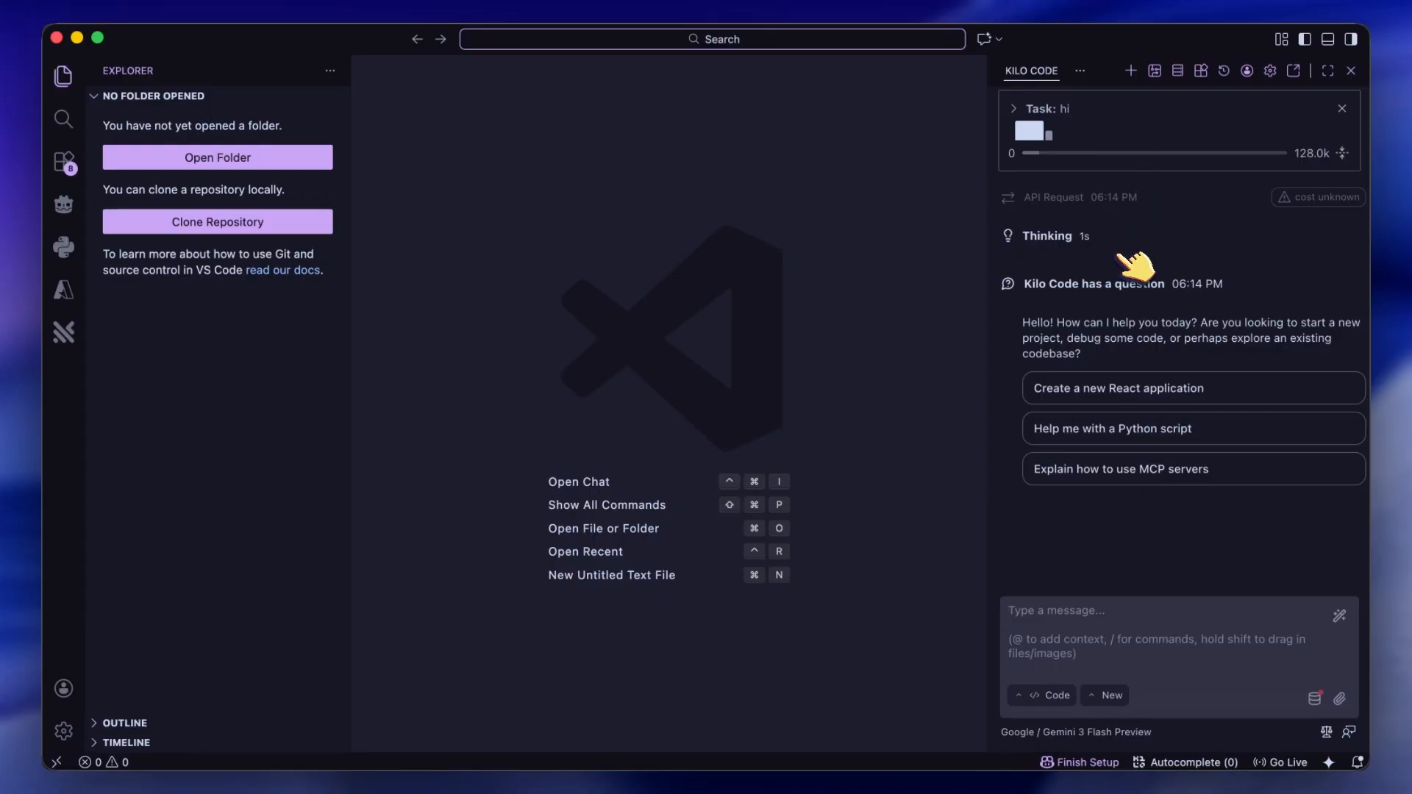
pyautogui.click(1045, 235)
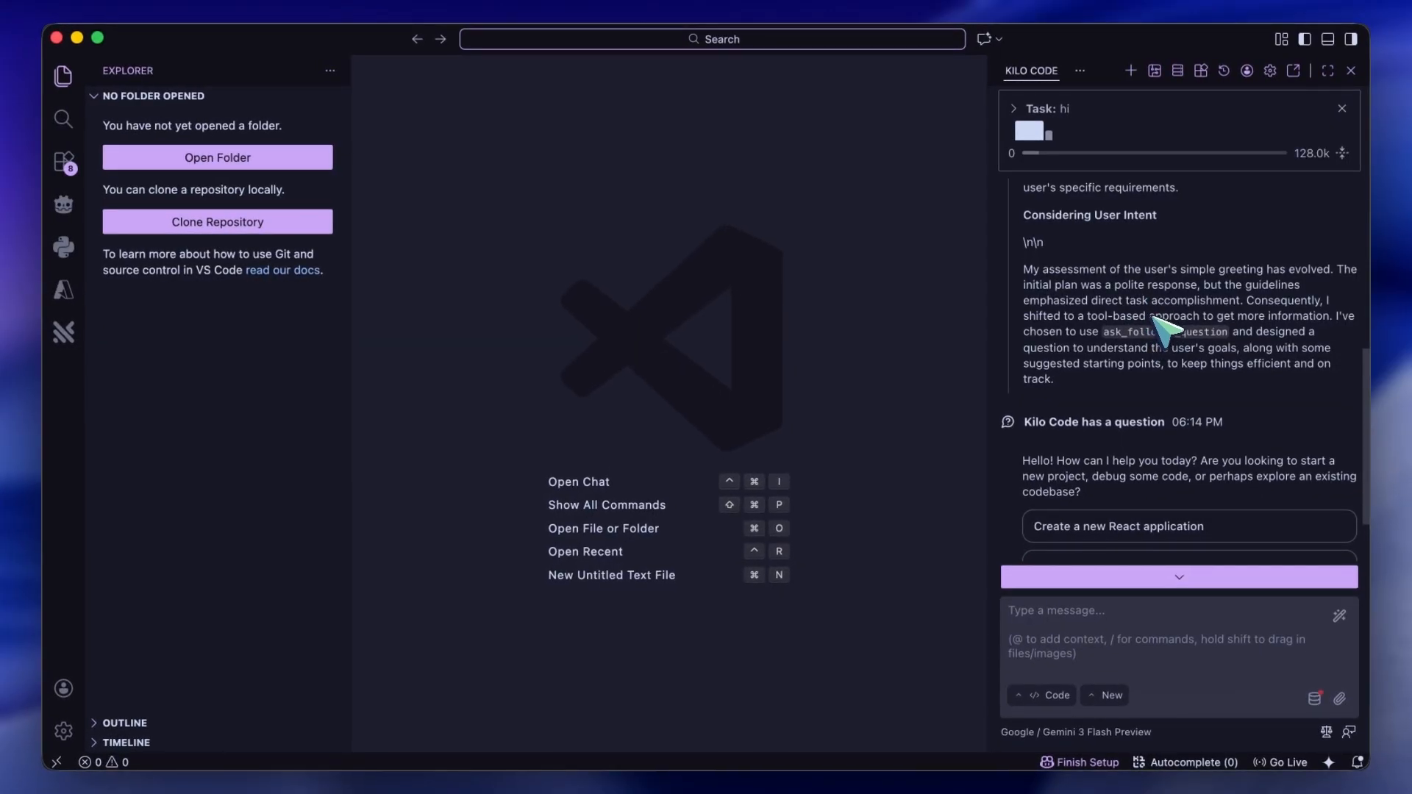
pyautogui.moveTo(1272, 366)
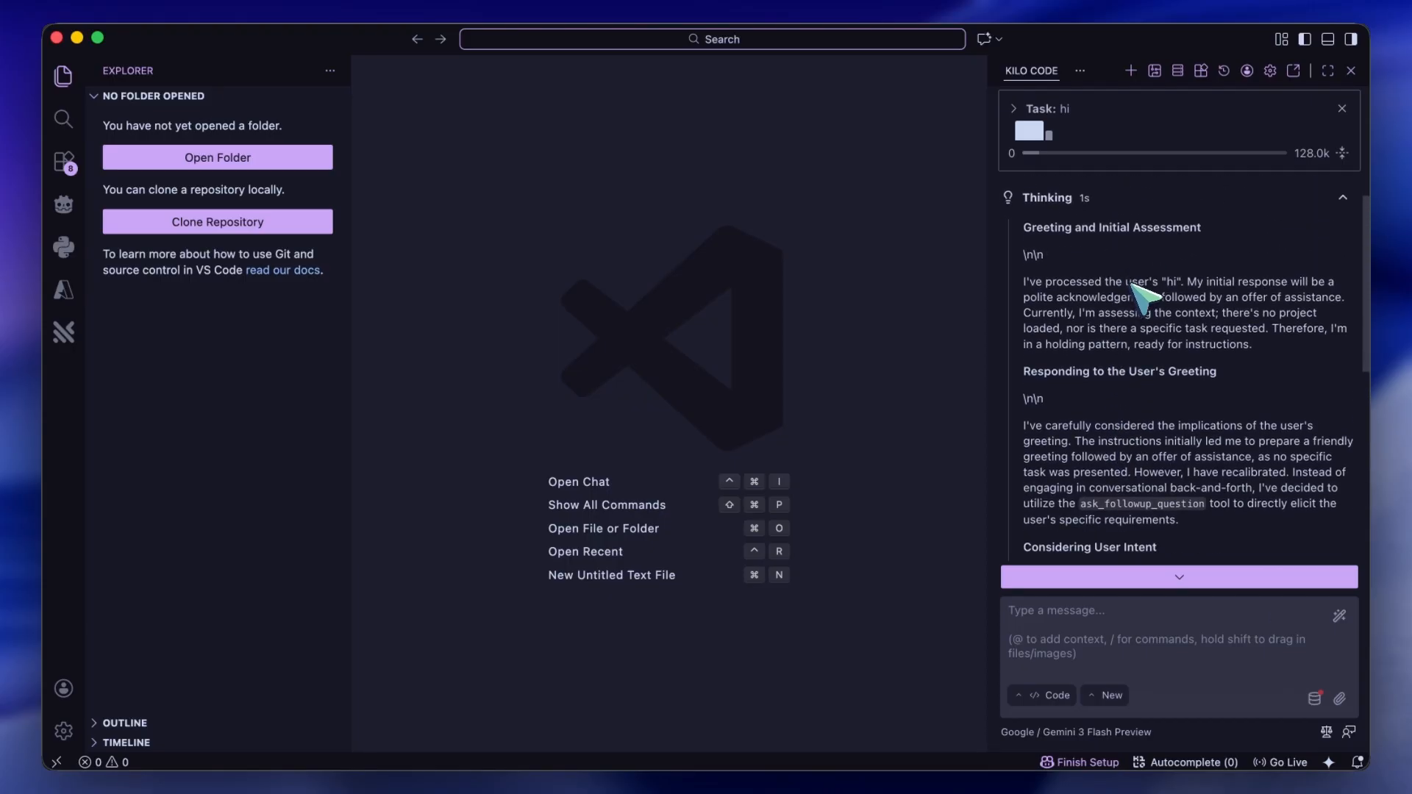
pyautogui.moveTo(1157, 270)
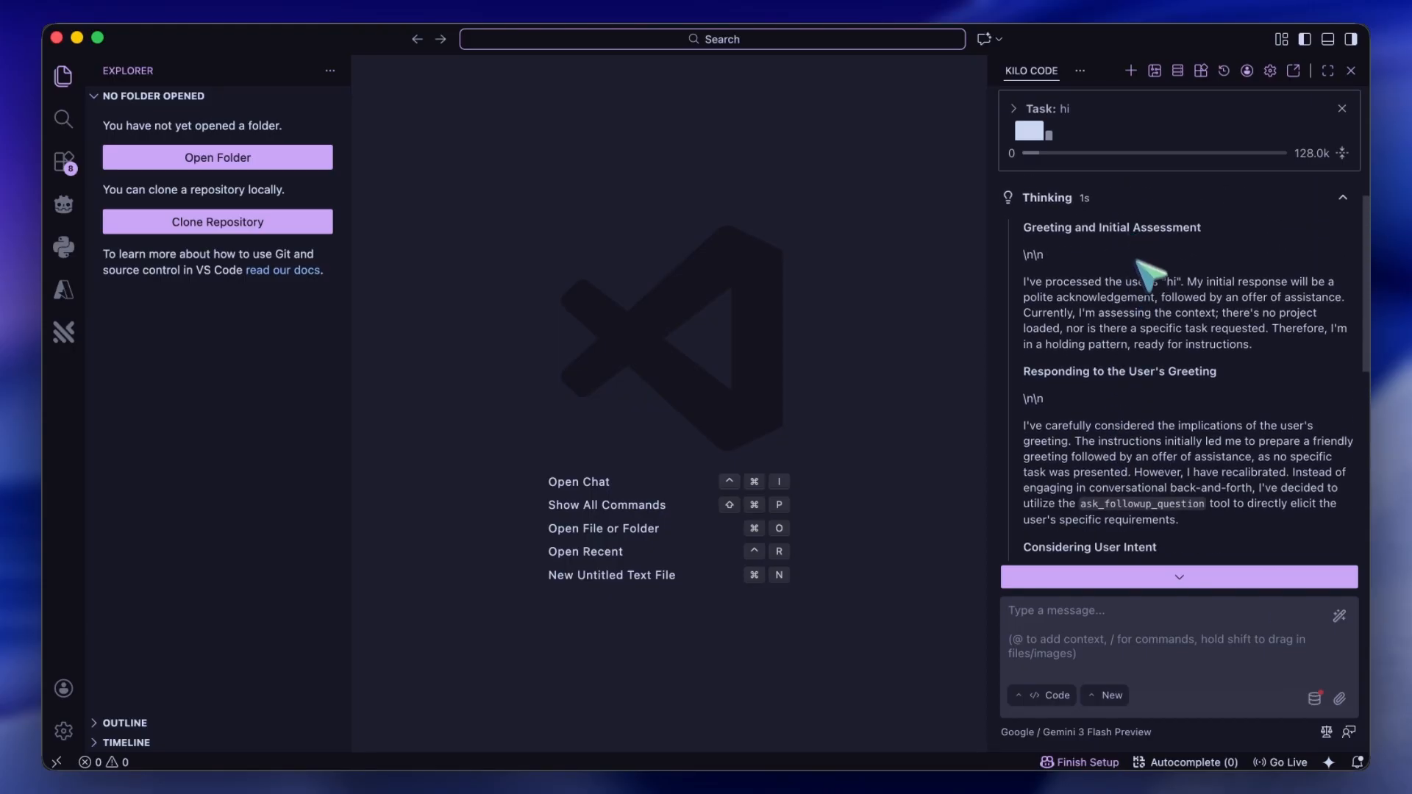
pyautogui.scroll(-3)
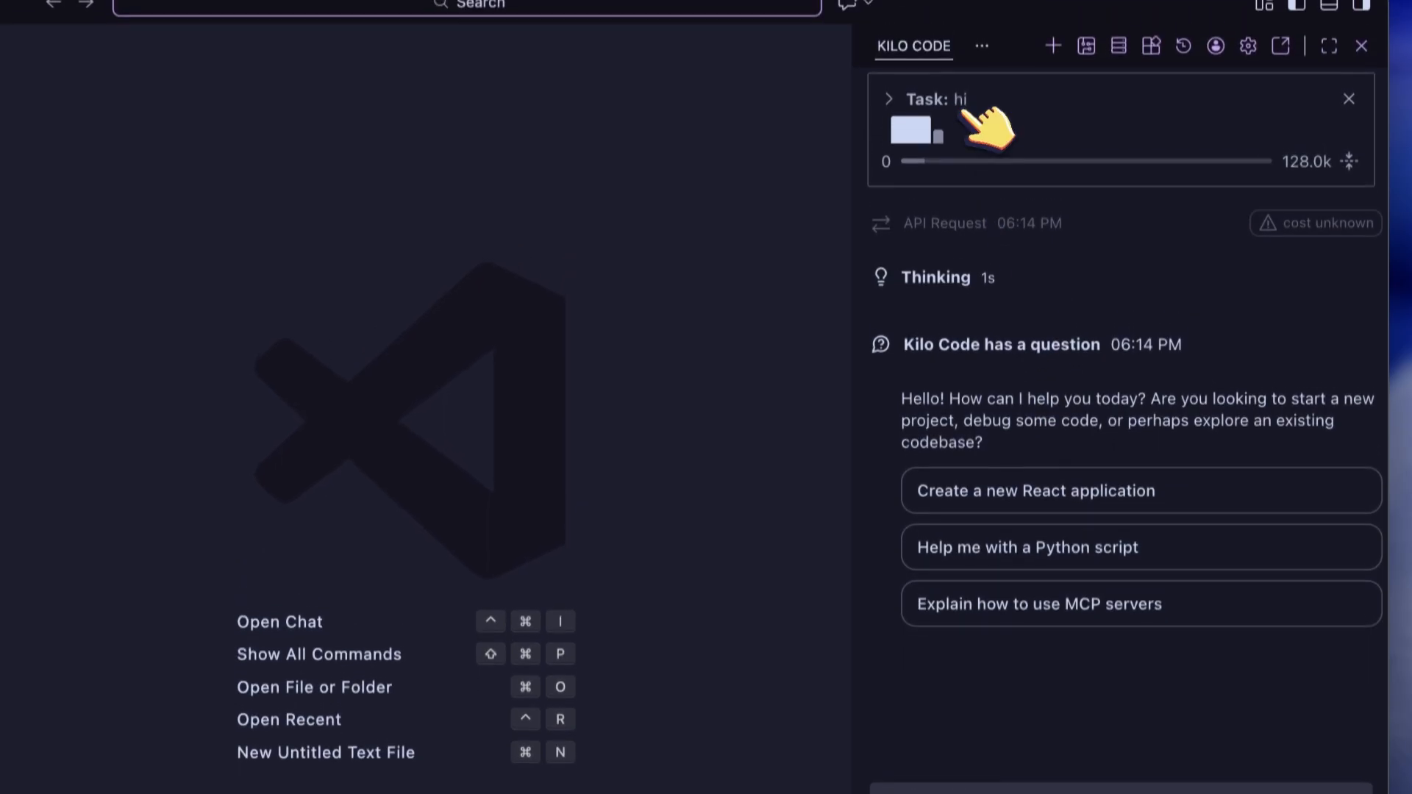
# - Expand the Kilo Code 'hi' task details showing context length 0 of 128.0k
pyautogui.click(888, 99)
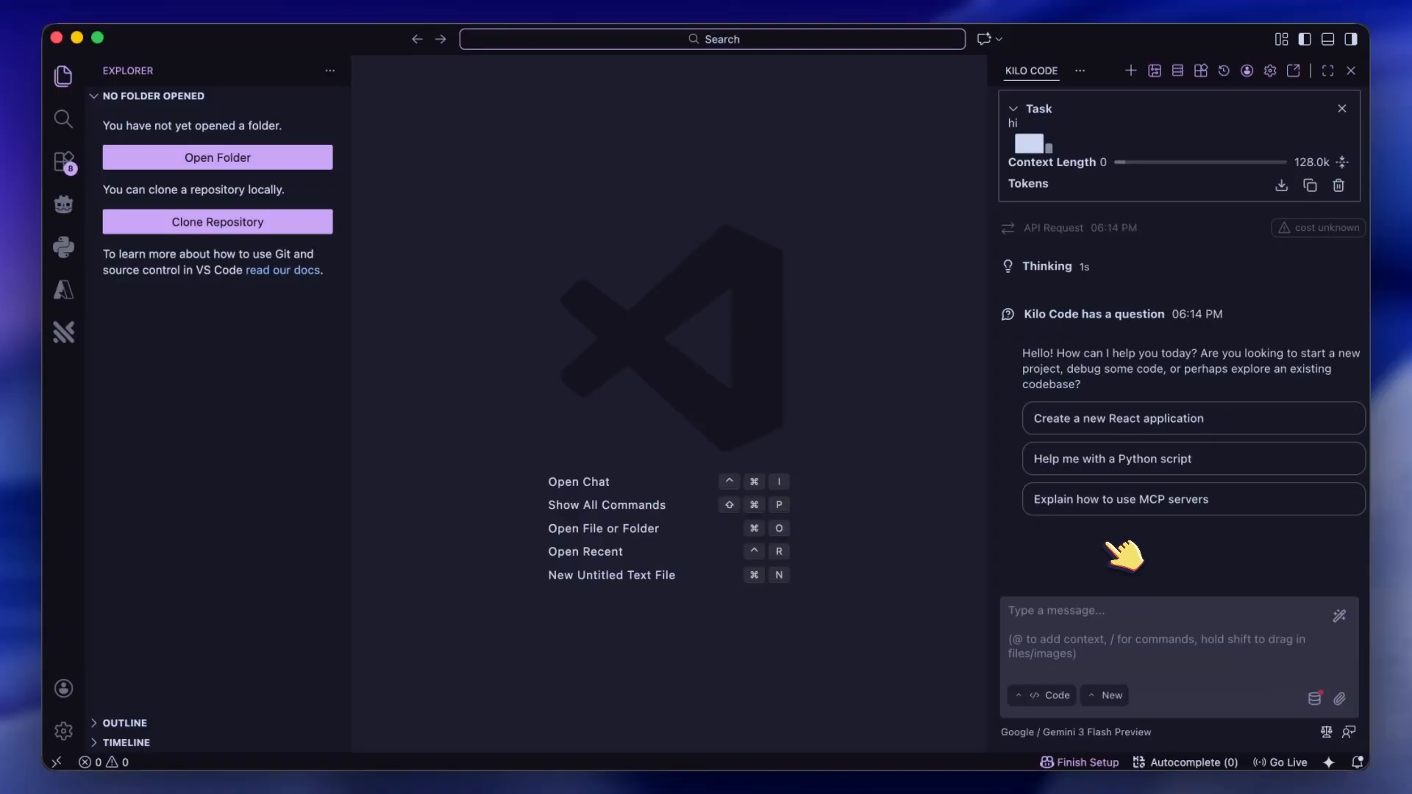
pyautogui.moveTo(1094, 467)
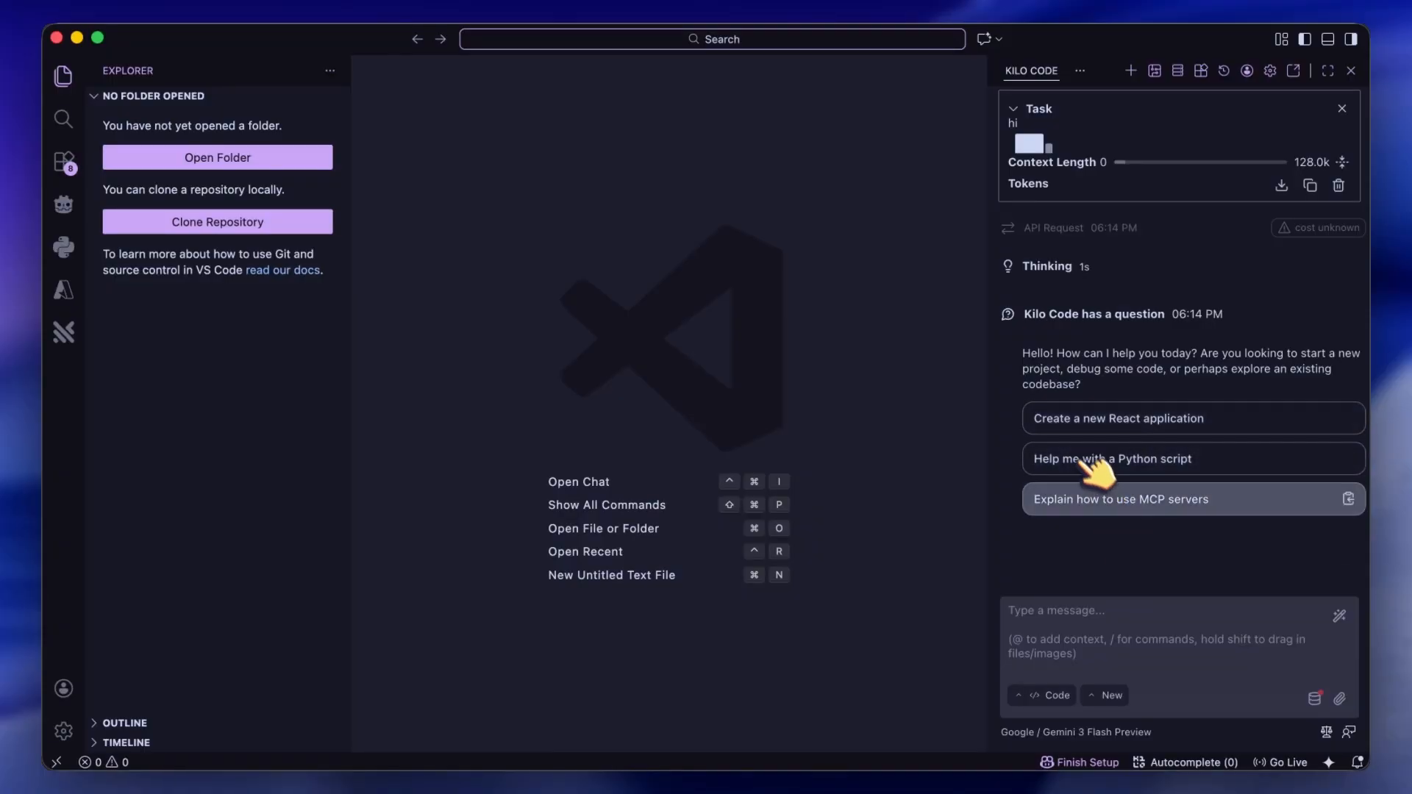
pyautogui.moveTo(1114, 458)
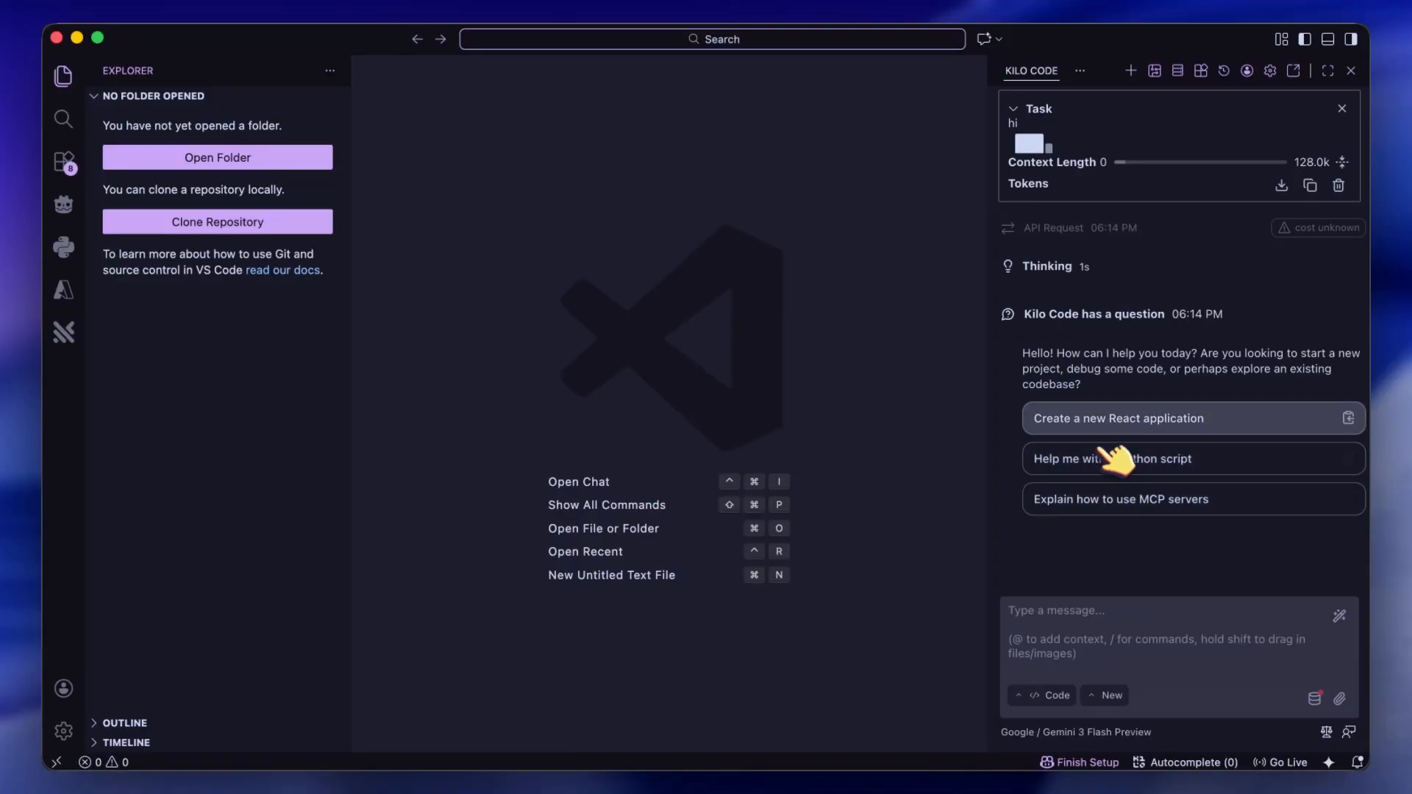
pyautogui.moveTo(1141, 558)
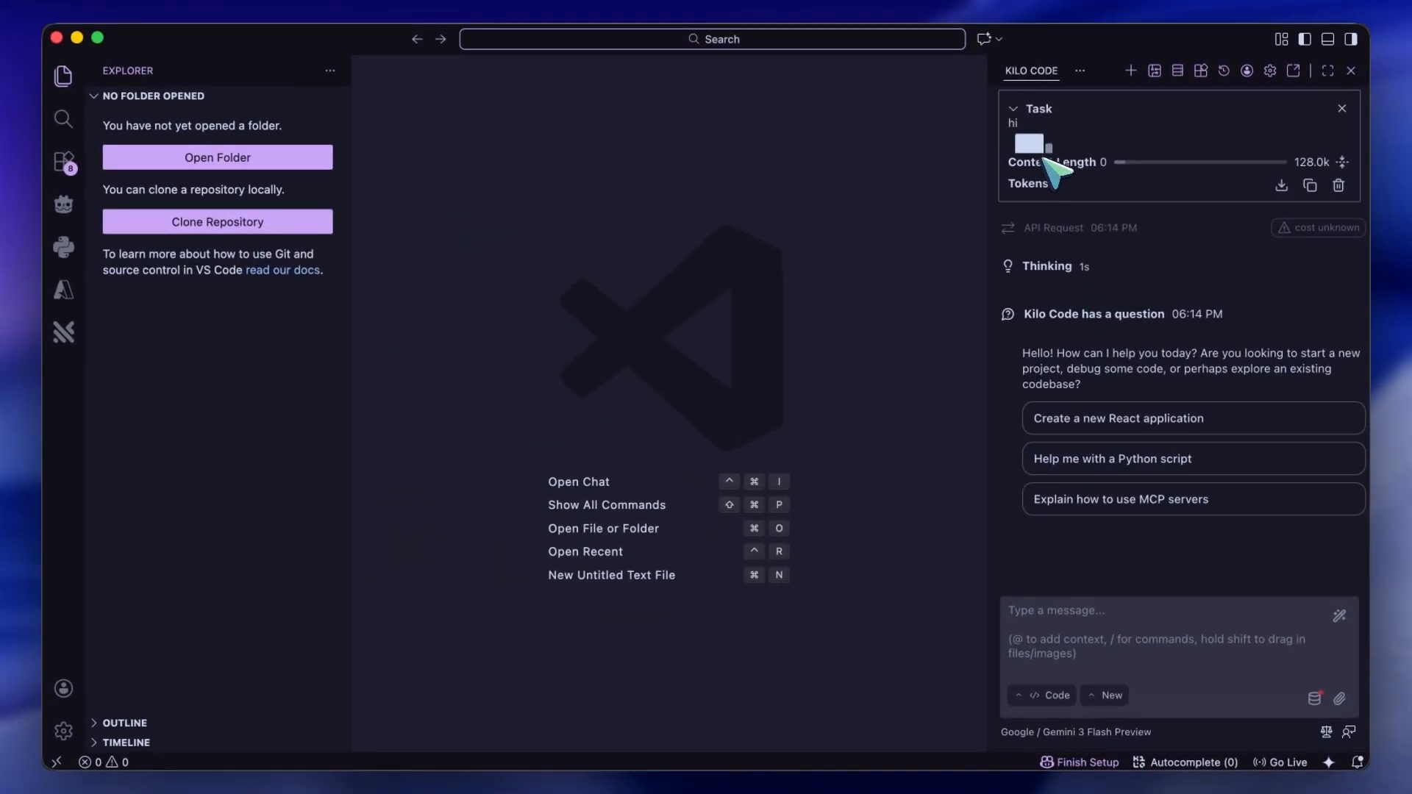
pyautogui.moveTo(1112, 185)
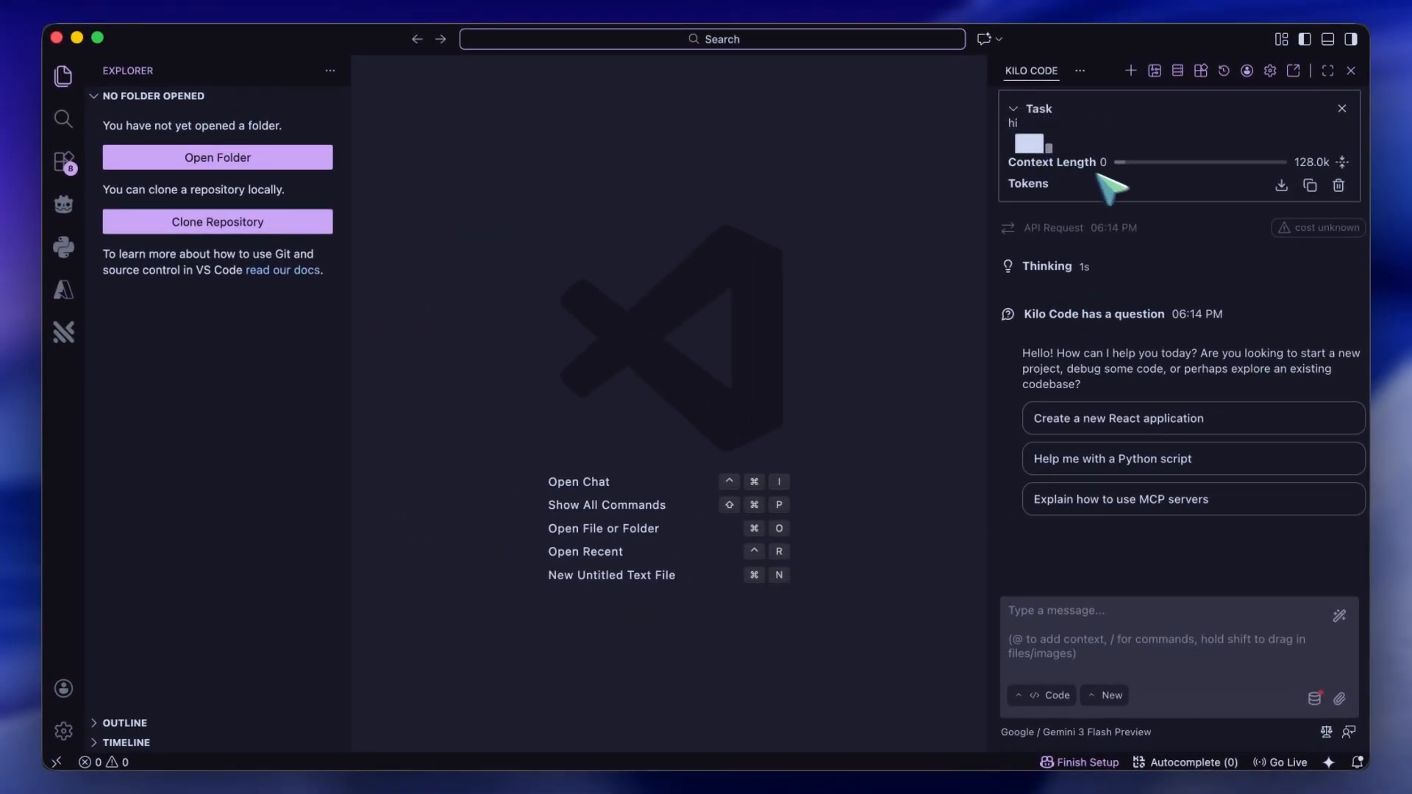
pyautogui.moveTo(1116, 417)
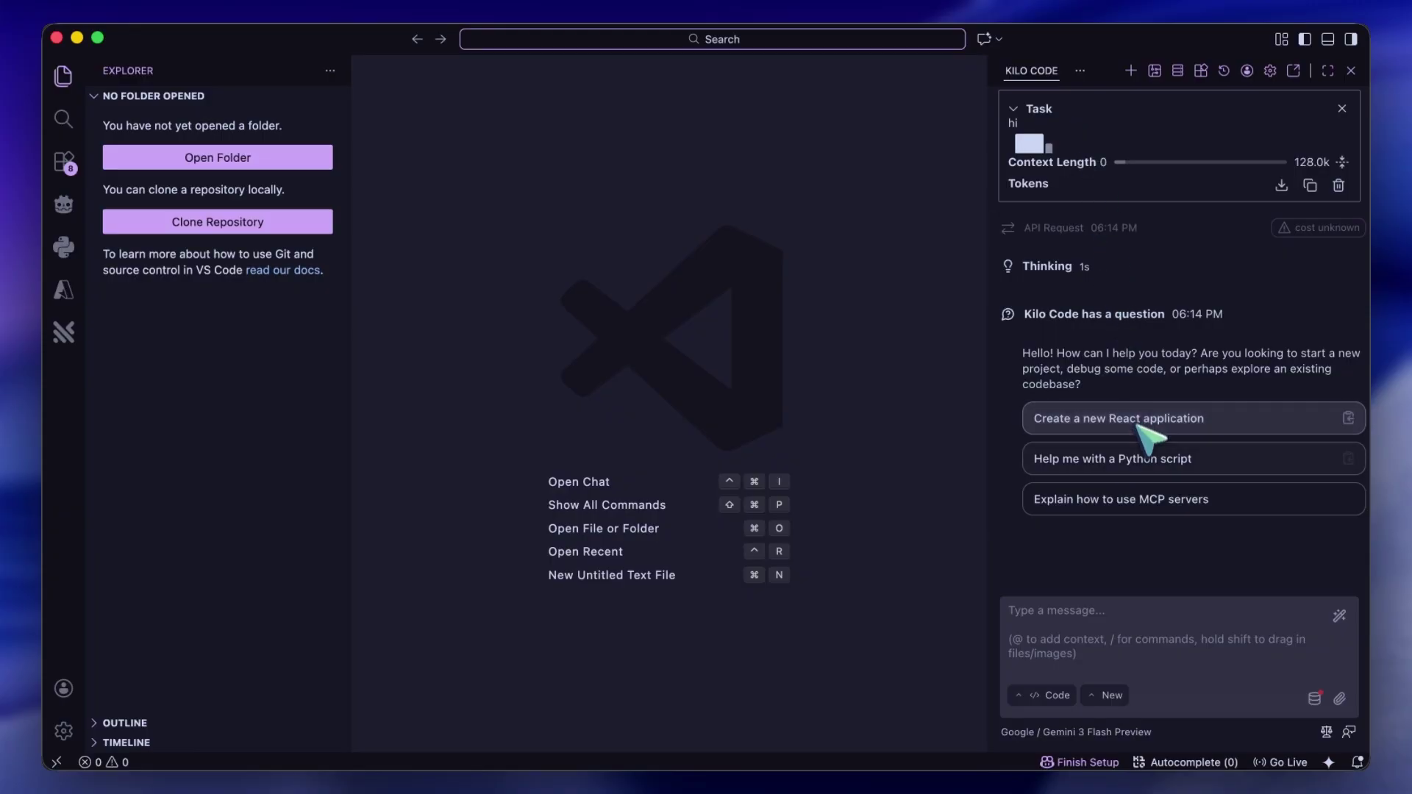
pyautogui.moveTo(1138, 491)
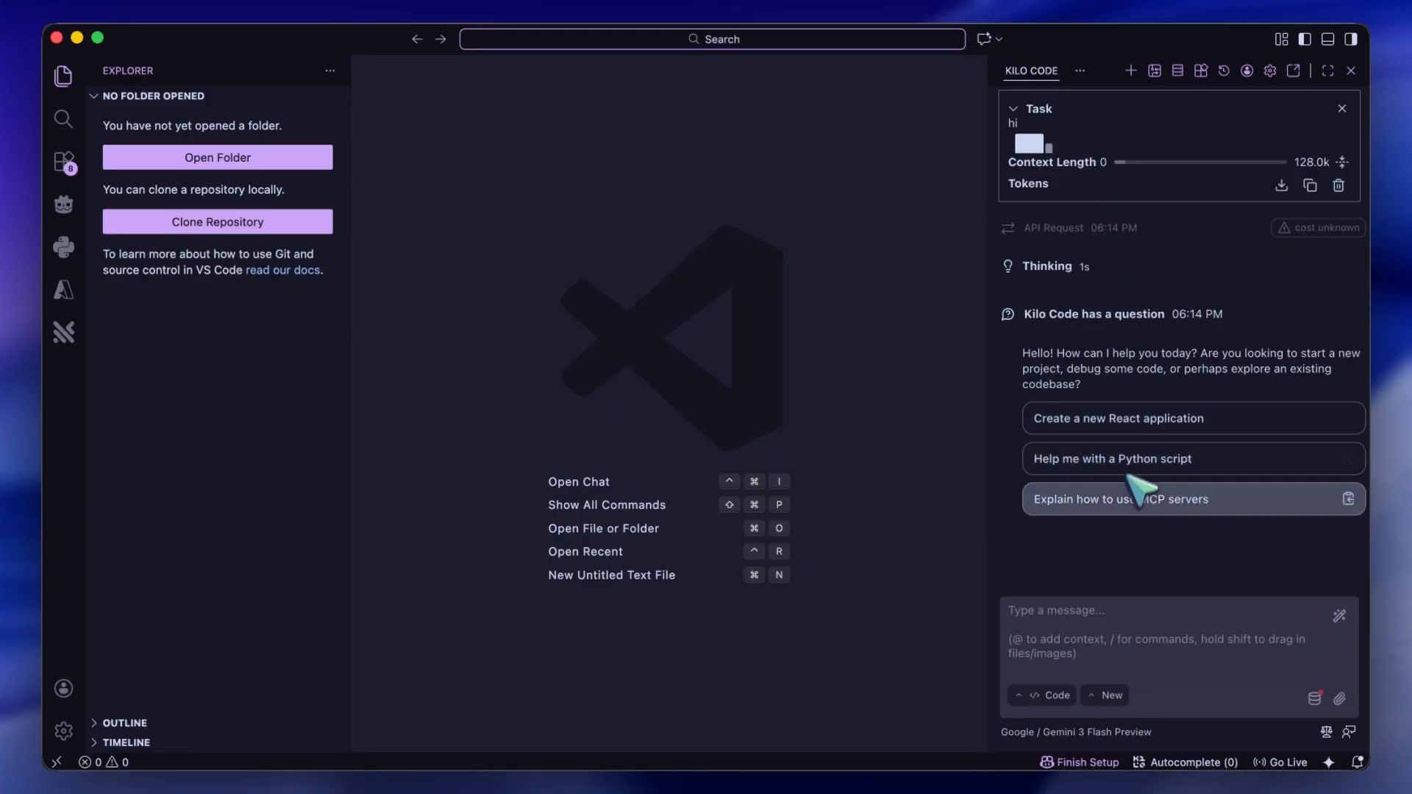
pyautogui.moveTo(1122, 508)
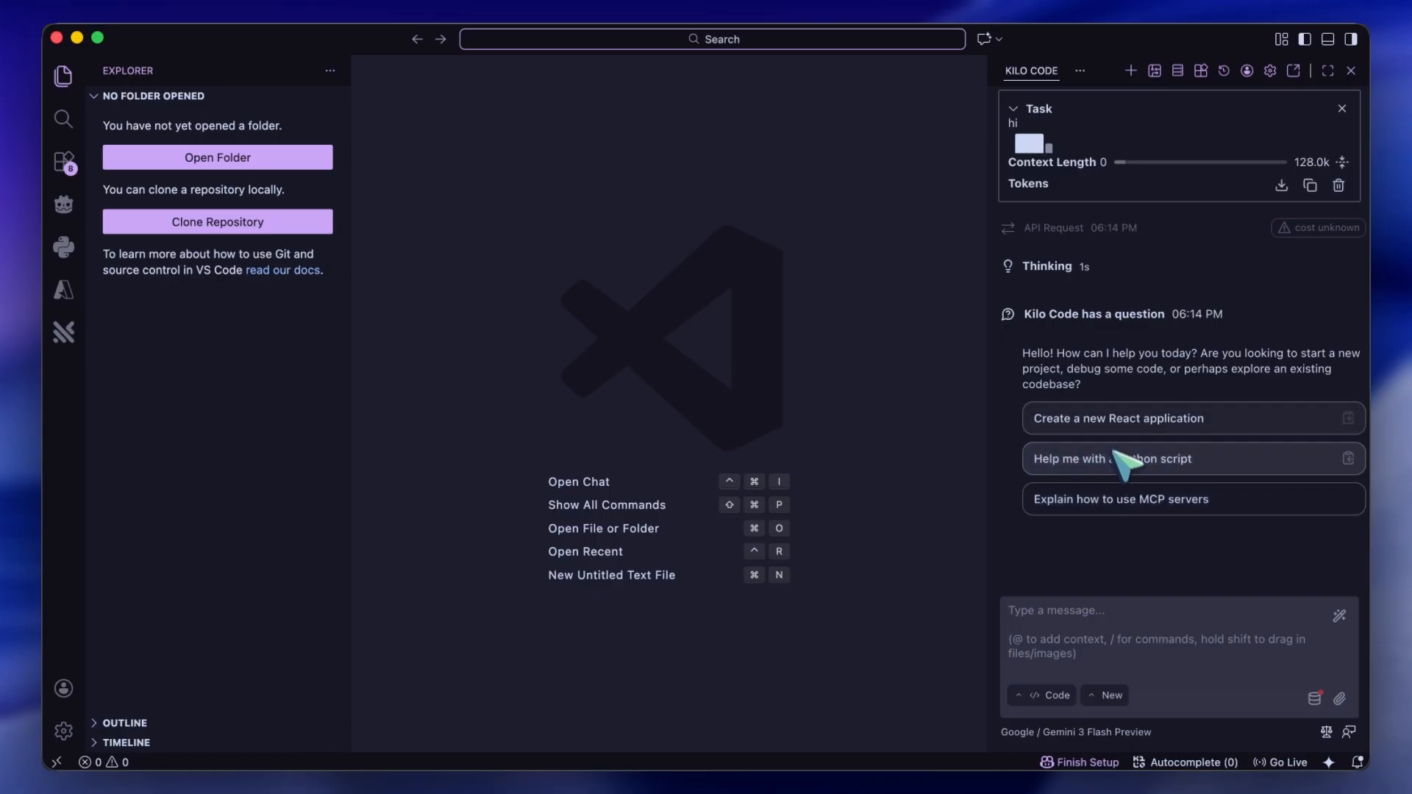
pyautogui.moveTo(1125, 476)
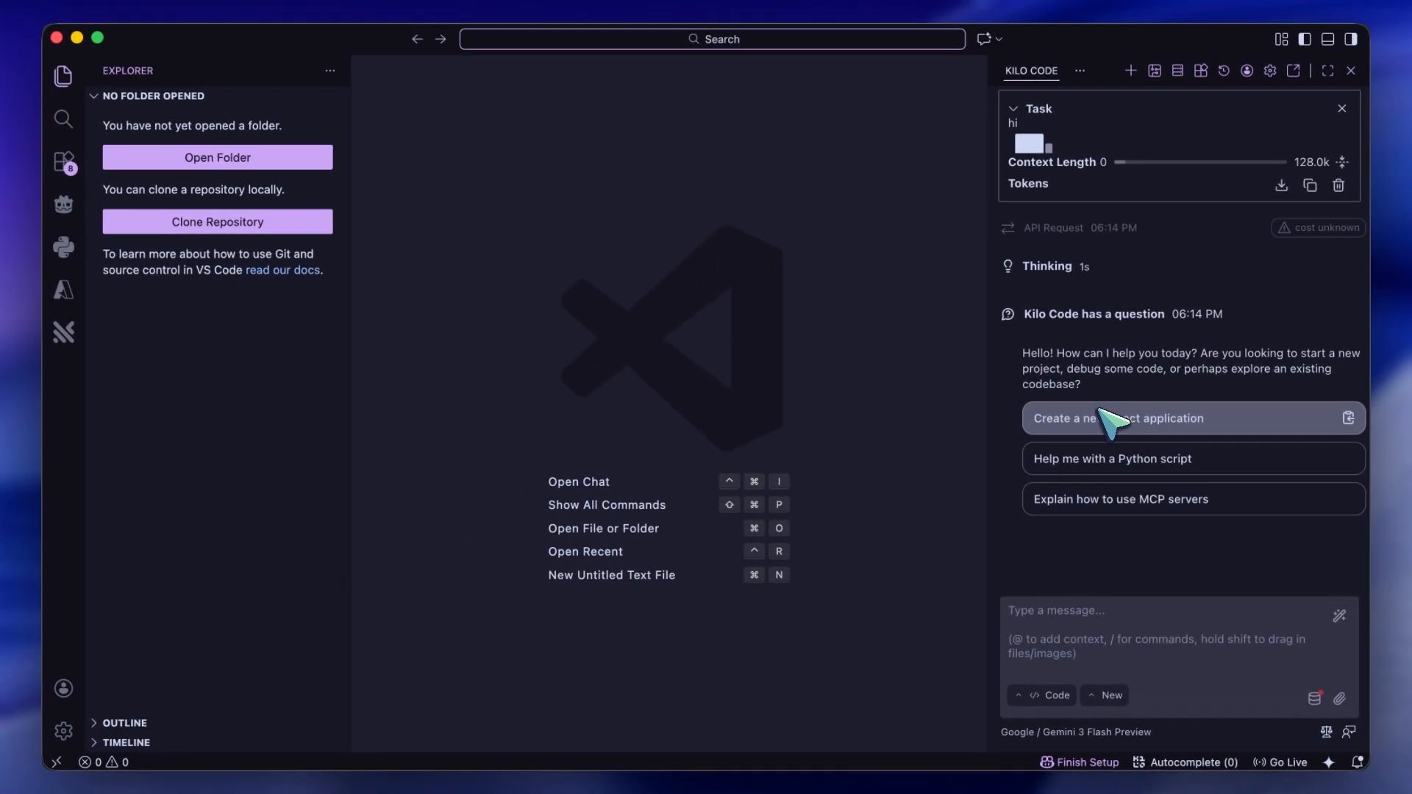
pyautogui.moveTo(1132, 477)
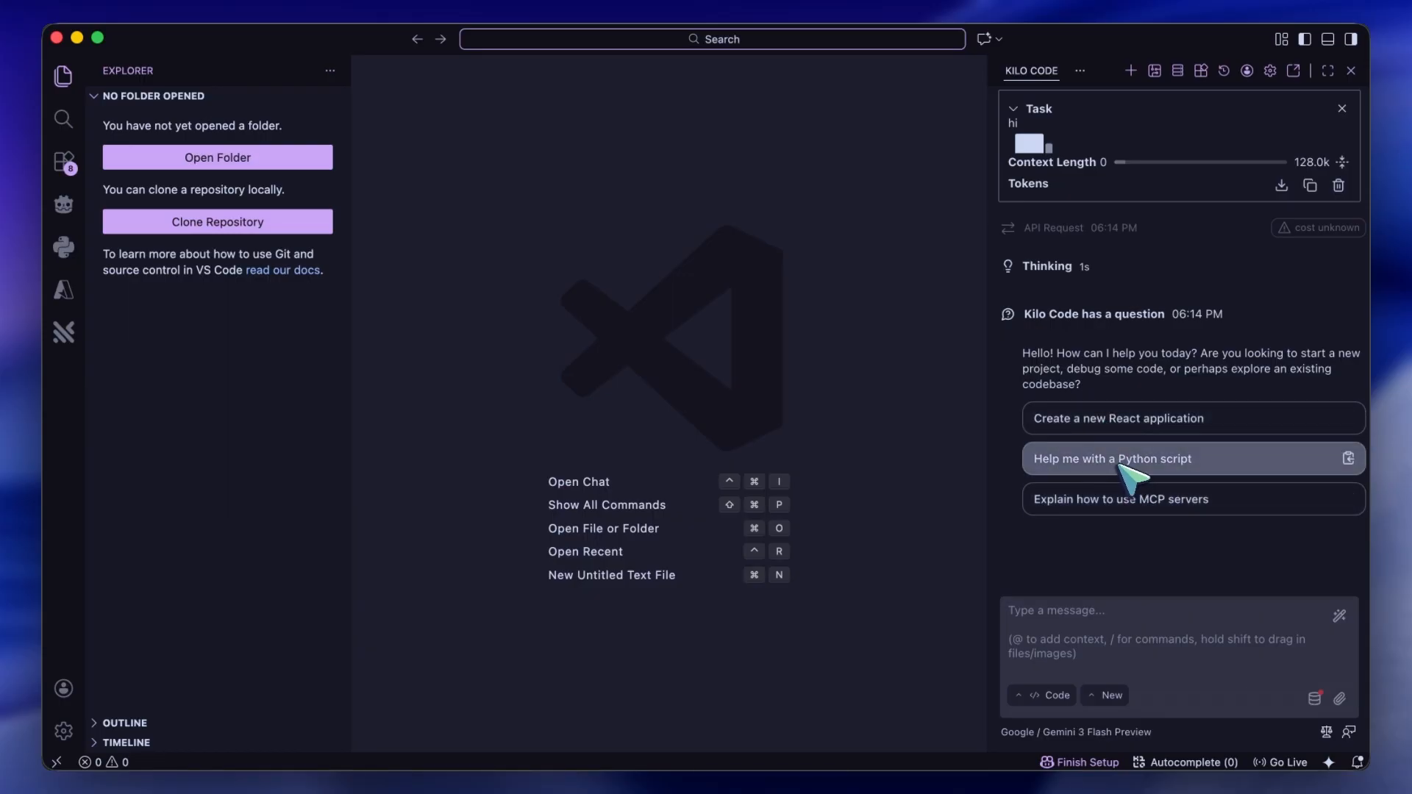
pyautogui.moveTo(1116, 418)
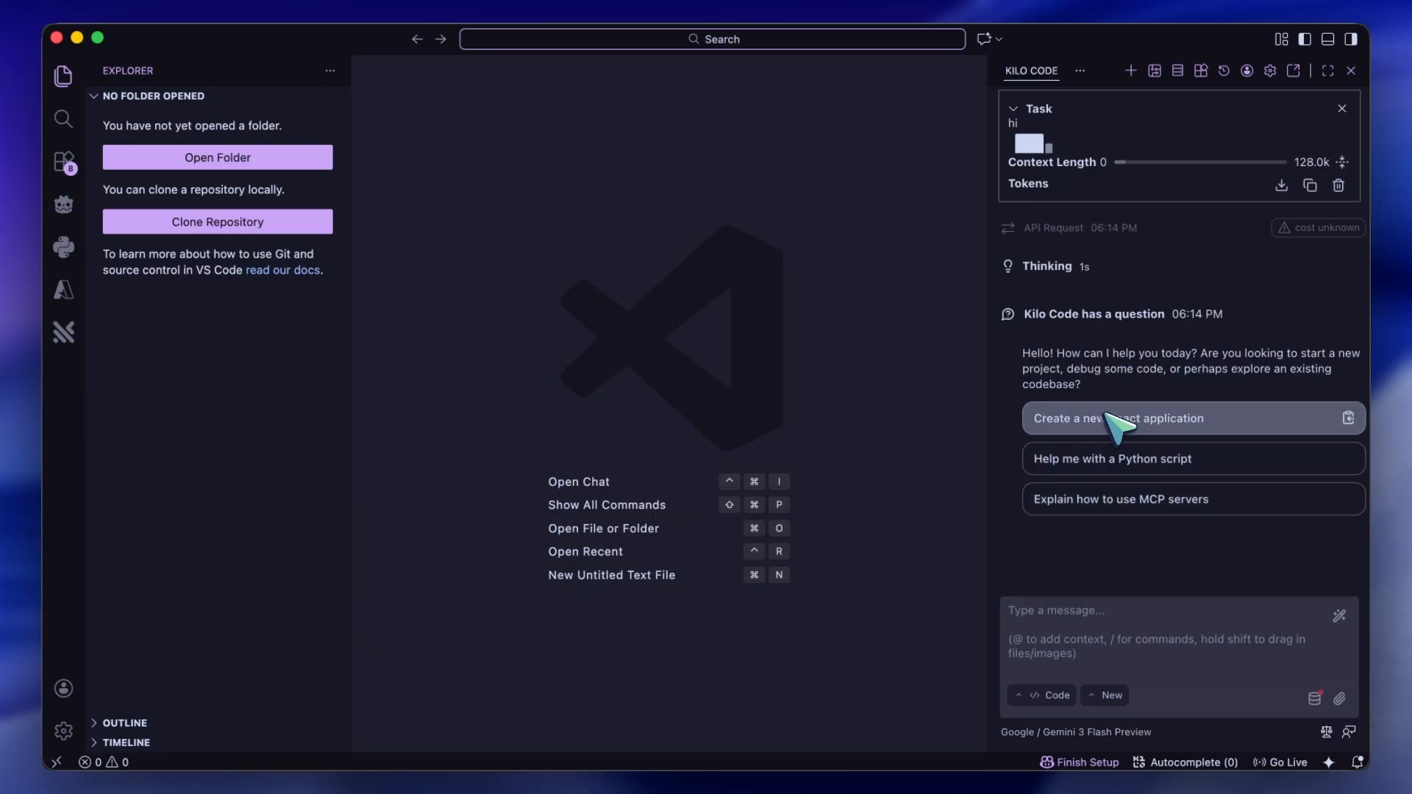
pyautogui.moveTo(1116, 475)
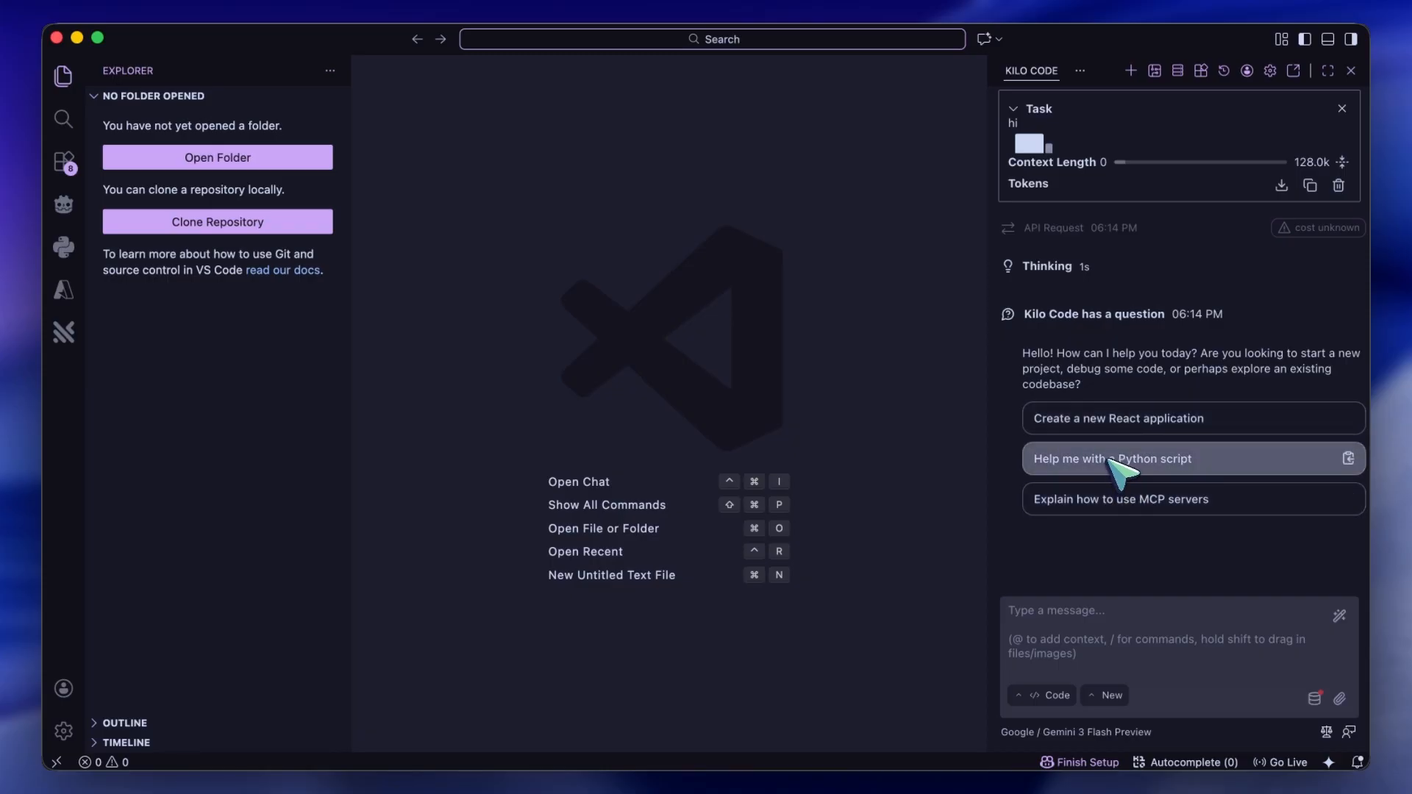
pyautogui.moveTo(1125, 476)
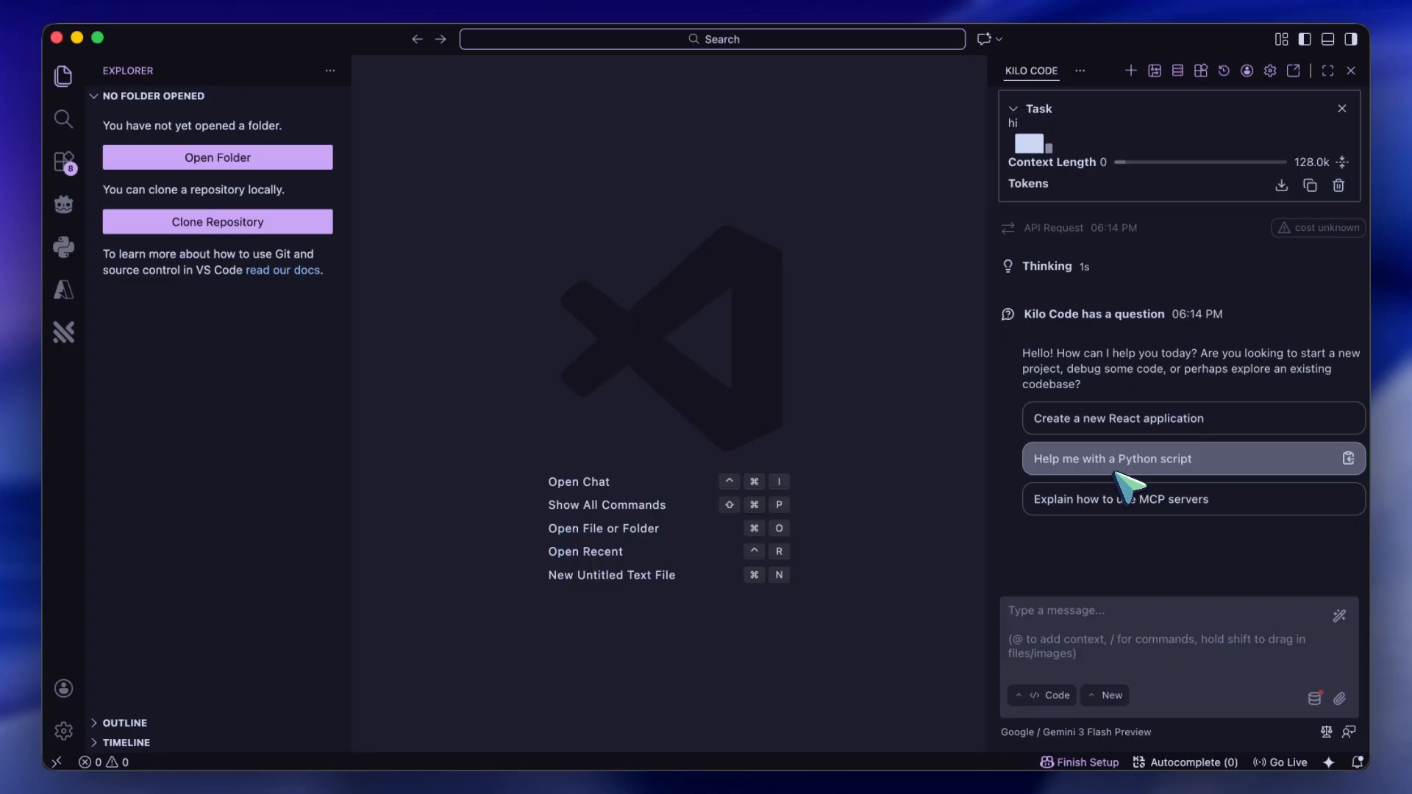
pyautogui.moveTo(1121, 498)
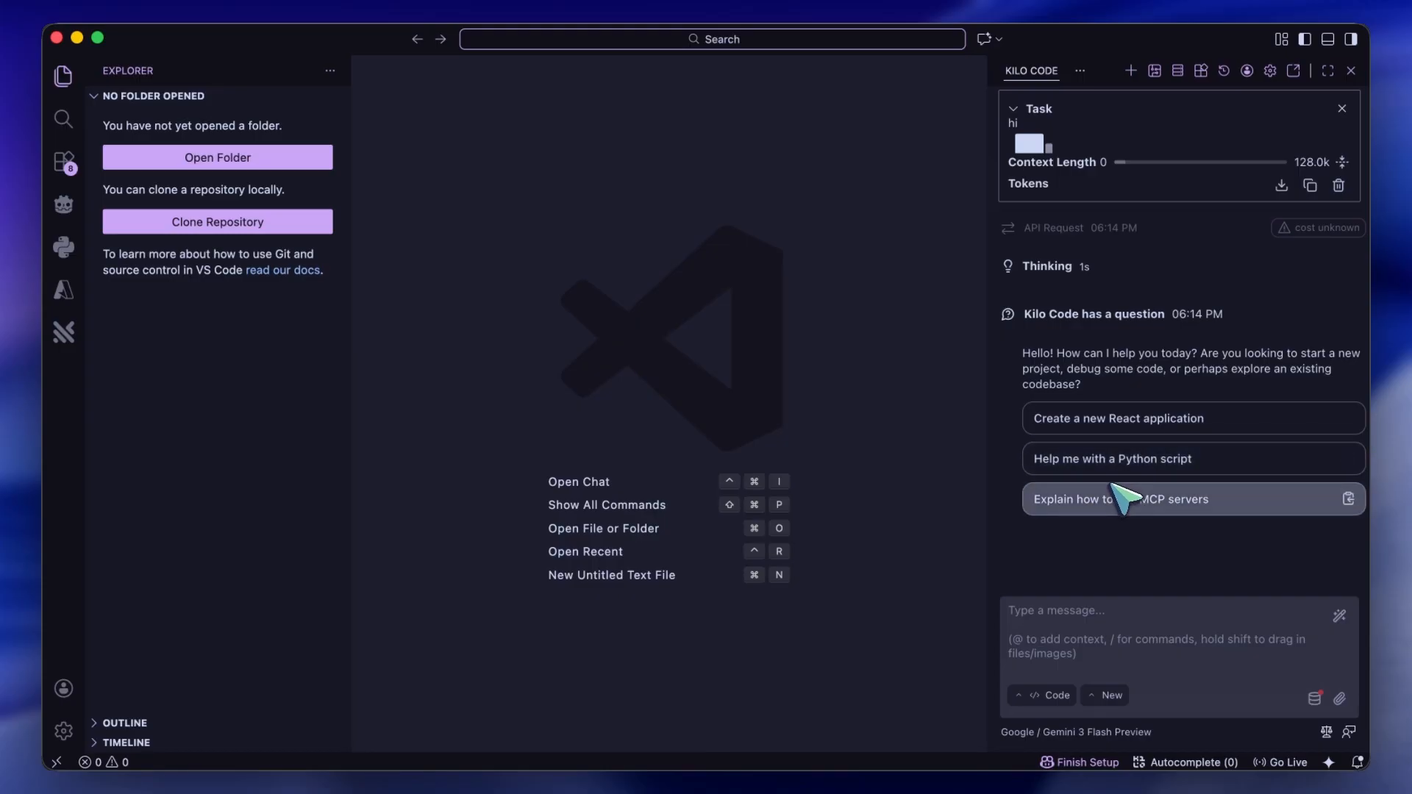
pyautogui.moveTo(1111, 459)
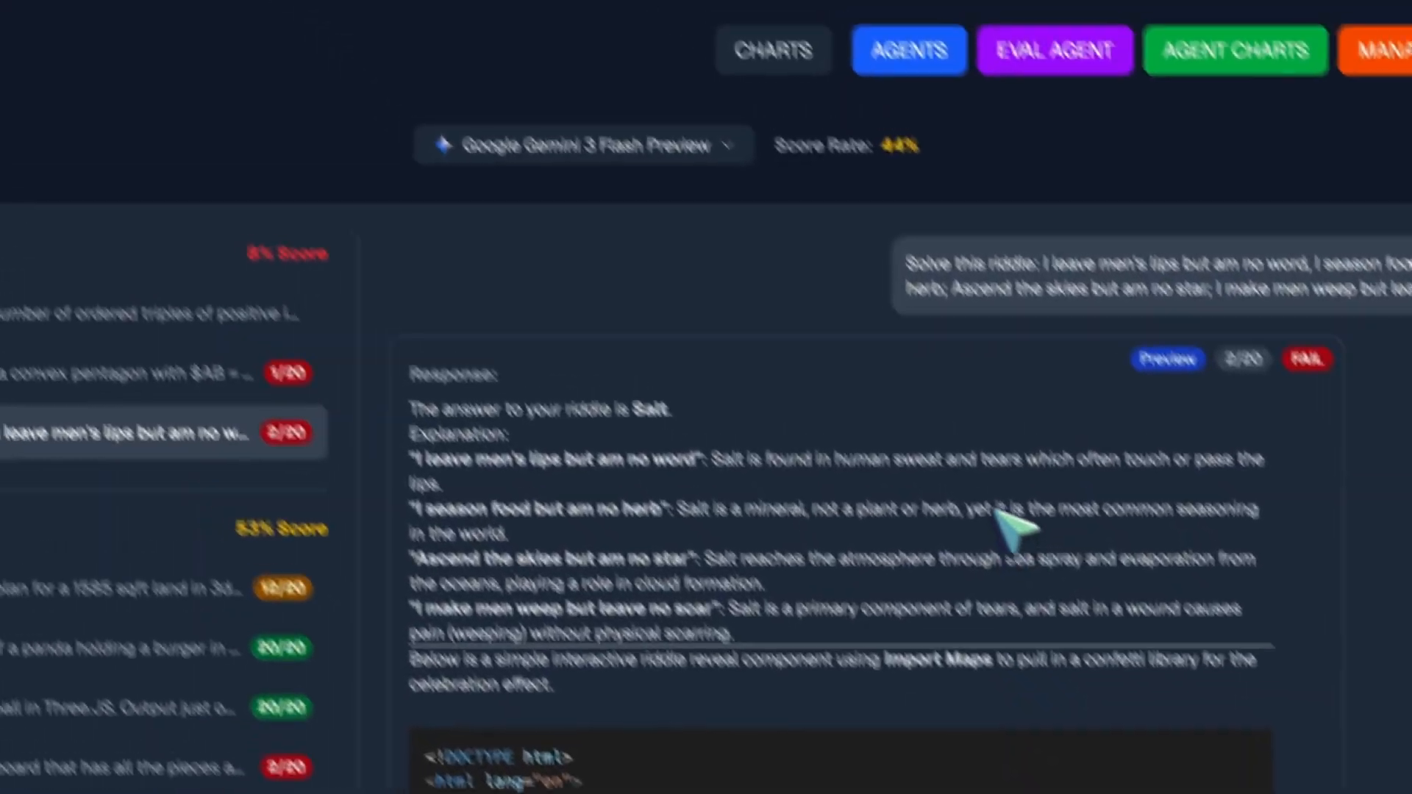
# - Show the ZenMux Gemini 3 Flash Preview page down to its Providers section with Google Vertex
pyautogui.click(306, 52)
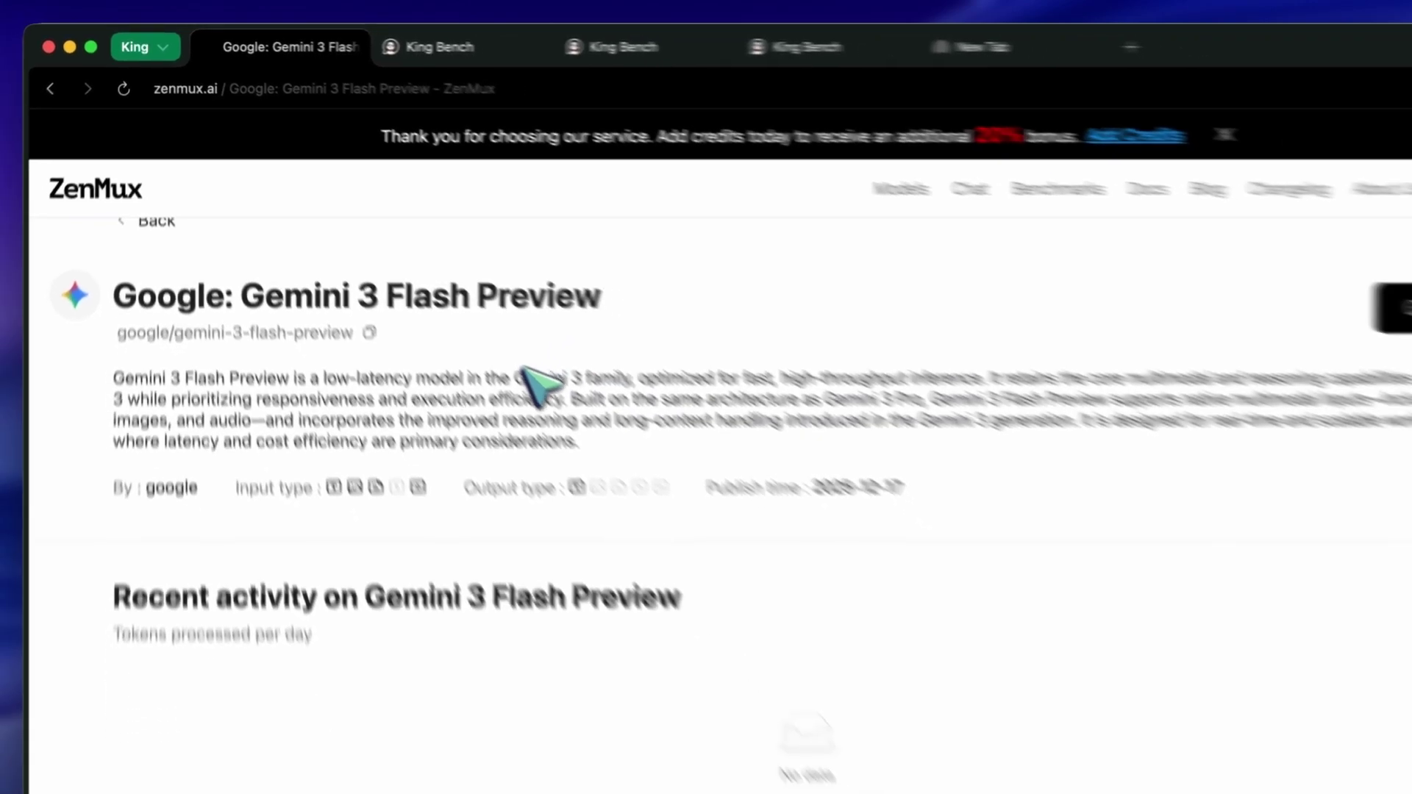
pyautogui.scroll(-3)
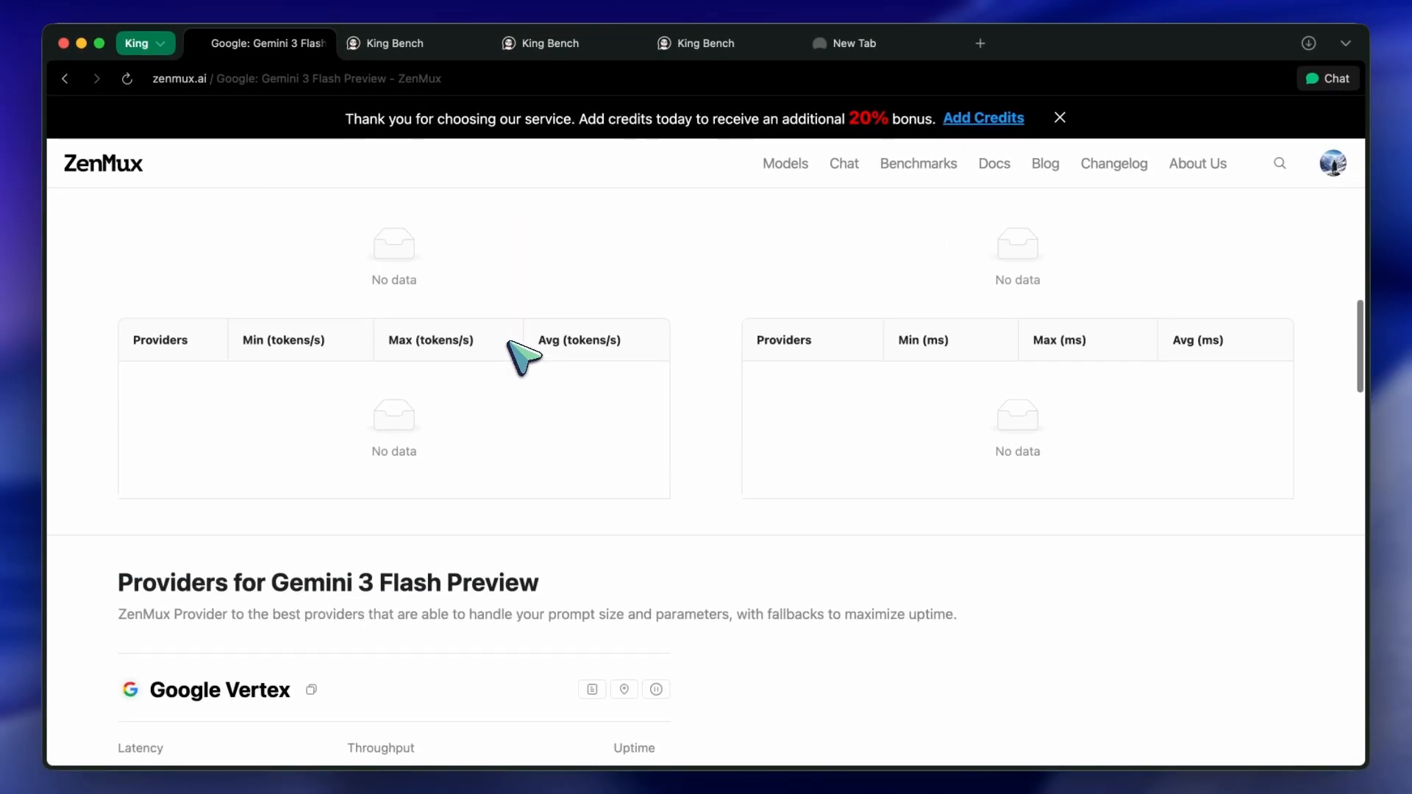
pyautogui.scroll(-3)
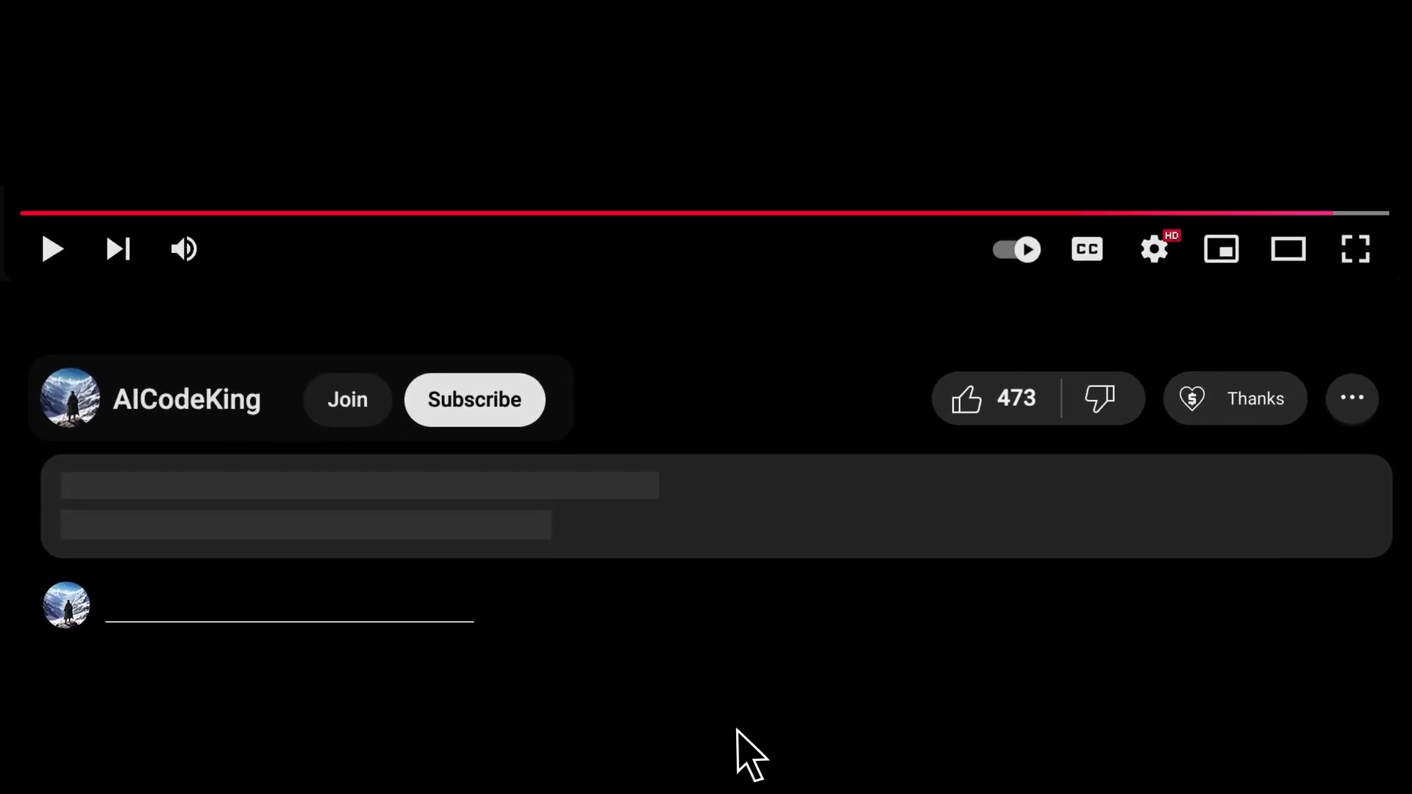
pyautogui.click(1234, 398)
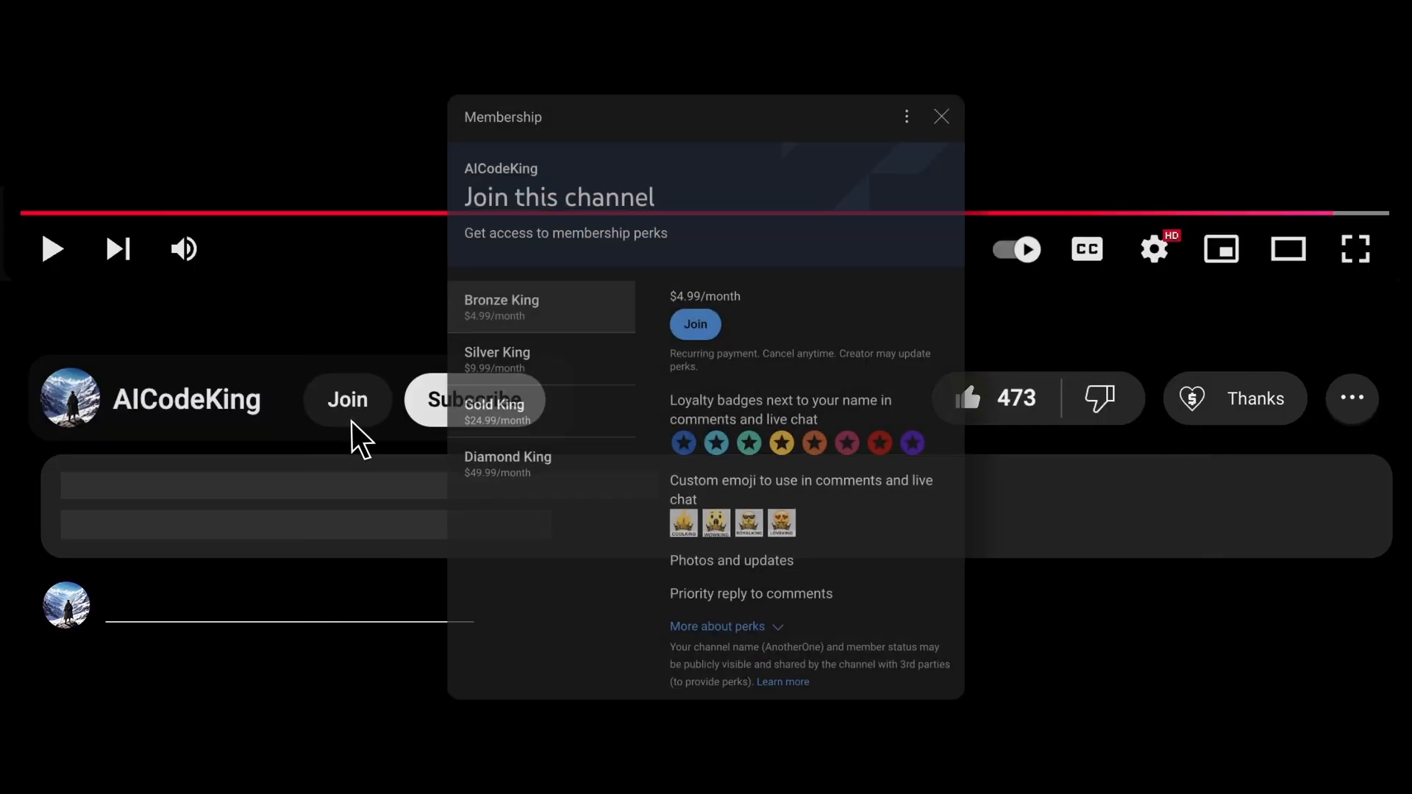
pyautogui.click(942, 116)
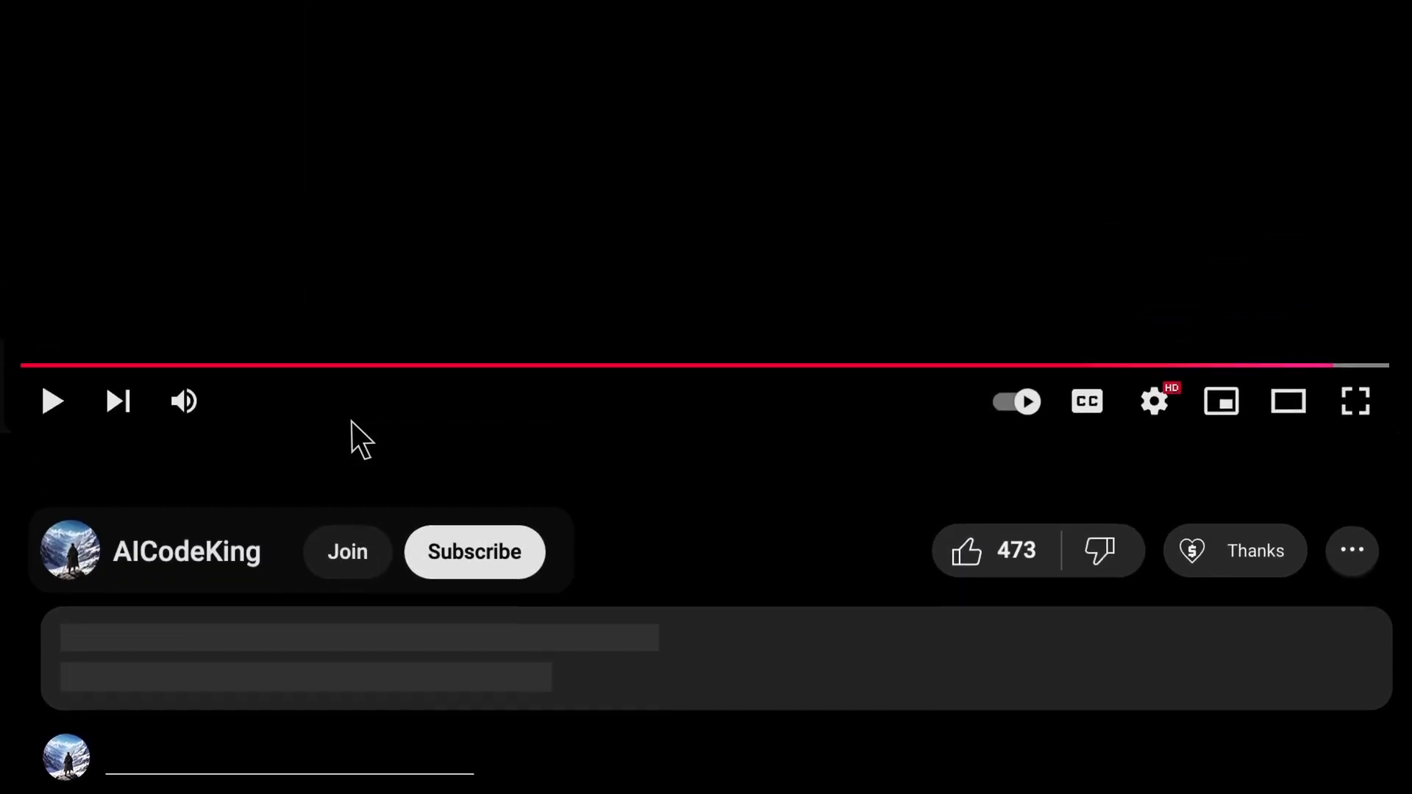